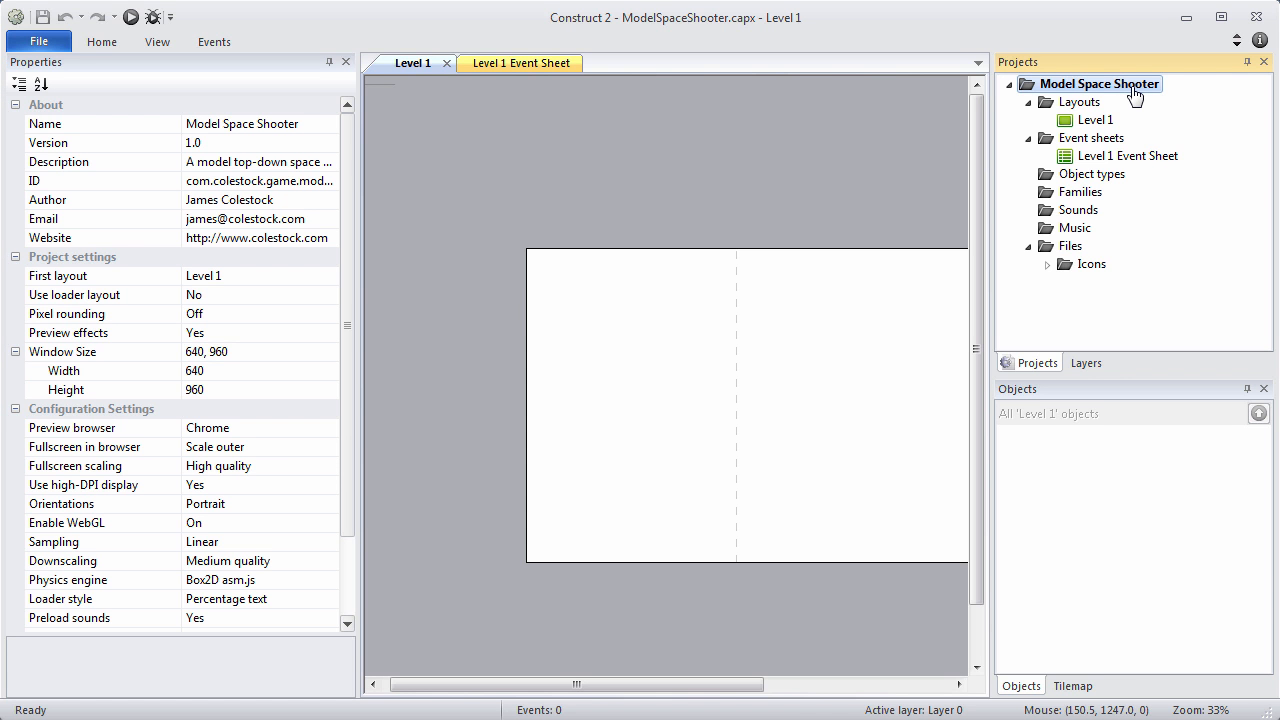
- Give Level 1 unbounded scrolling and an 800 × 4800 layout size
click(1095, 119)
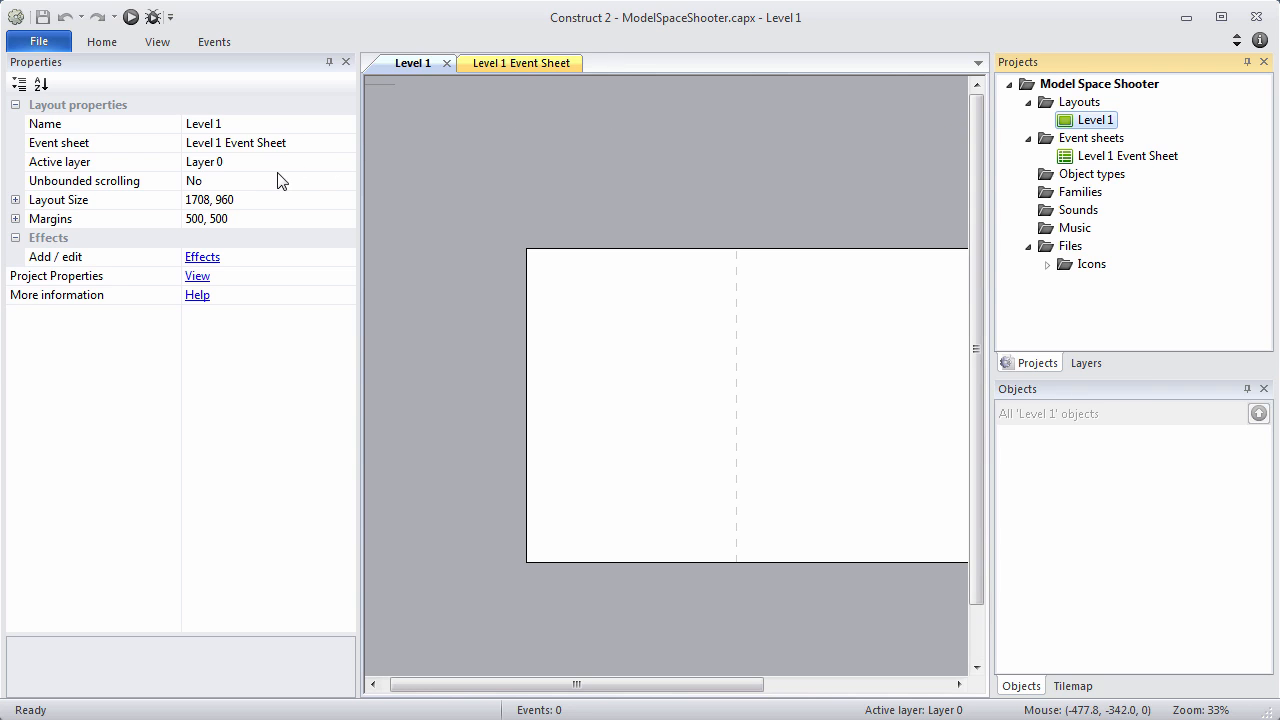
click(346, 181)
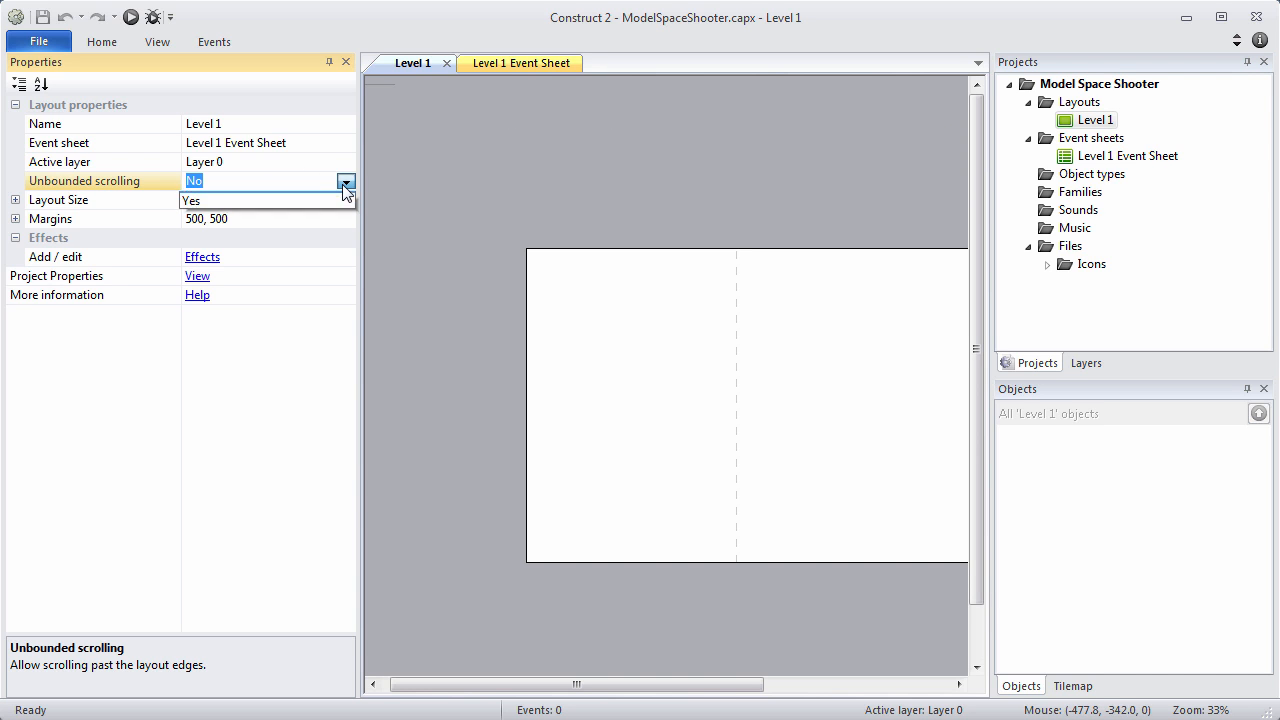
click(191, 200)
text(800)
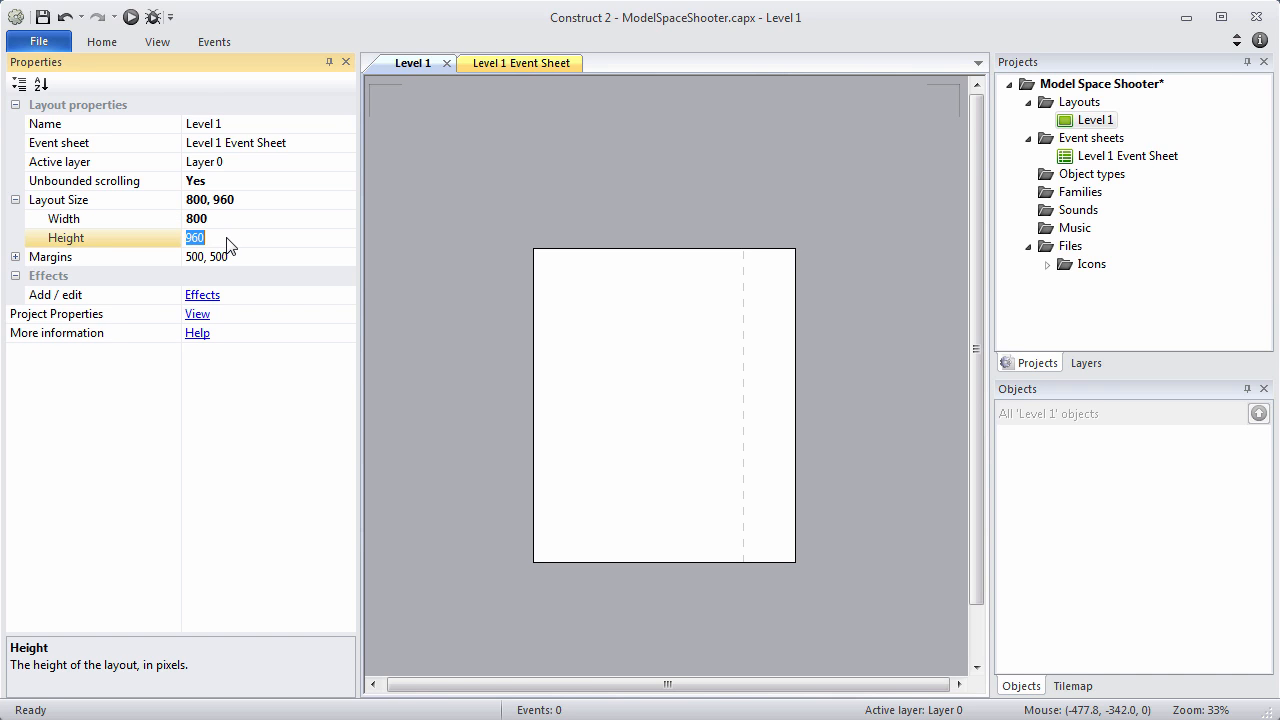
text(4800)
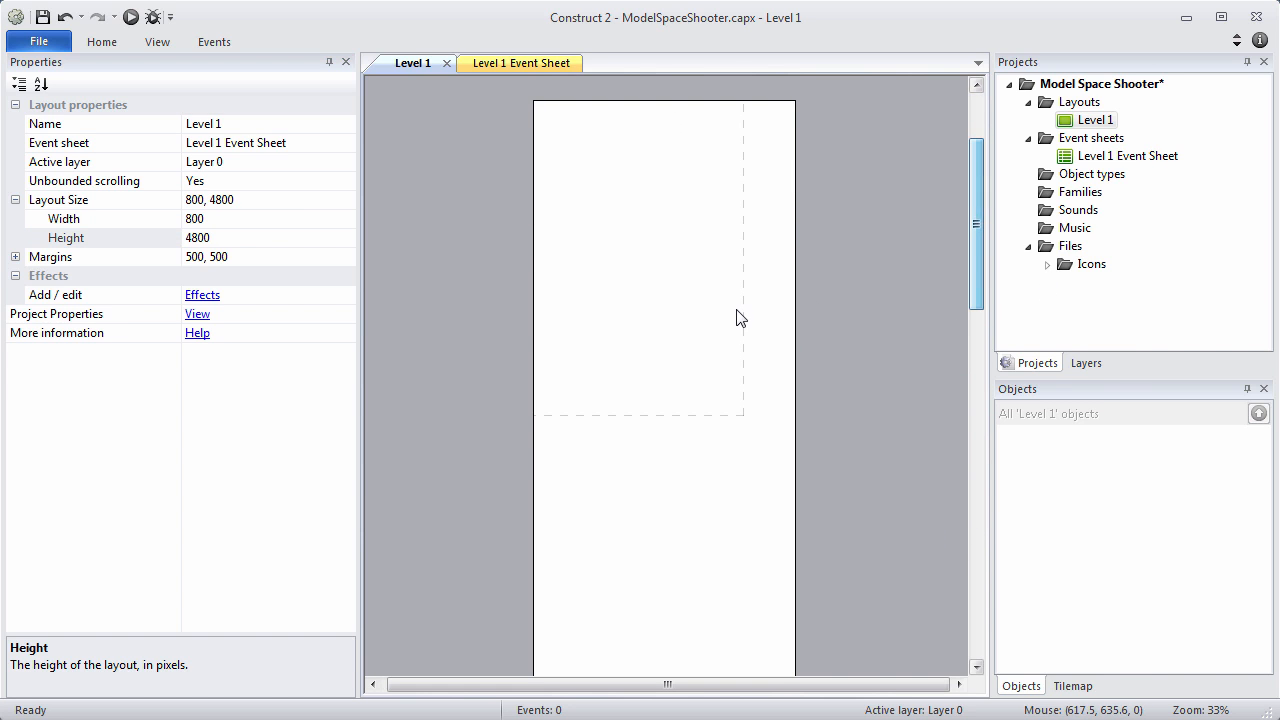
scroll(down, 3)
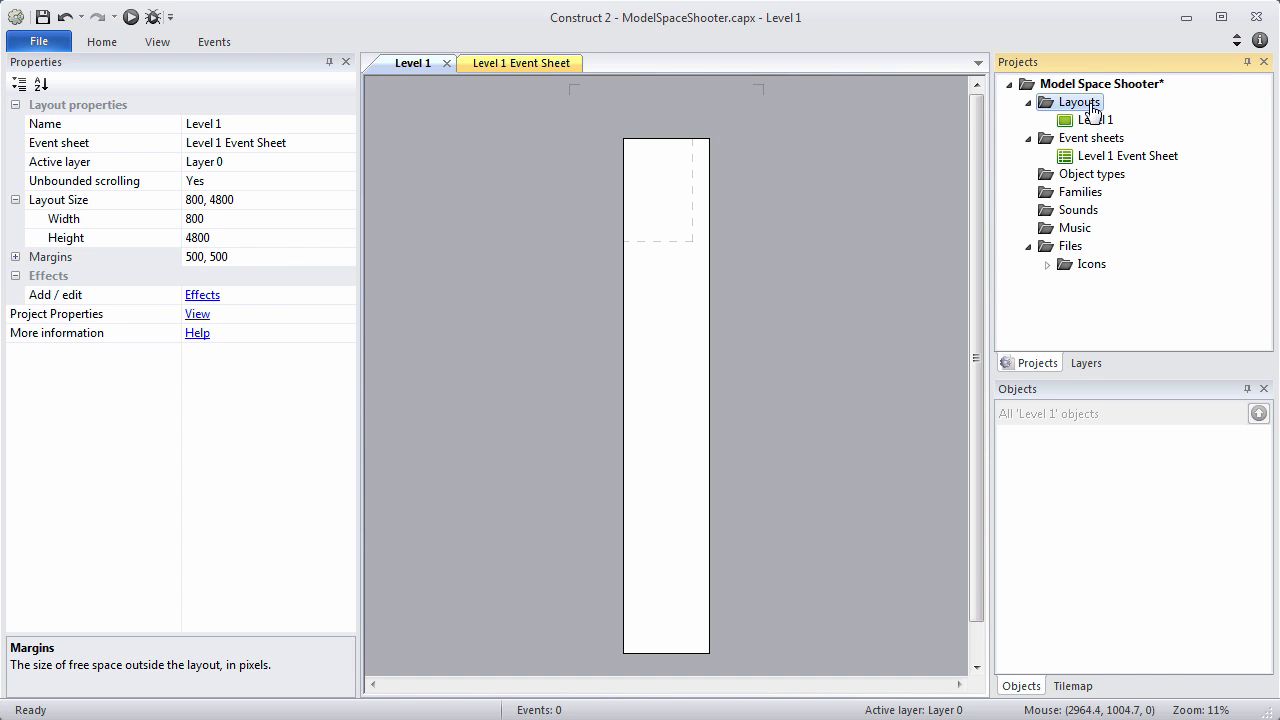
- Rename Level 1's Layer 0 to 'Background' from the Layers list
click(1086, 362)
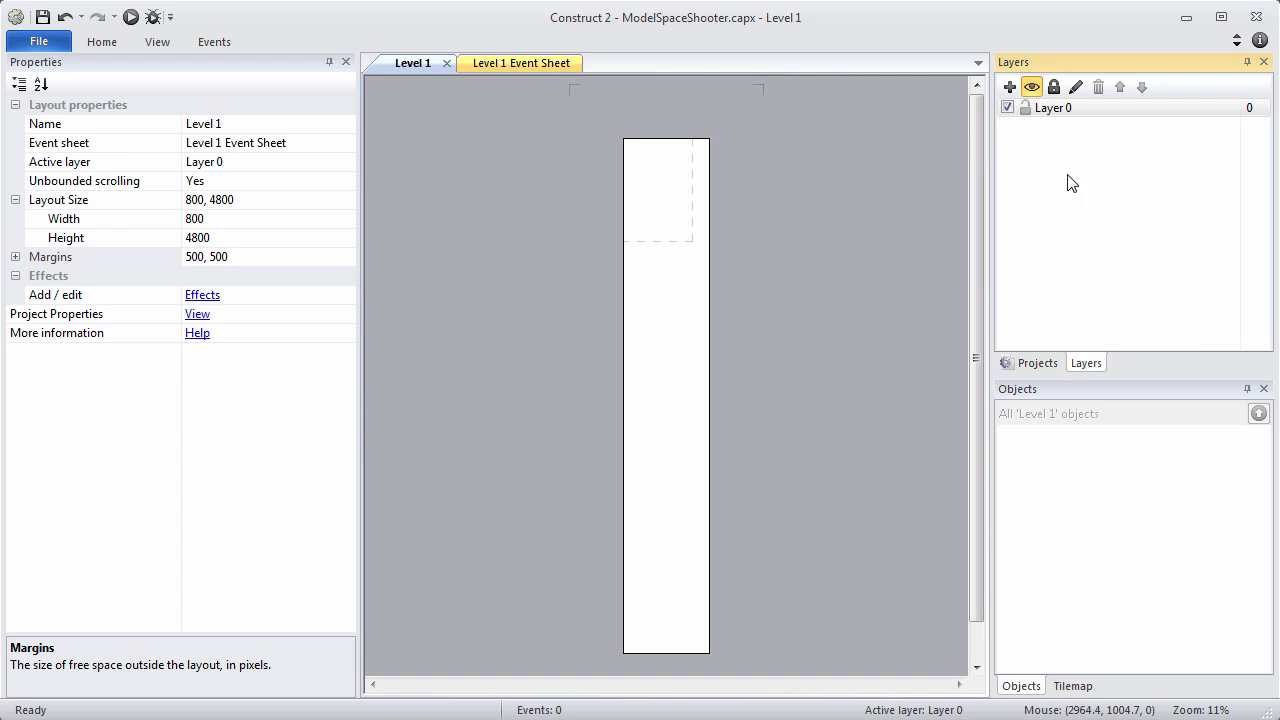
right_click(1052, 107)
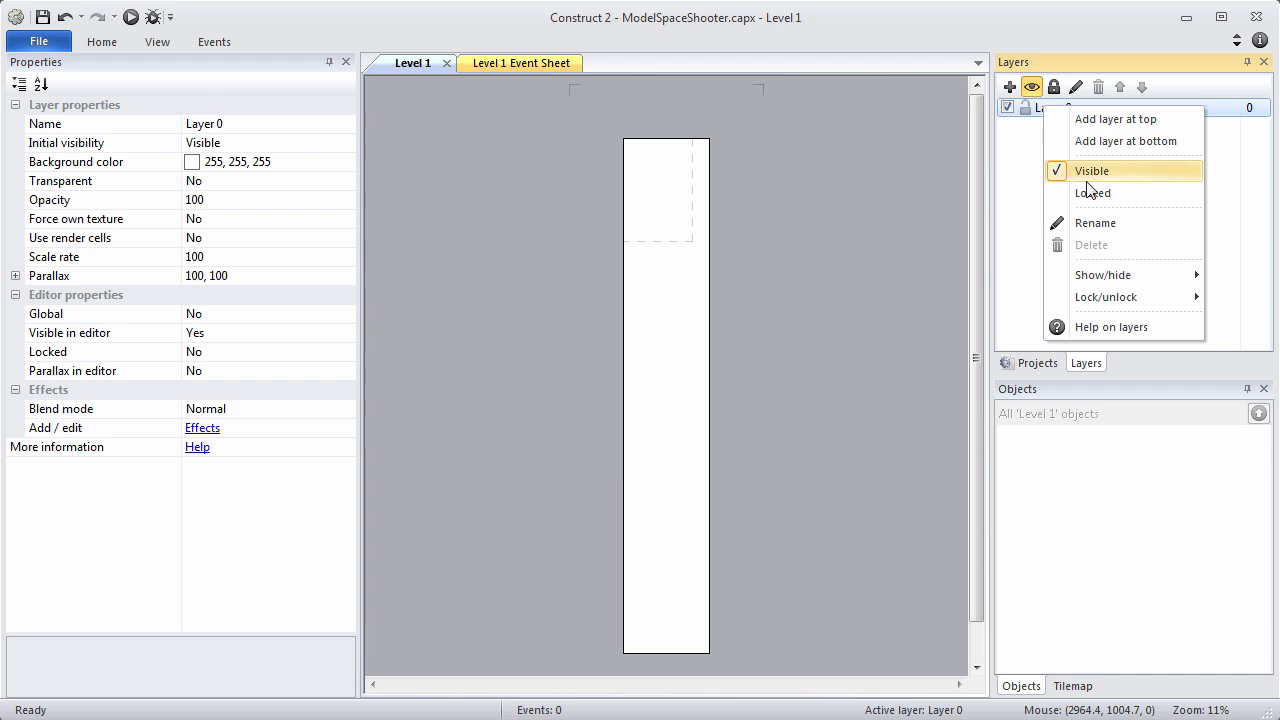
click(1095, 222)
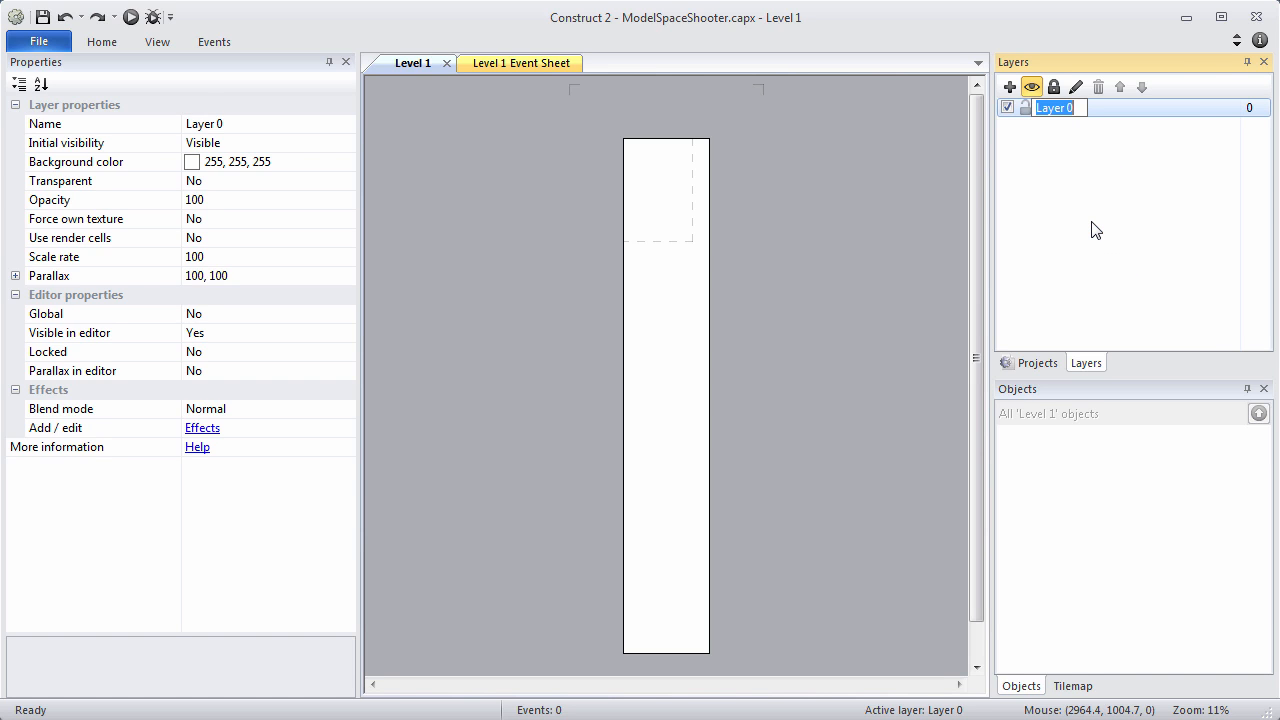
text(Background)
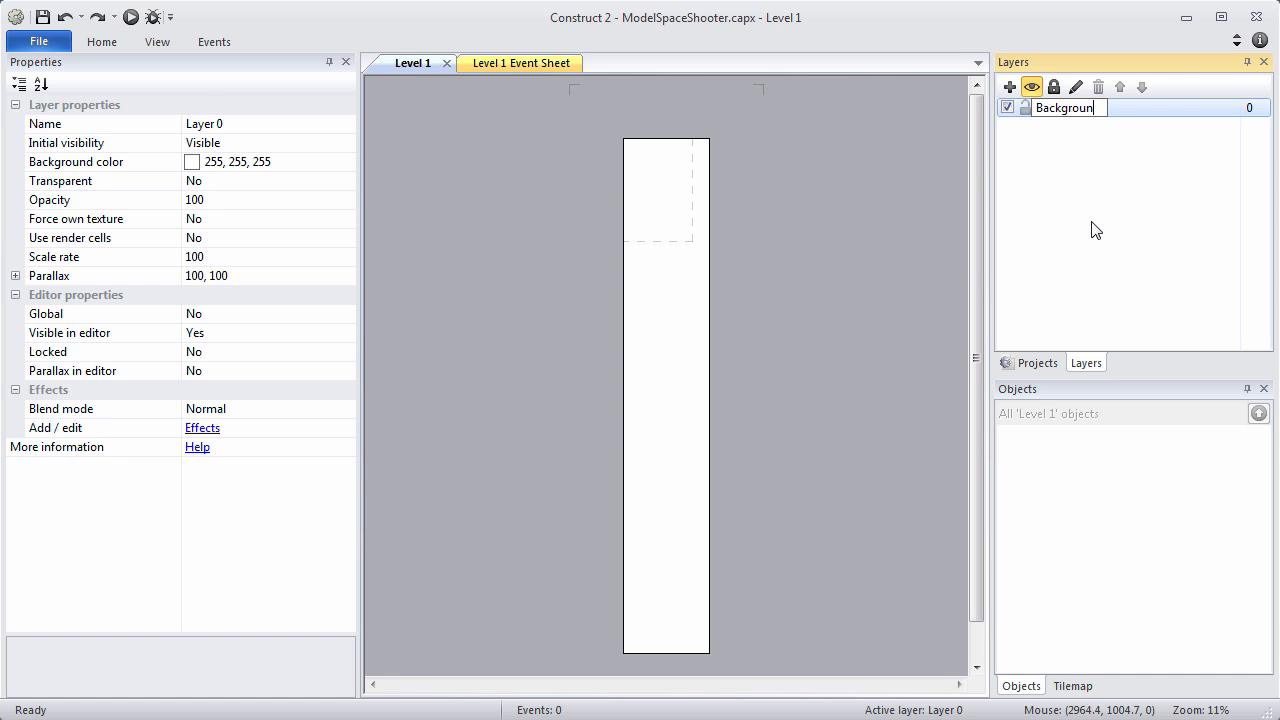
text(Background)
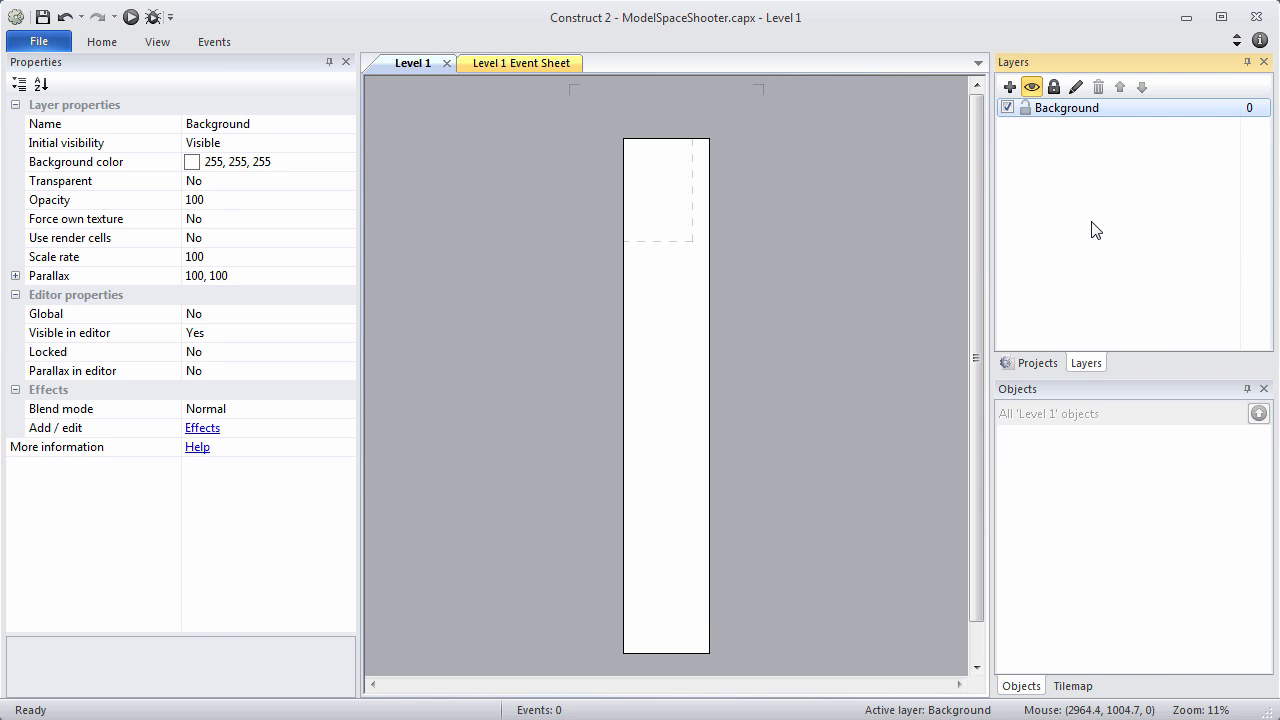
mouse_move(346, 177)
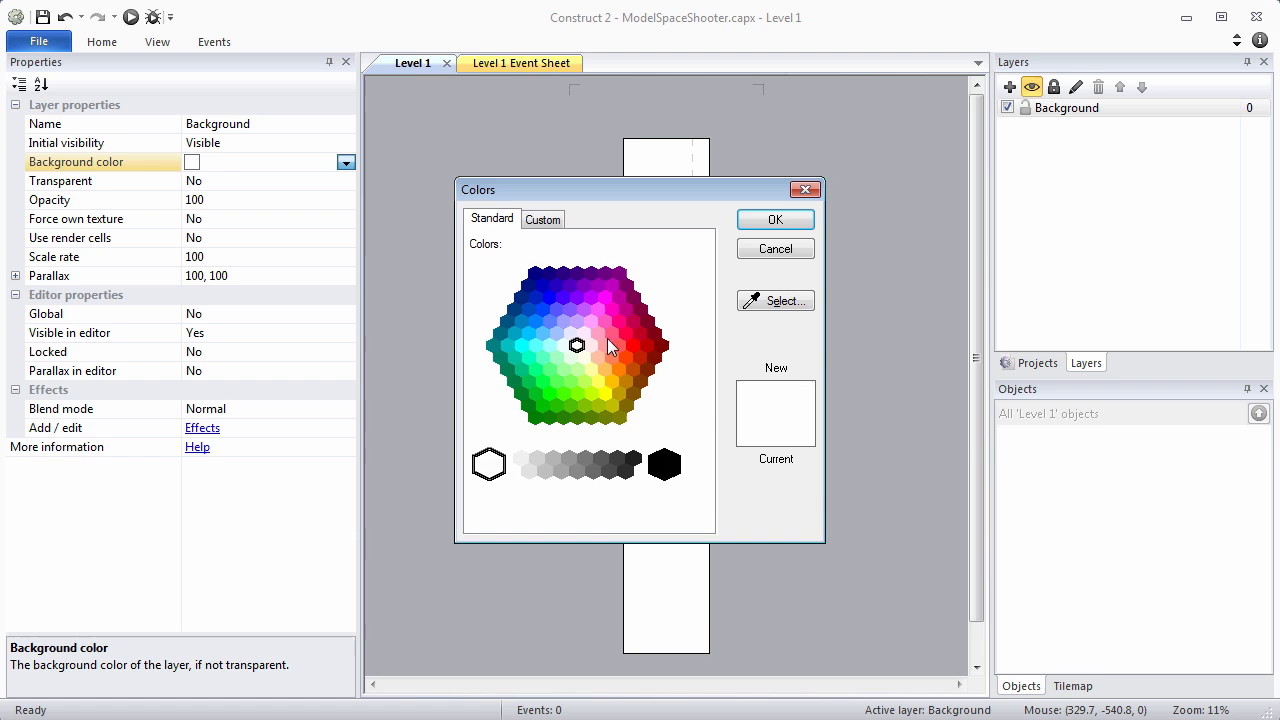
- Set the Background layer's colour to custom RGB 0, 0, 0
click(543, 218)
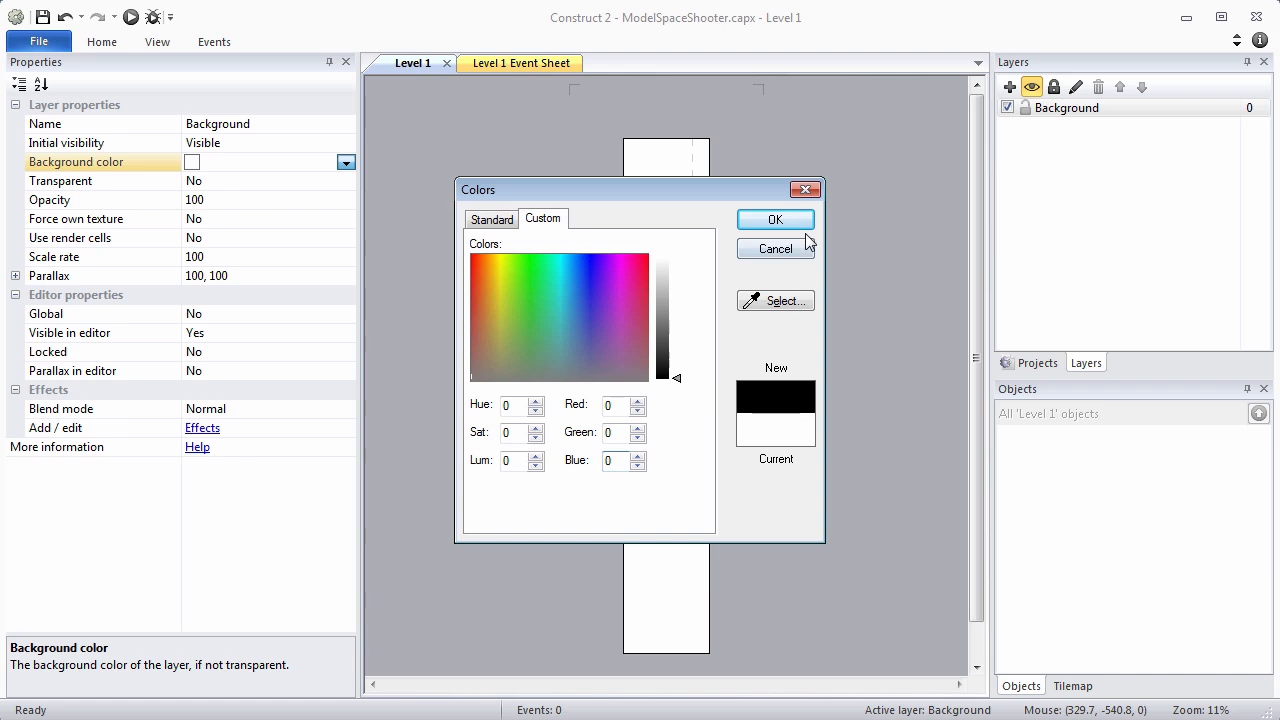
click(775, 219)
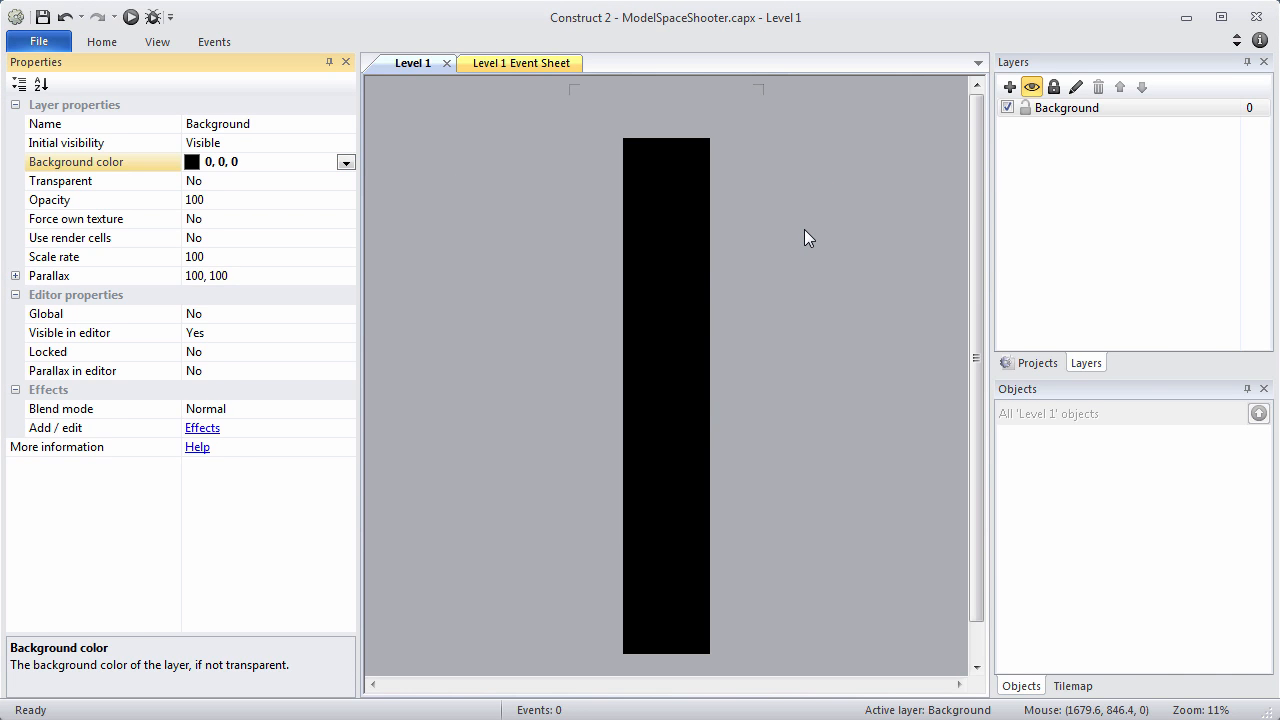
mouse_move(157, 42)
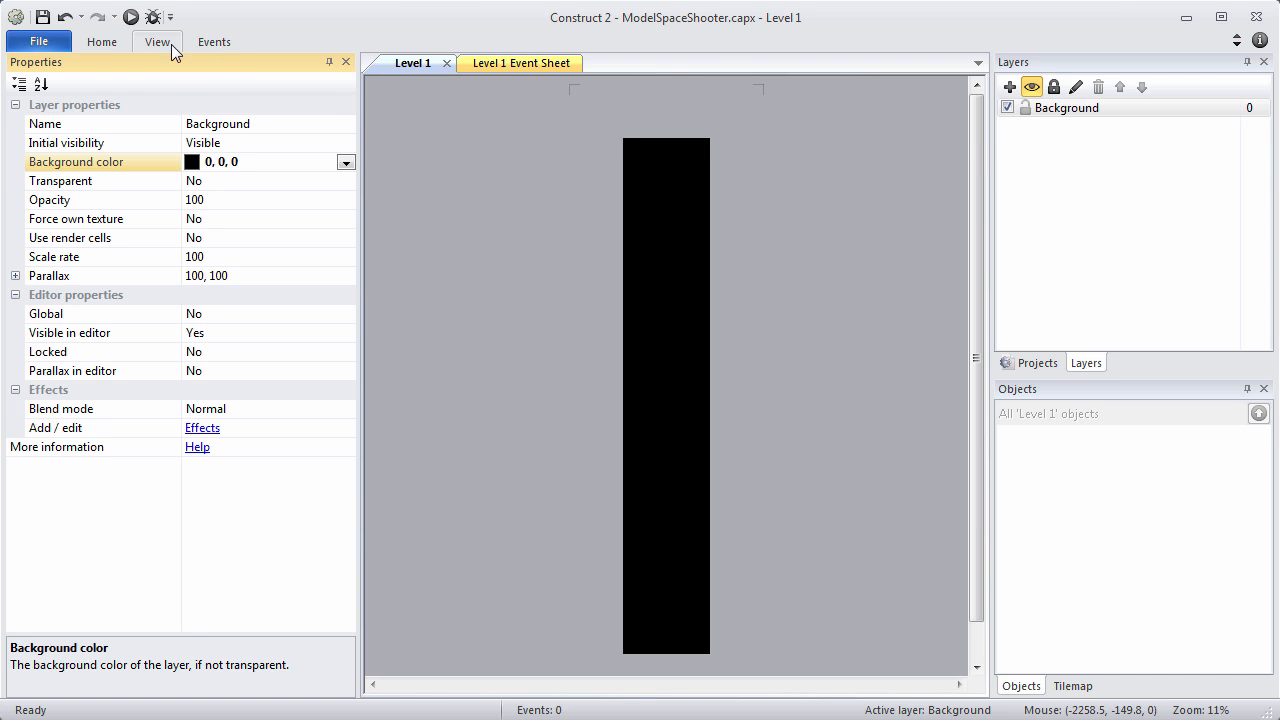
- Enable Snap to grid and Show grid with a 32 × 32 grid size
click(157, 41)
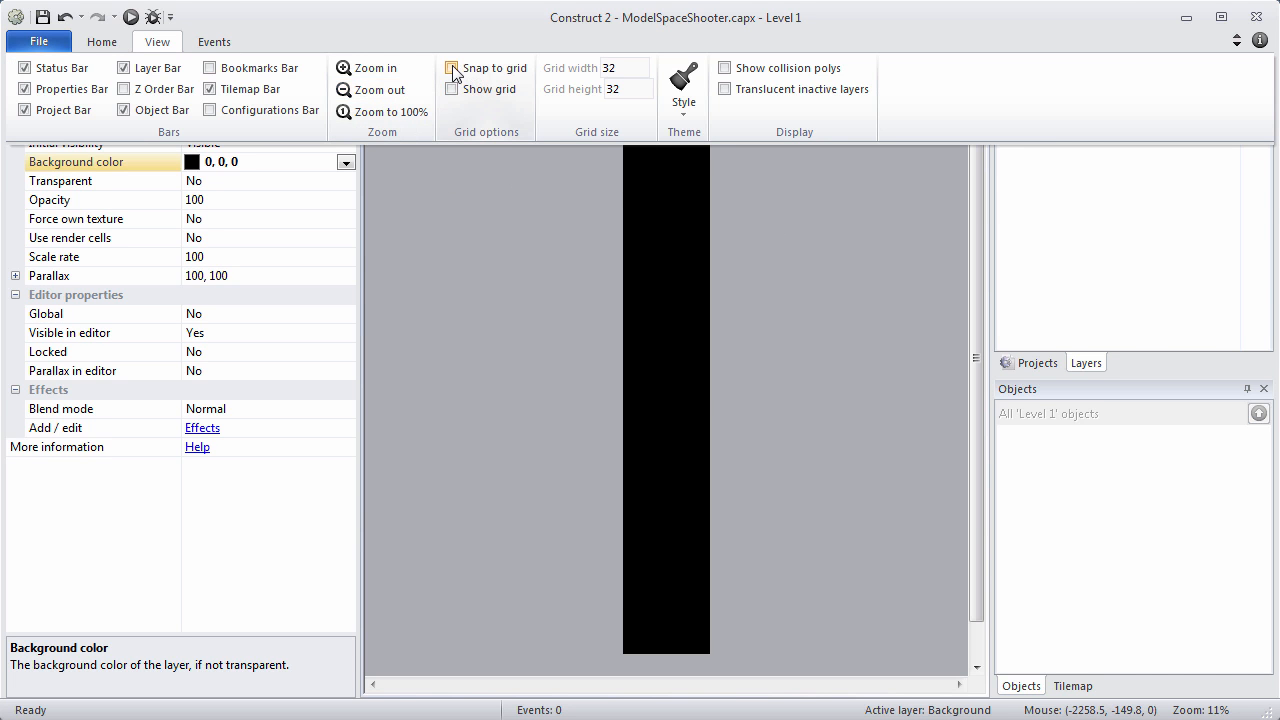
click(452, 67)
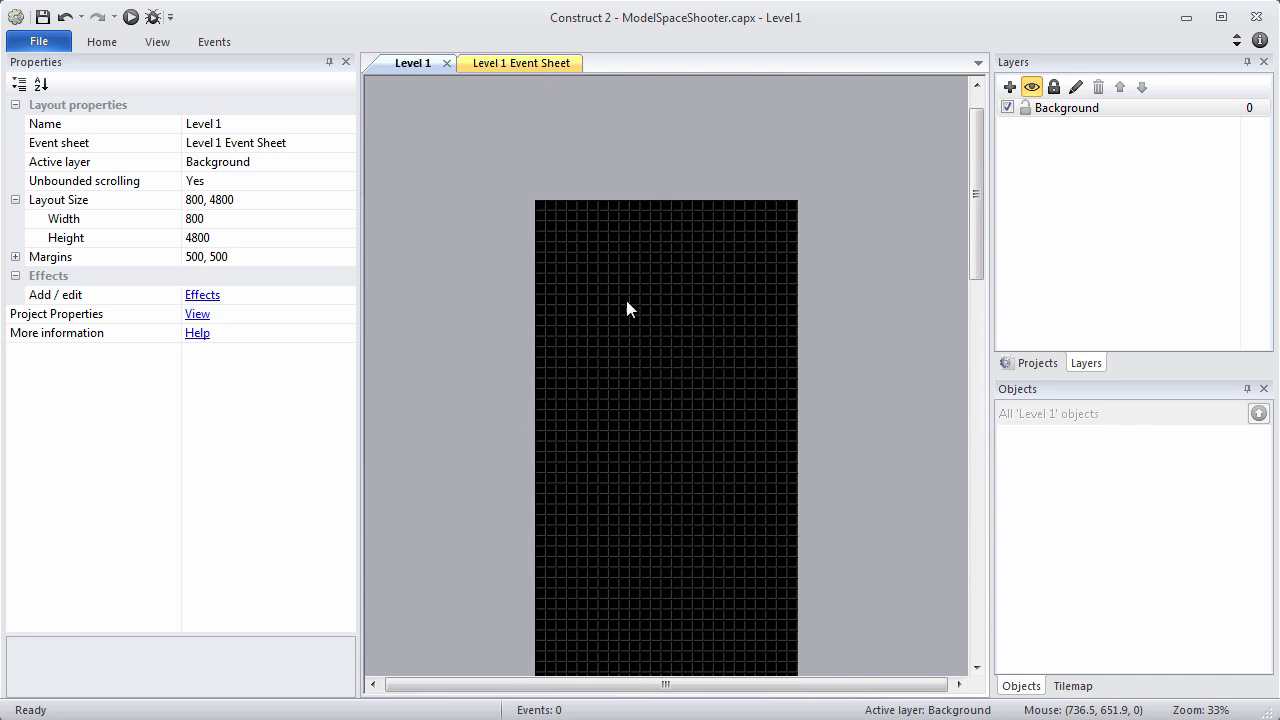
click(157, 41)
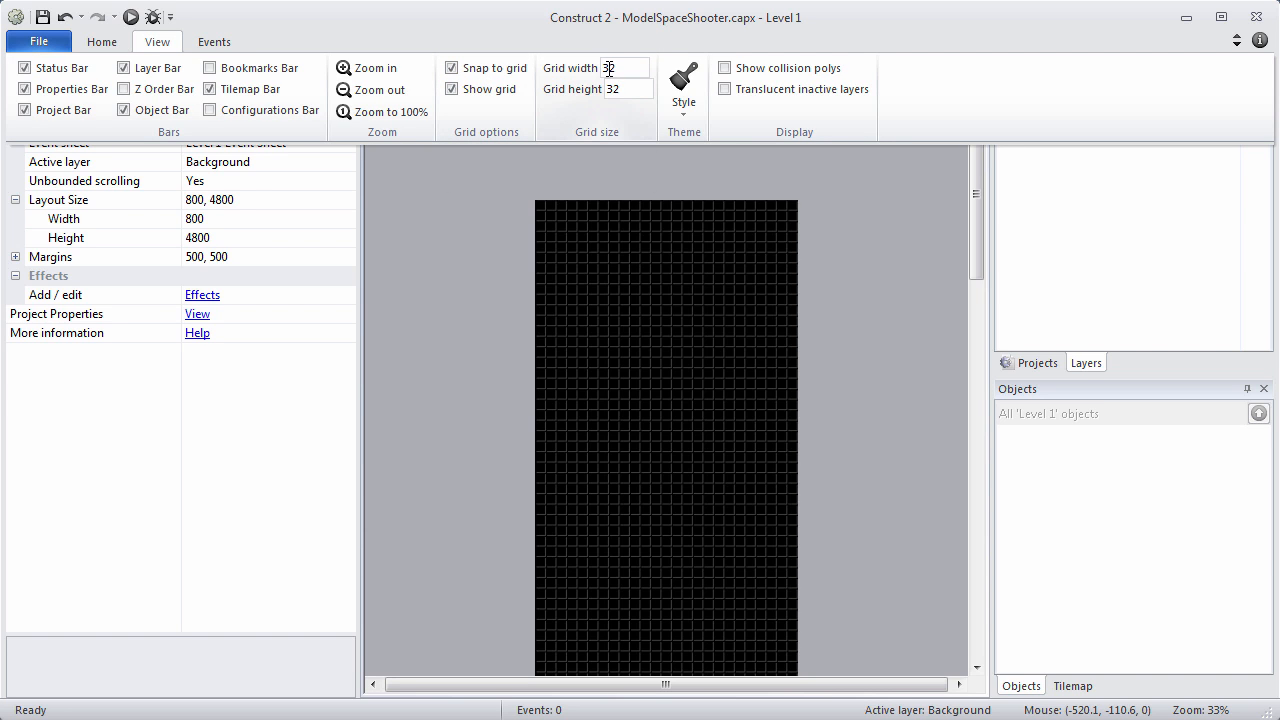
text(32)
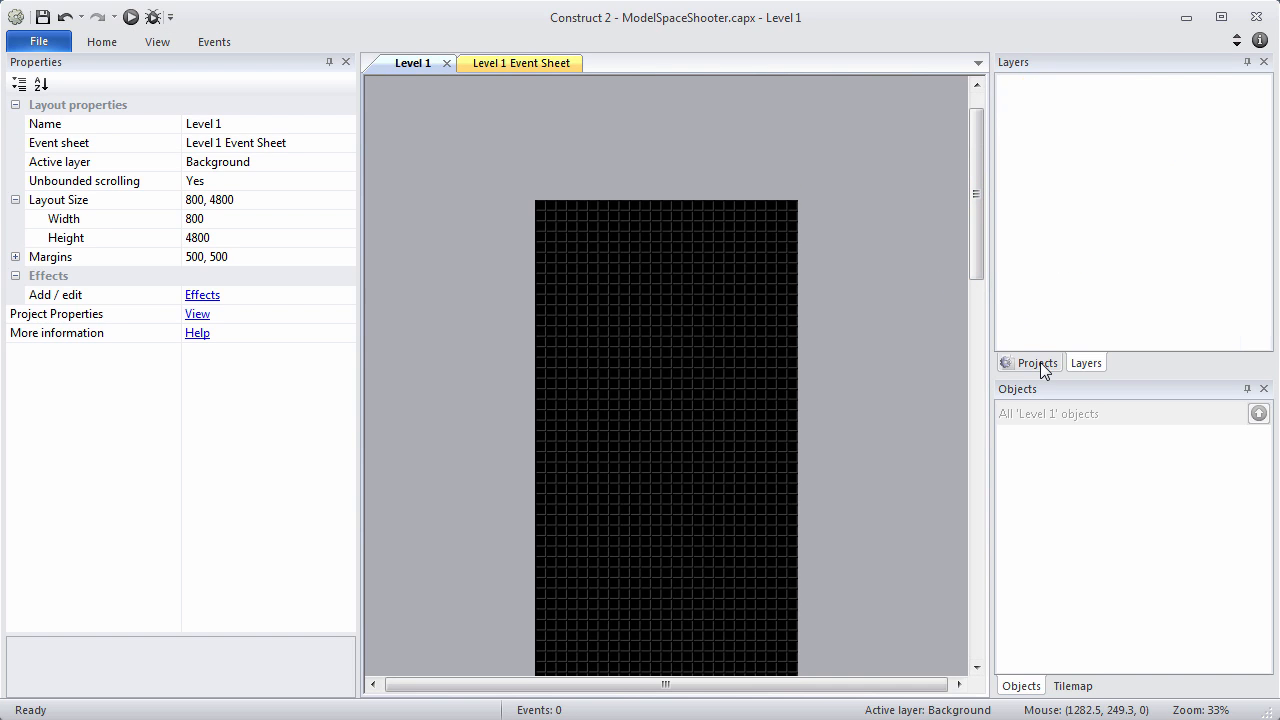
- Insert a new Tiled Background object type named Space
click(1037, 362)
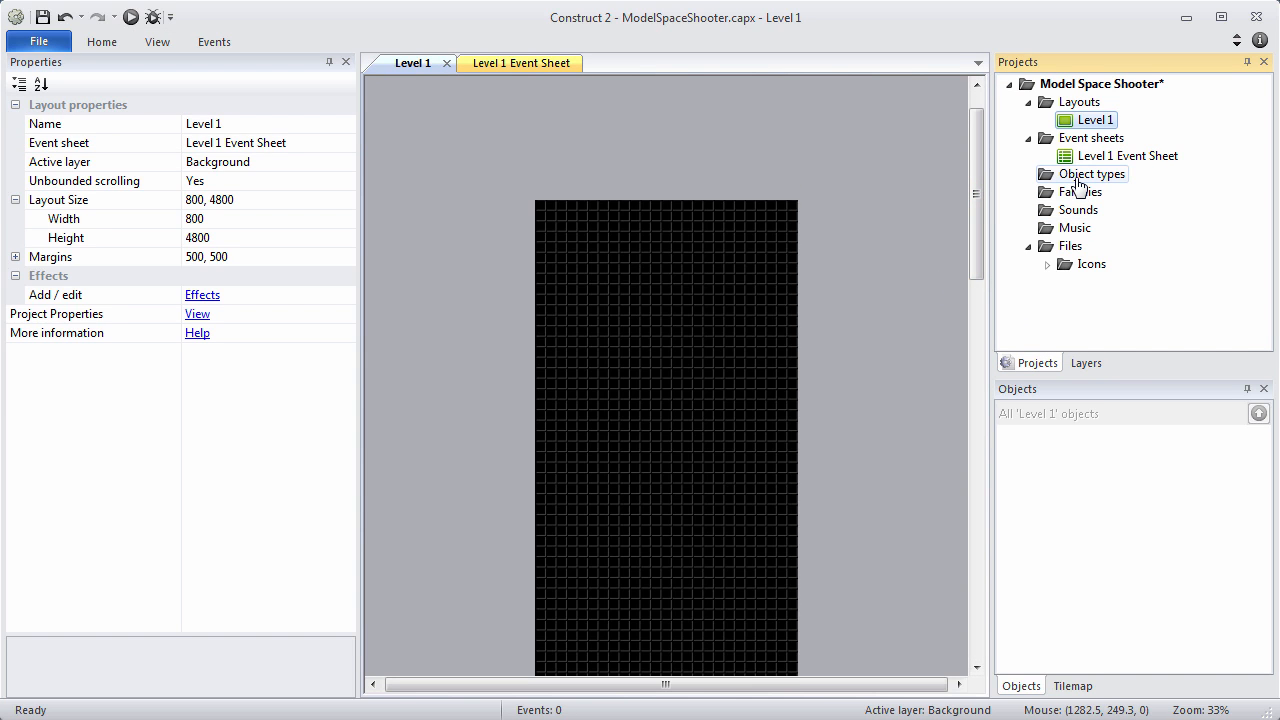
right_click(1091, 173)
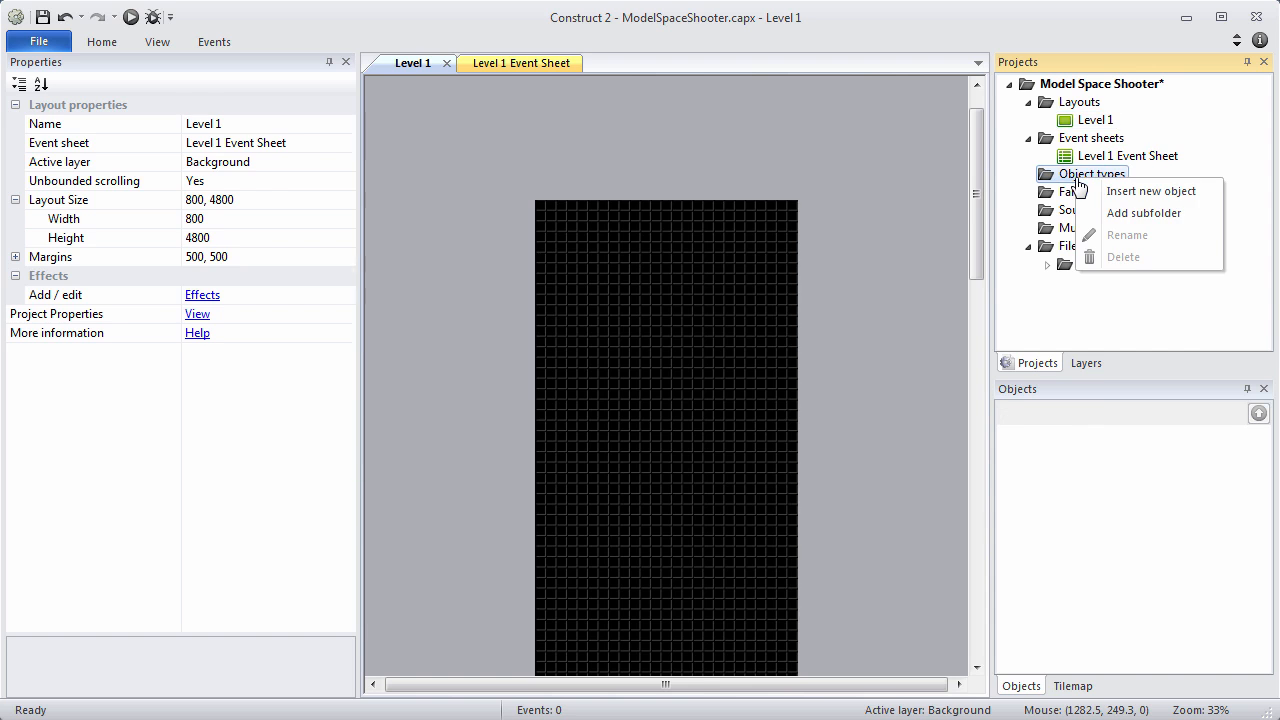
mouse_move(1150, 191)
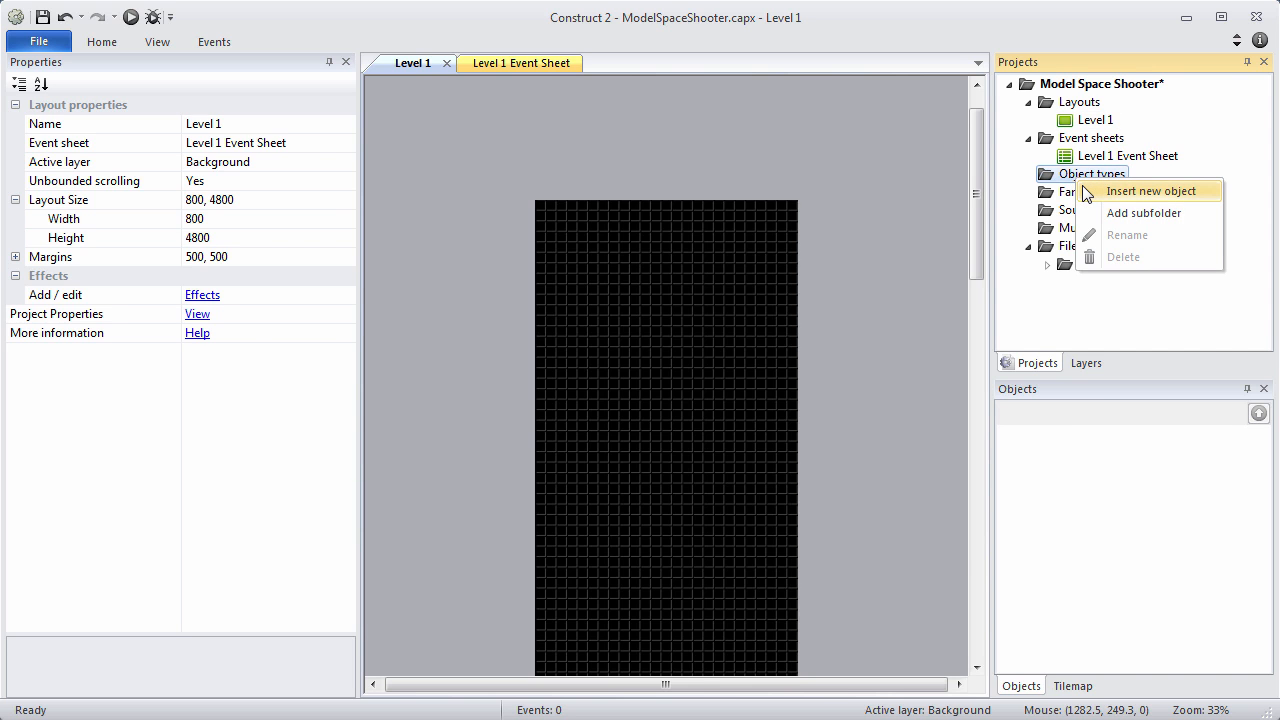
click(1151, 191)
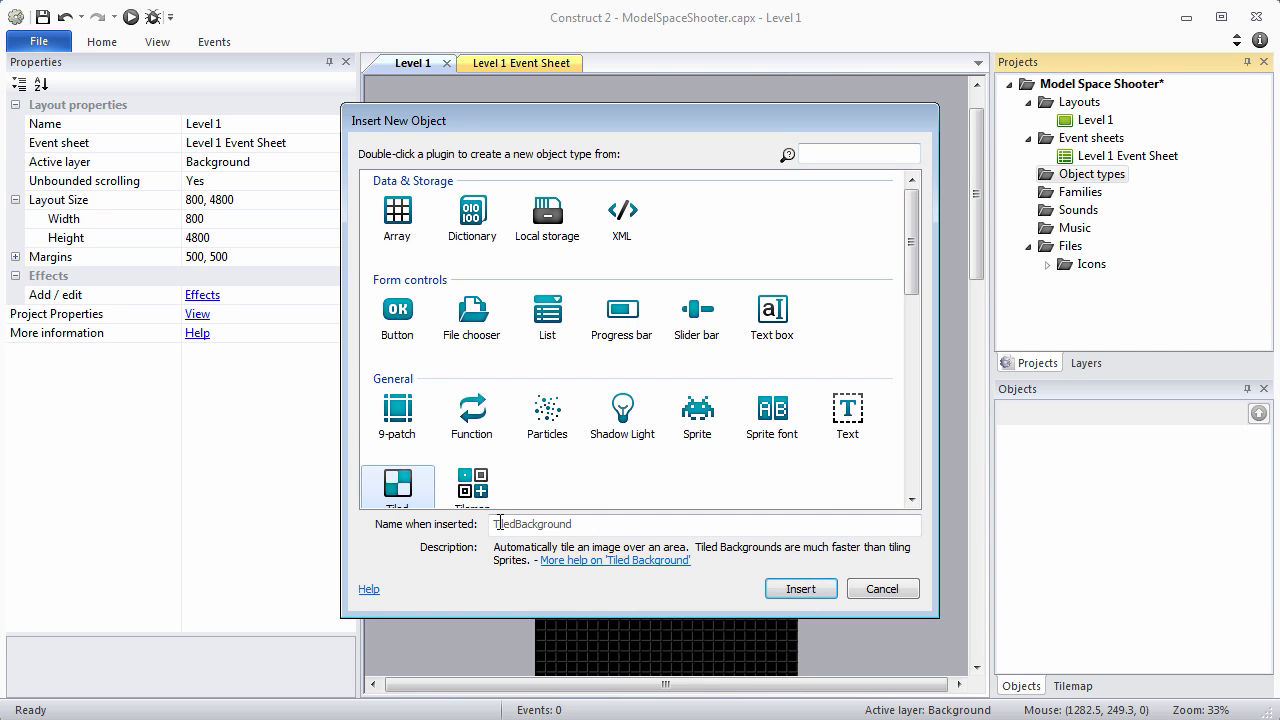
text(Spac)
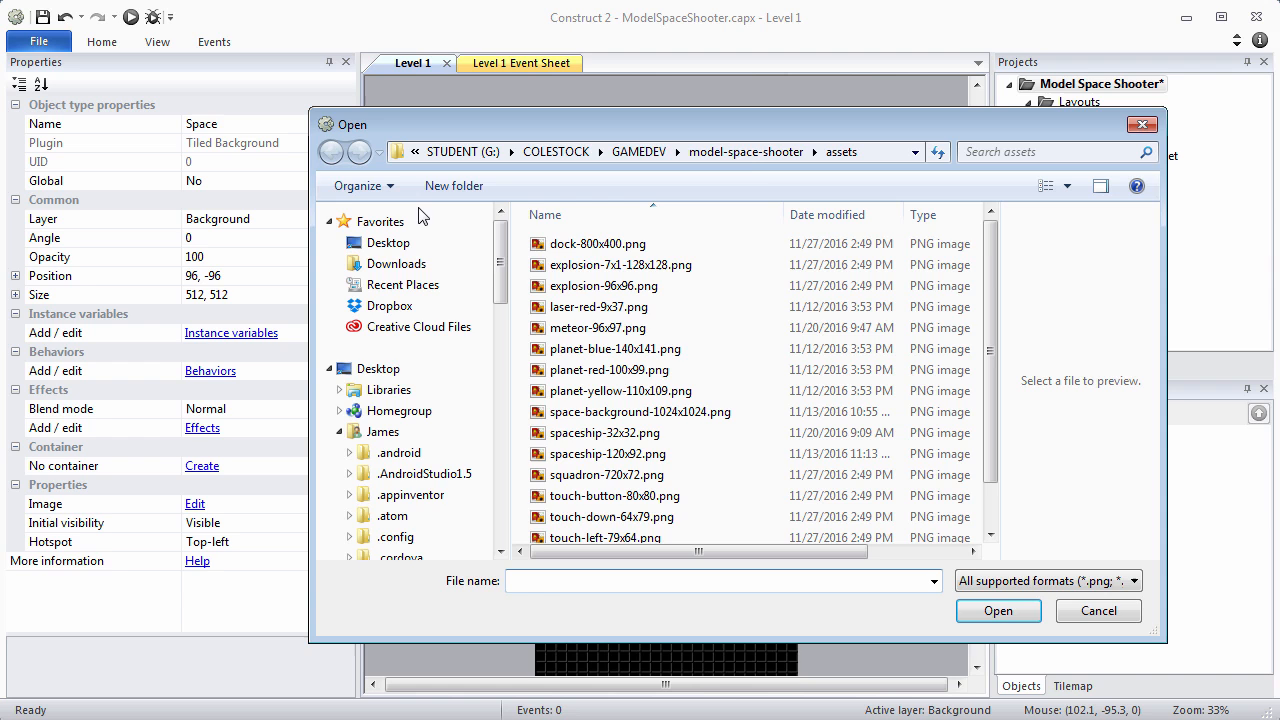
- Load space-background-1024x1024.png from the assets folder as Space's image
click(330, 152)
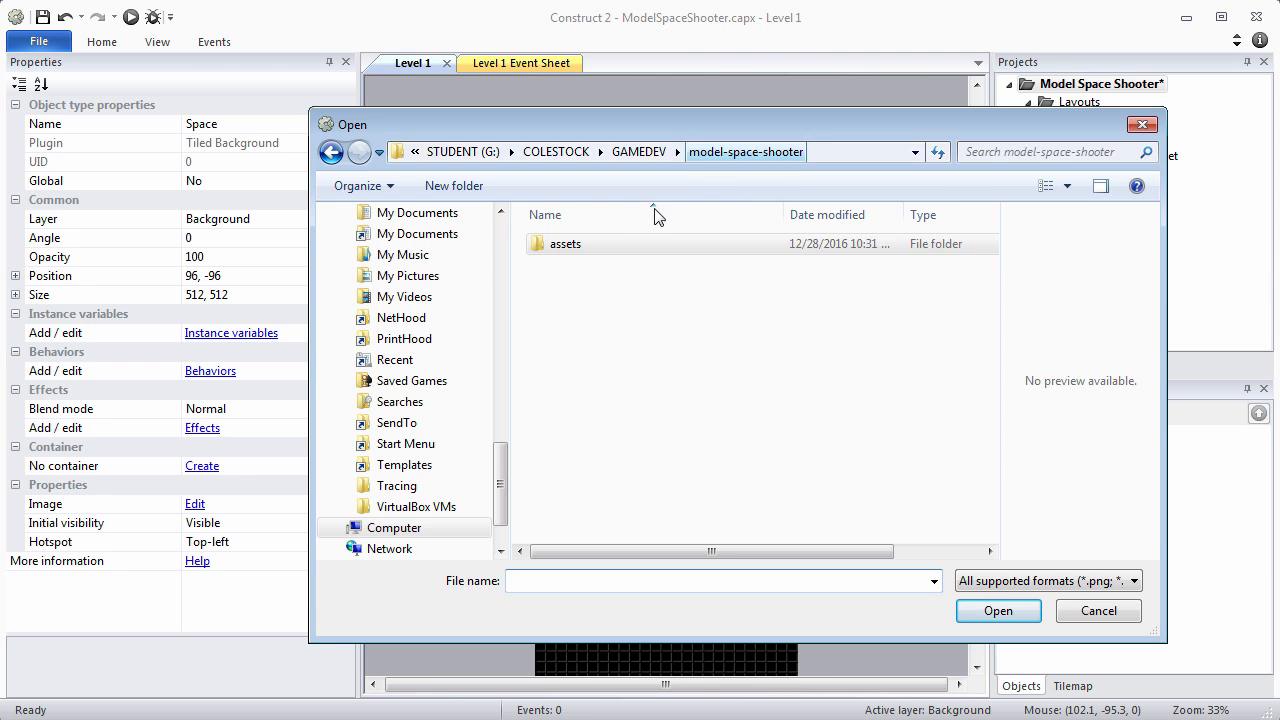
double_click(566, 243)
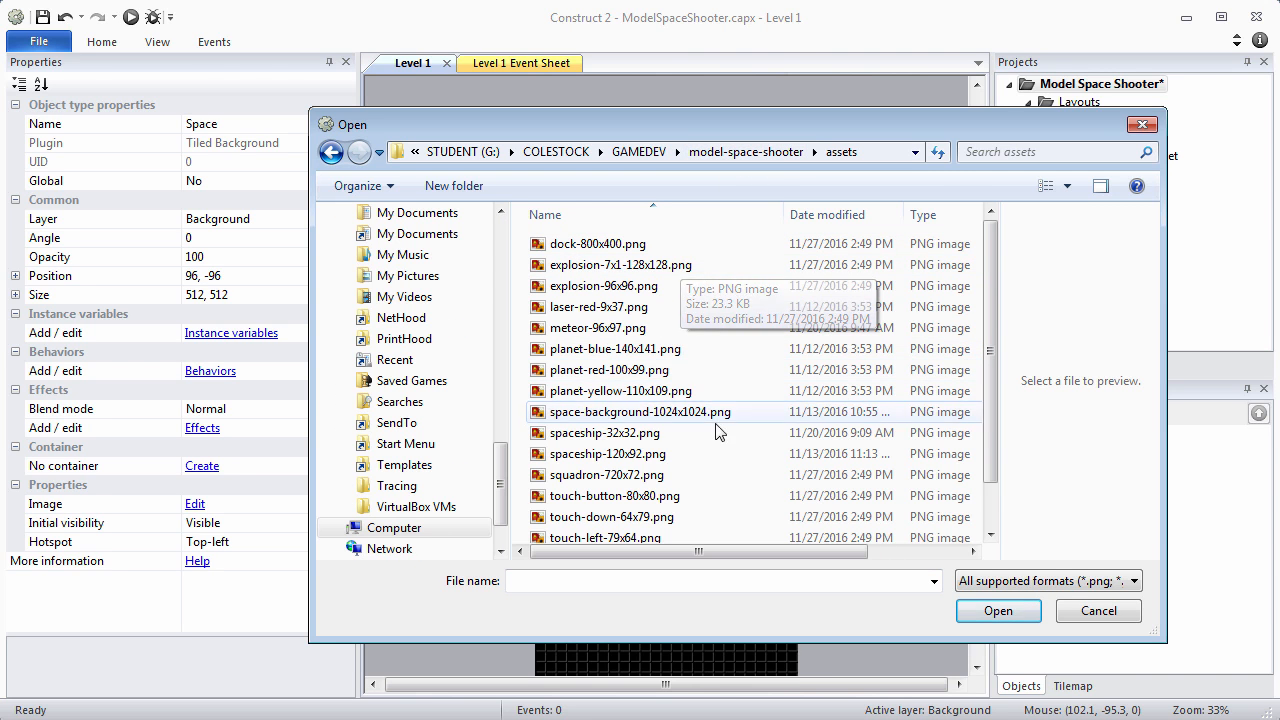
click(640, 411)
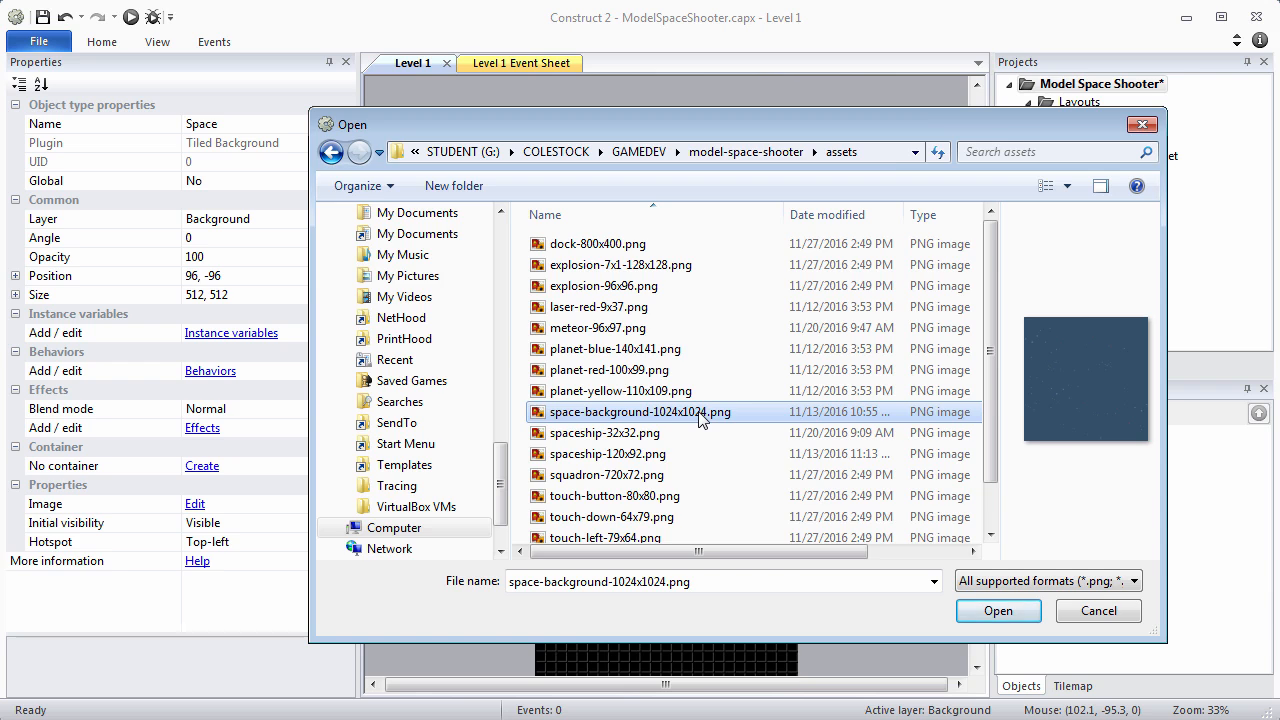
click(997, 610)
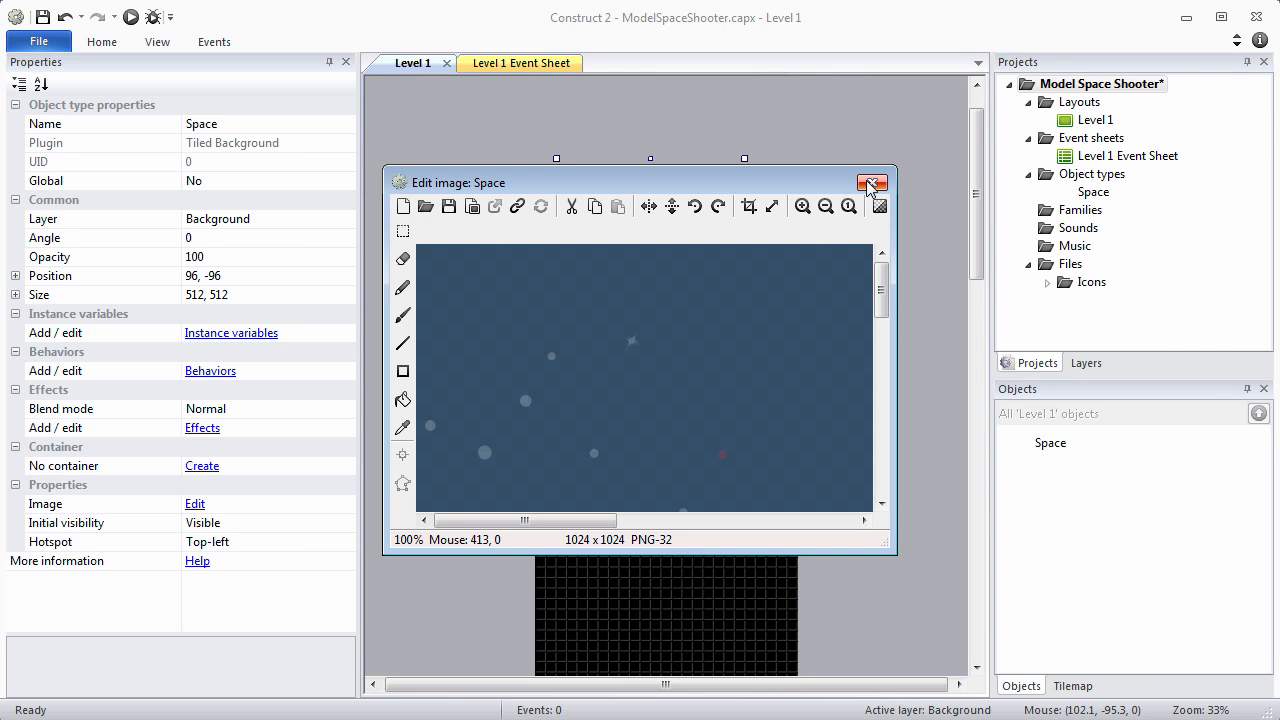
click(871, 183)
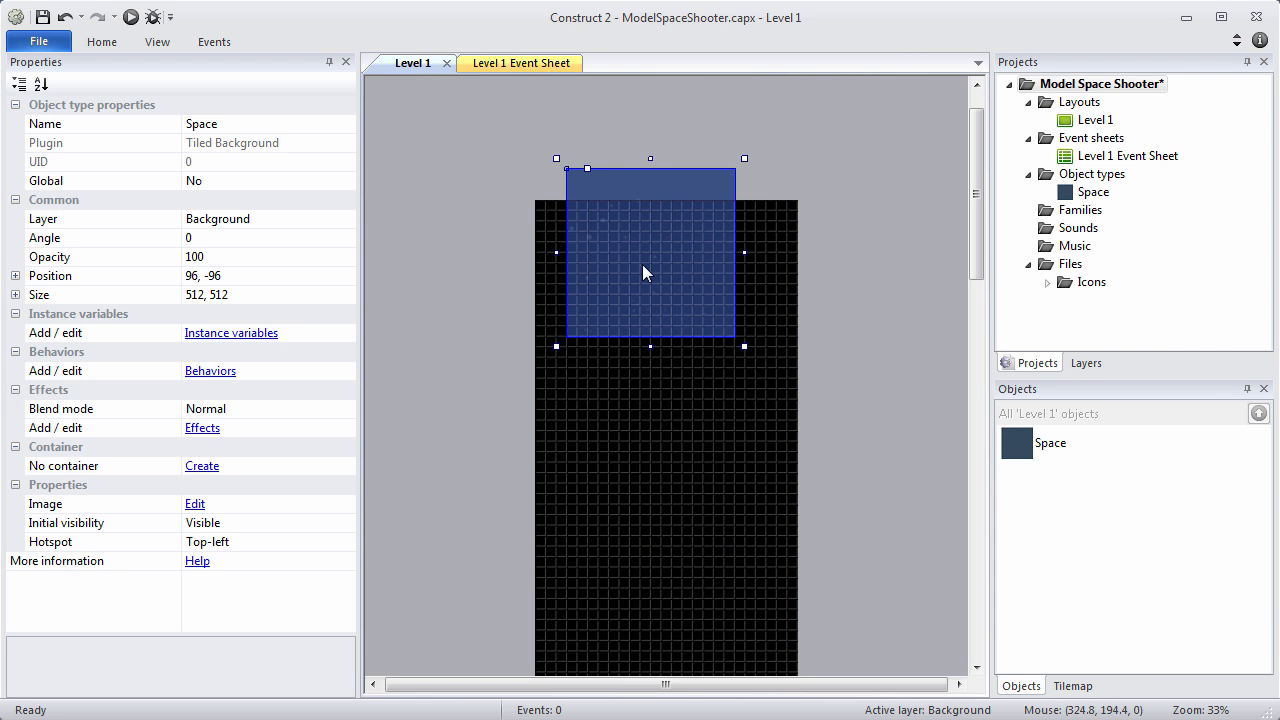
mouse_move(108, 196)
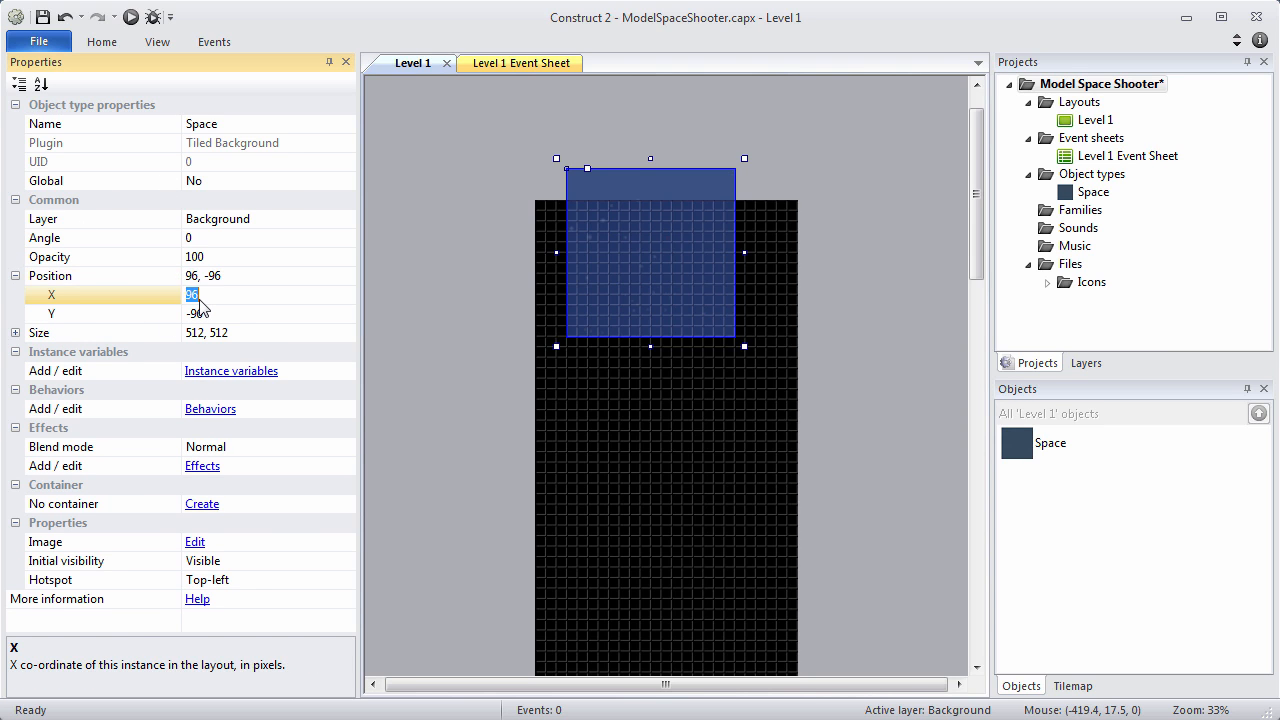
- Place Space at -112, -512 and resize it to 1024 × 5760
text(-112)
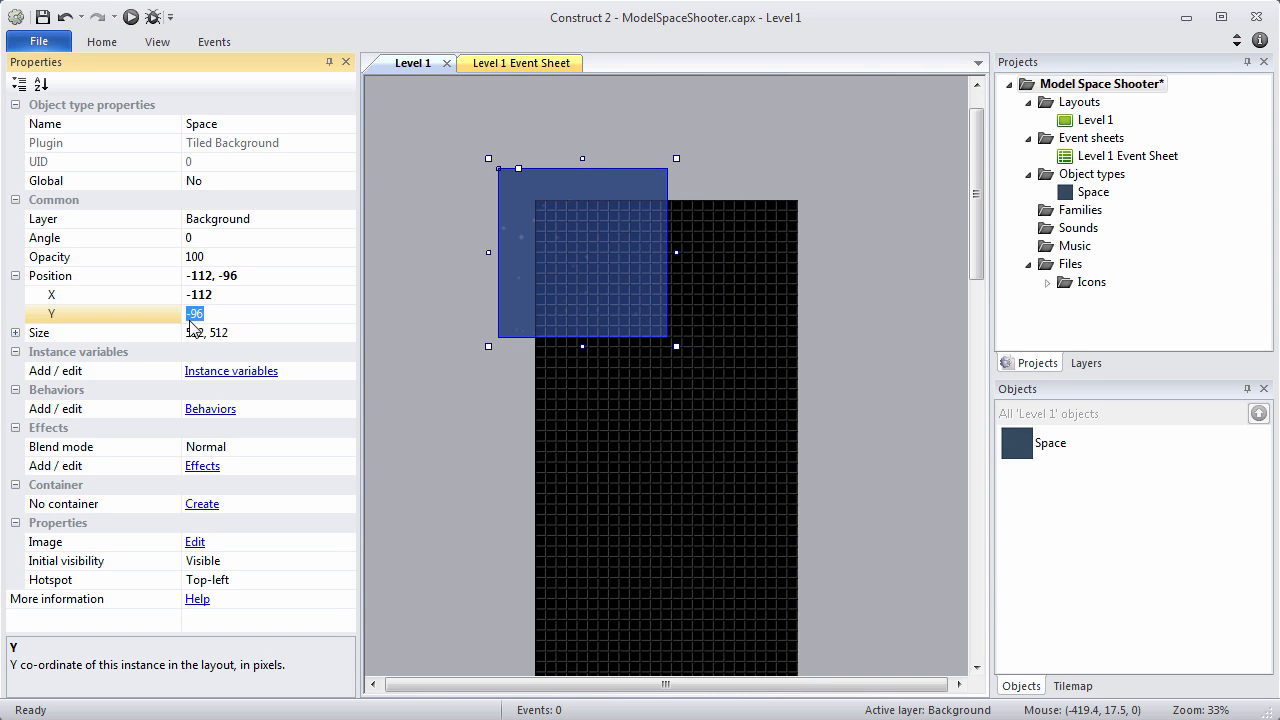
text(-5)
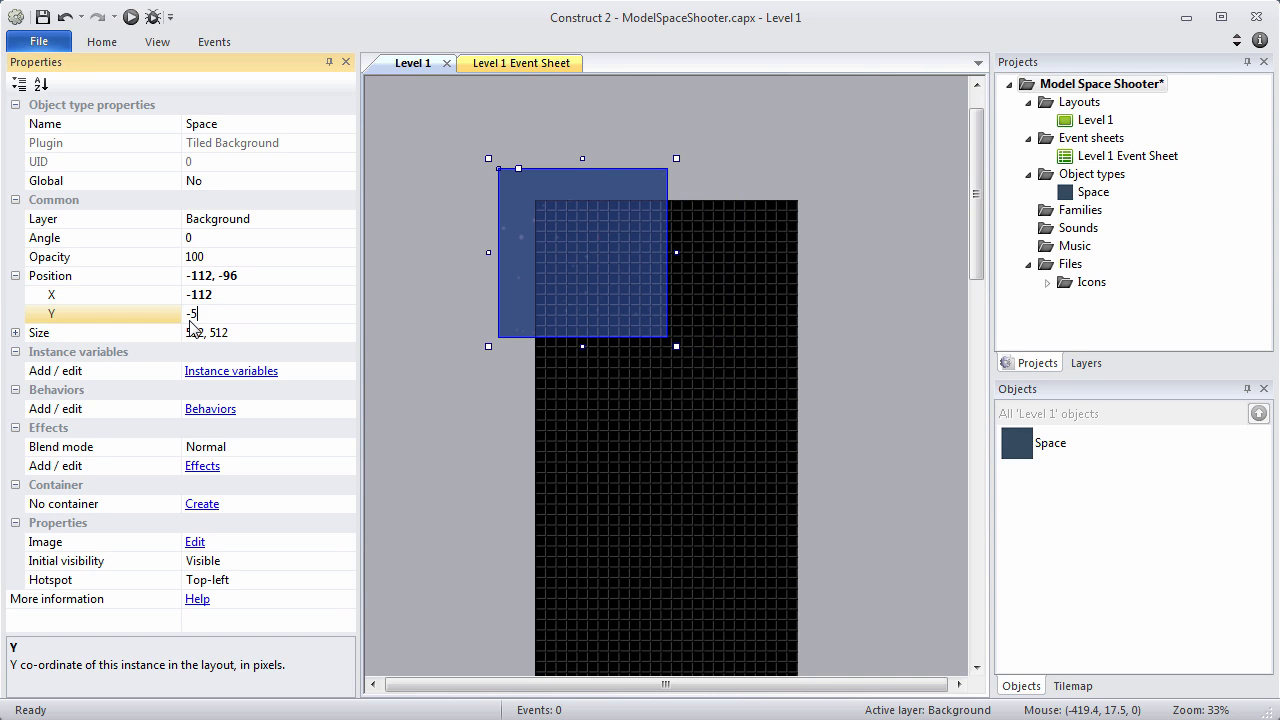
text(-512)
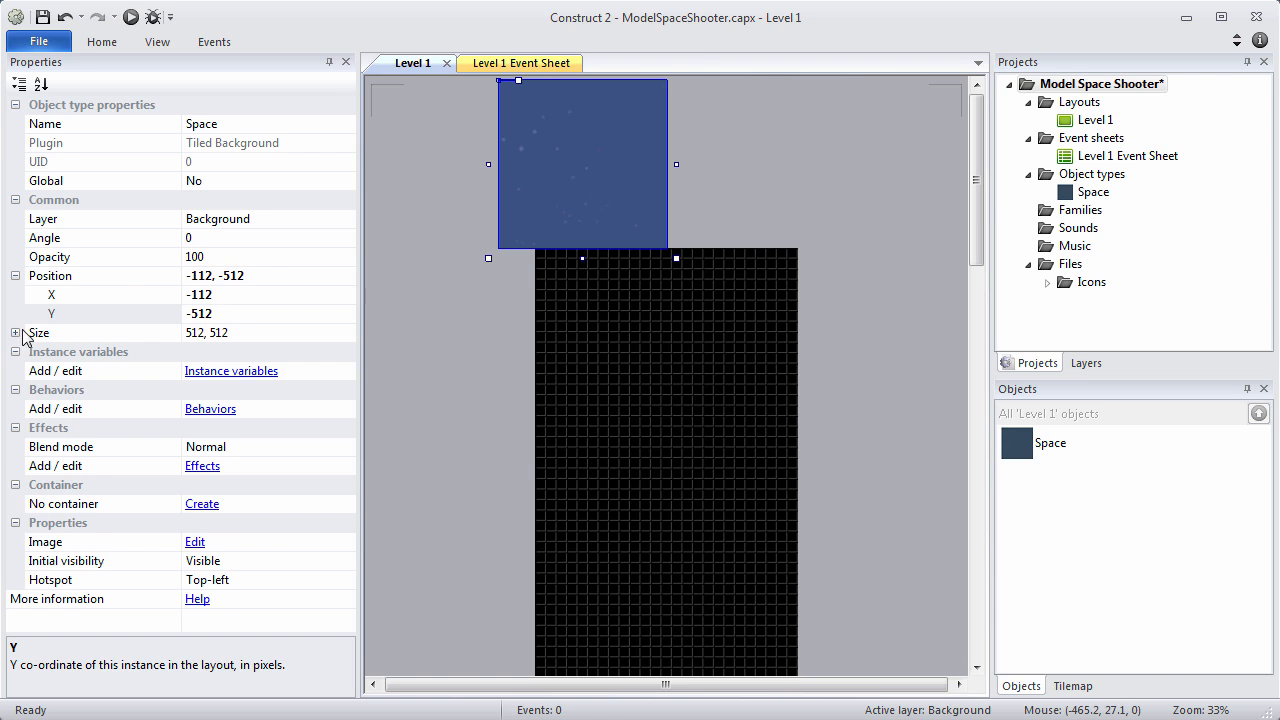
click(15, 333)
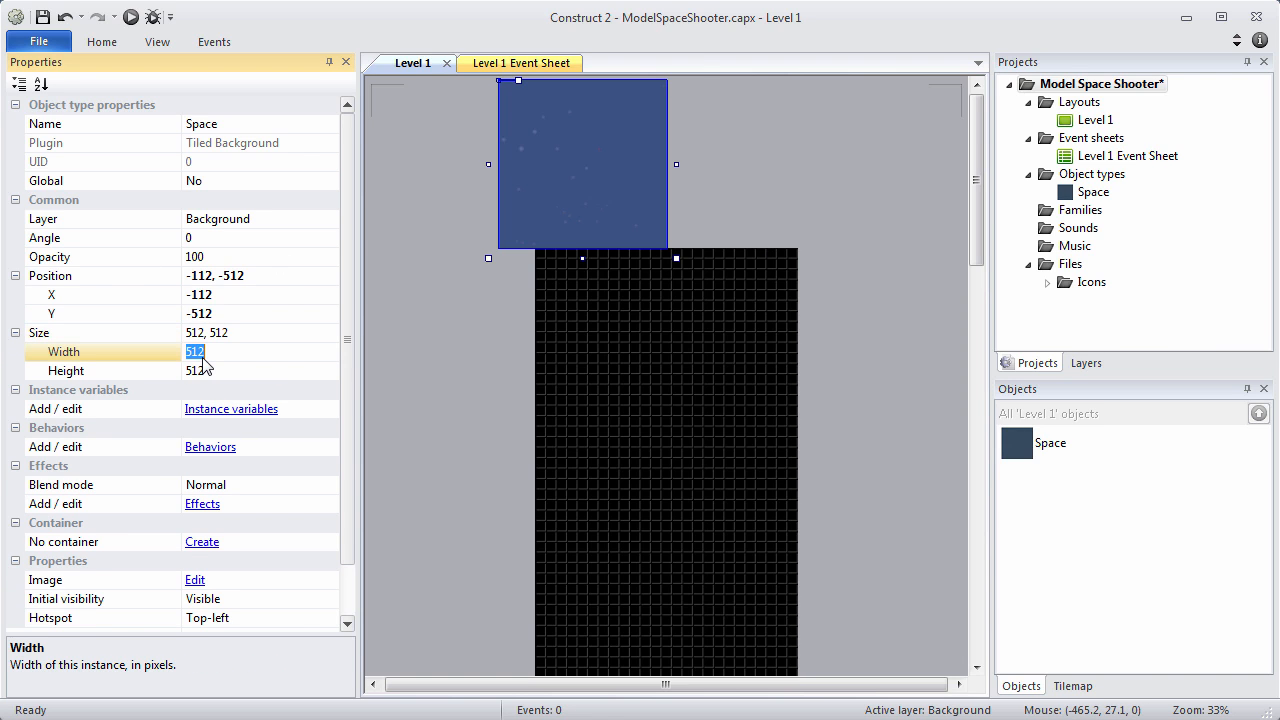
text(1024)
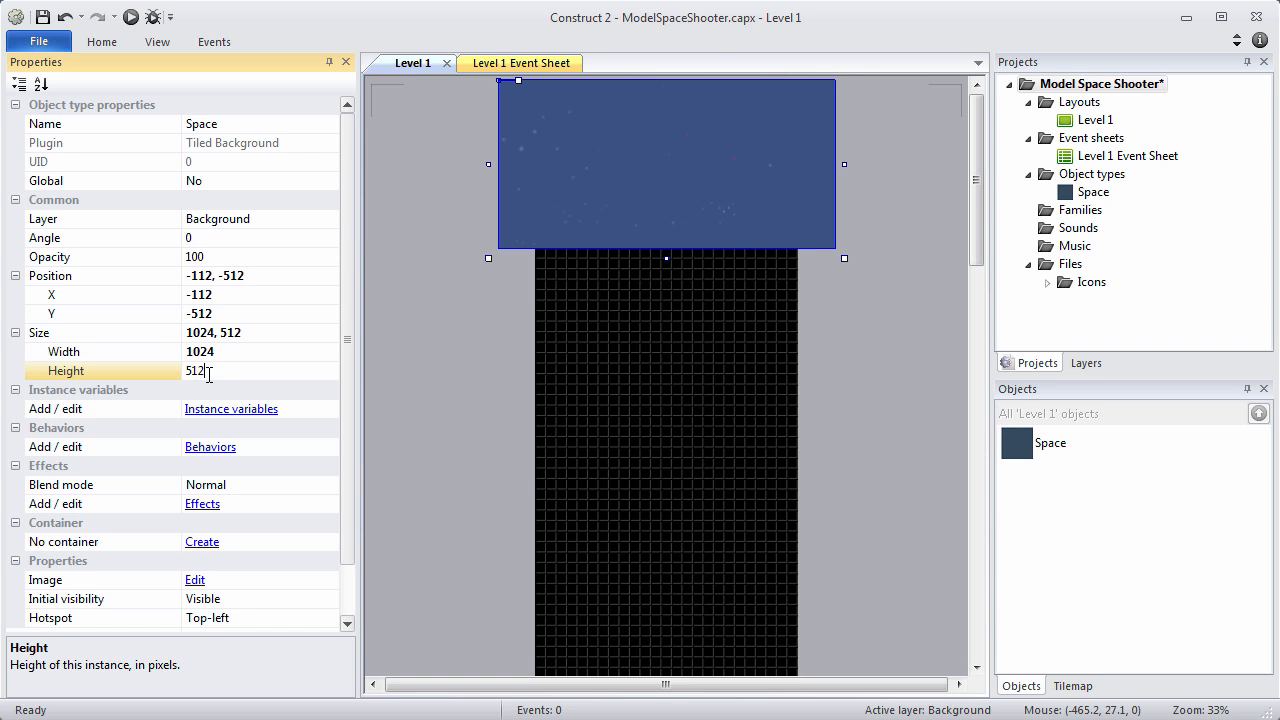
text(576)
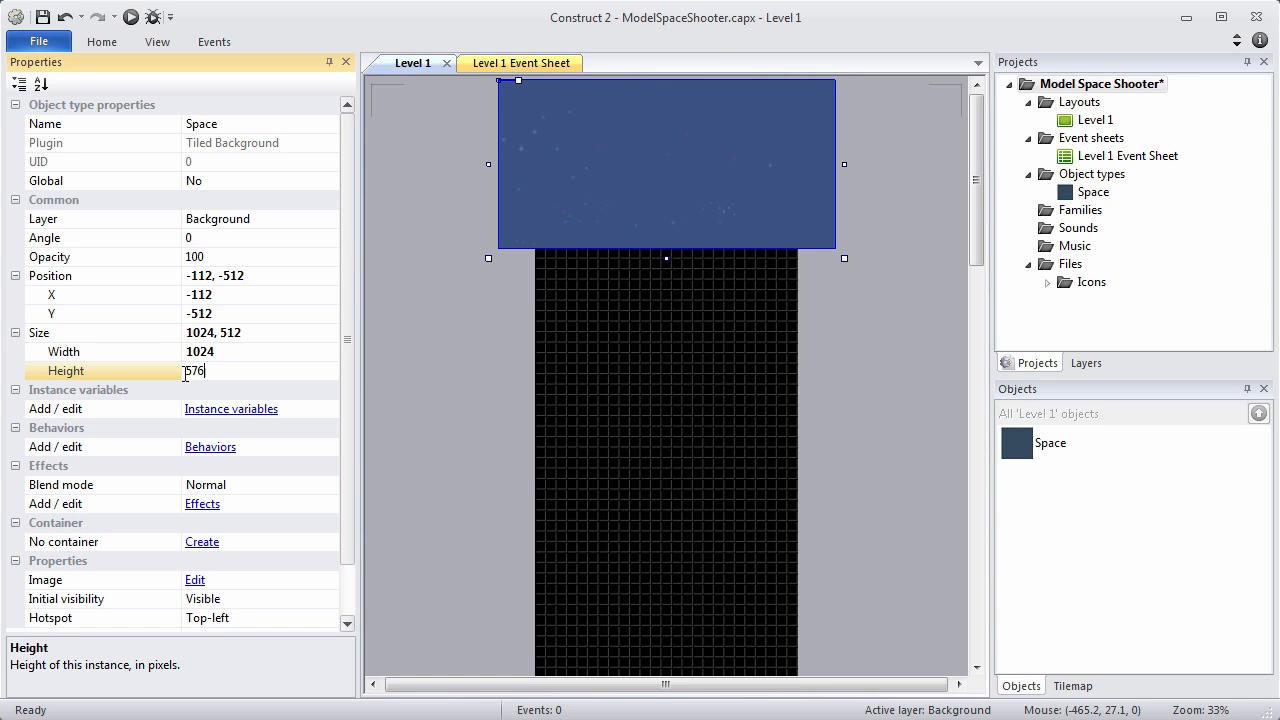
text(5760)
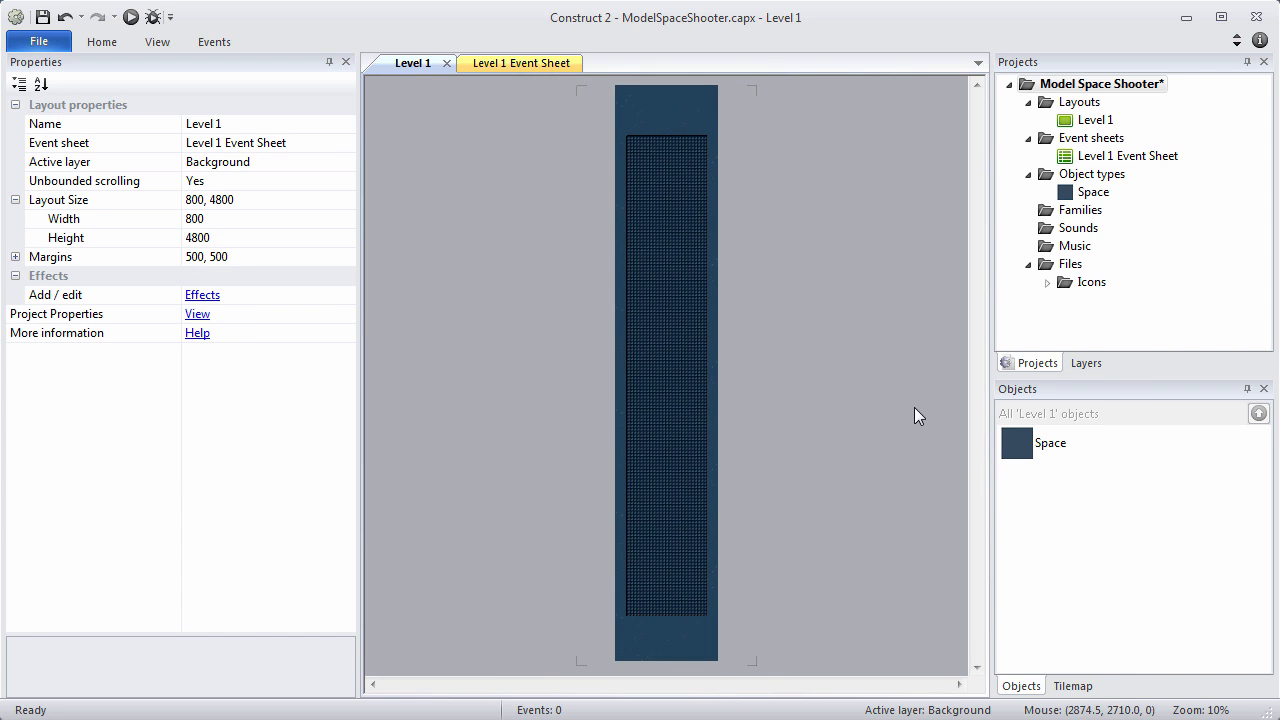
mouse_move(542, 508)
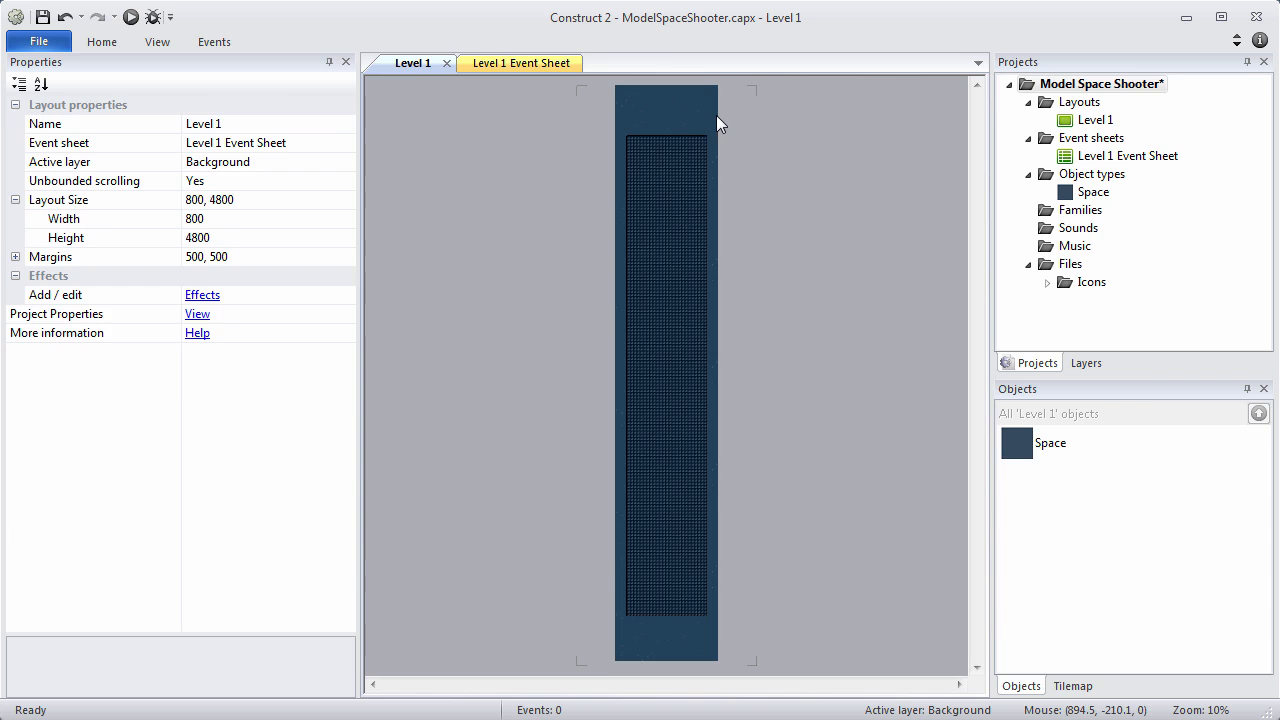
click(666, 380)
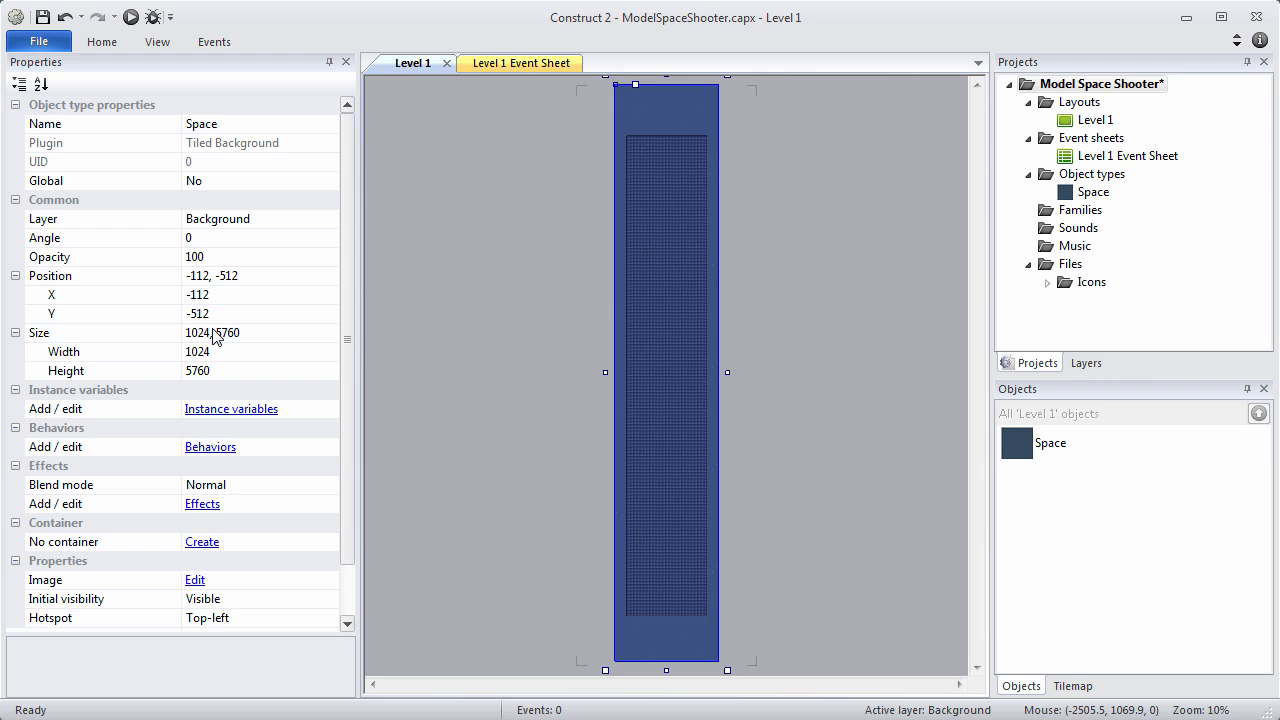
mouse_move(843, 326)
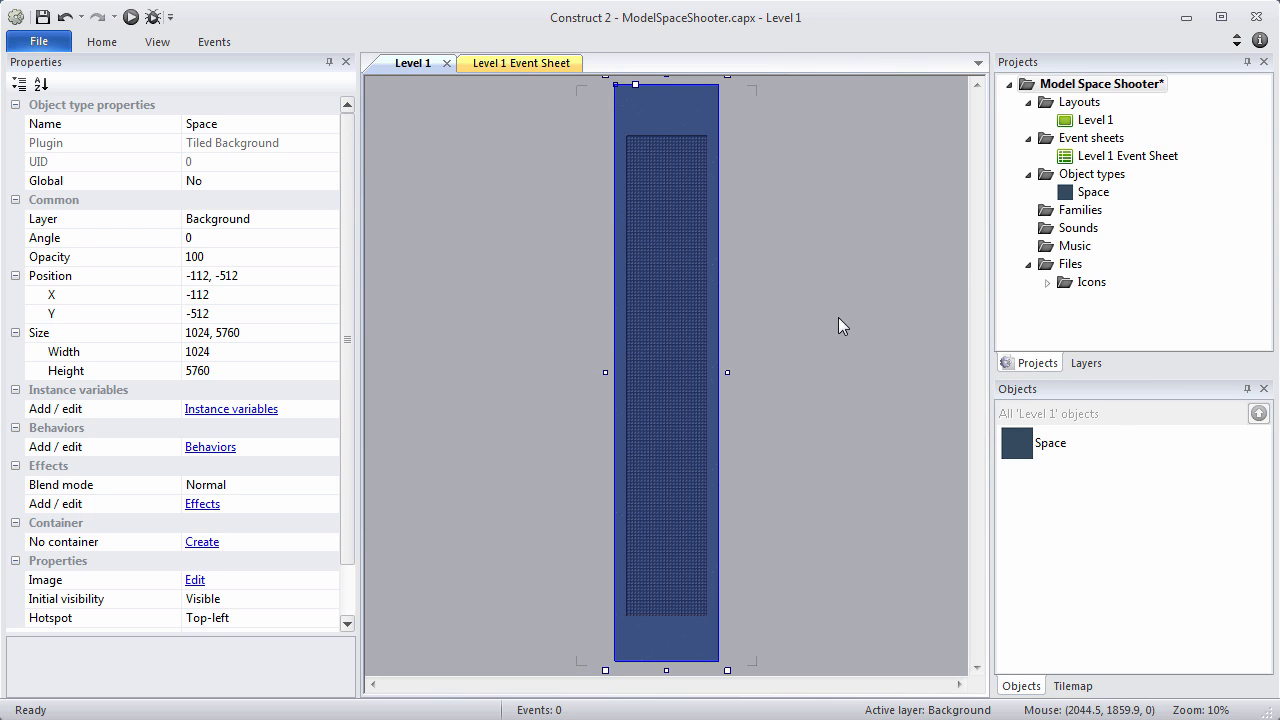
mouse_move(762, 270)
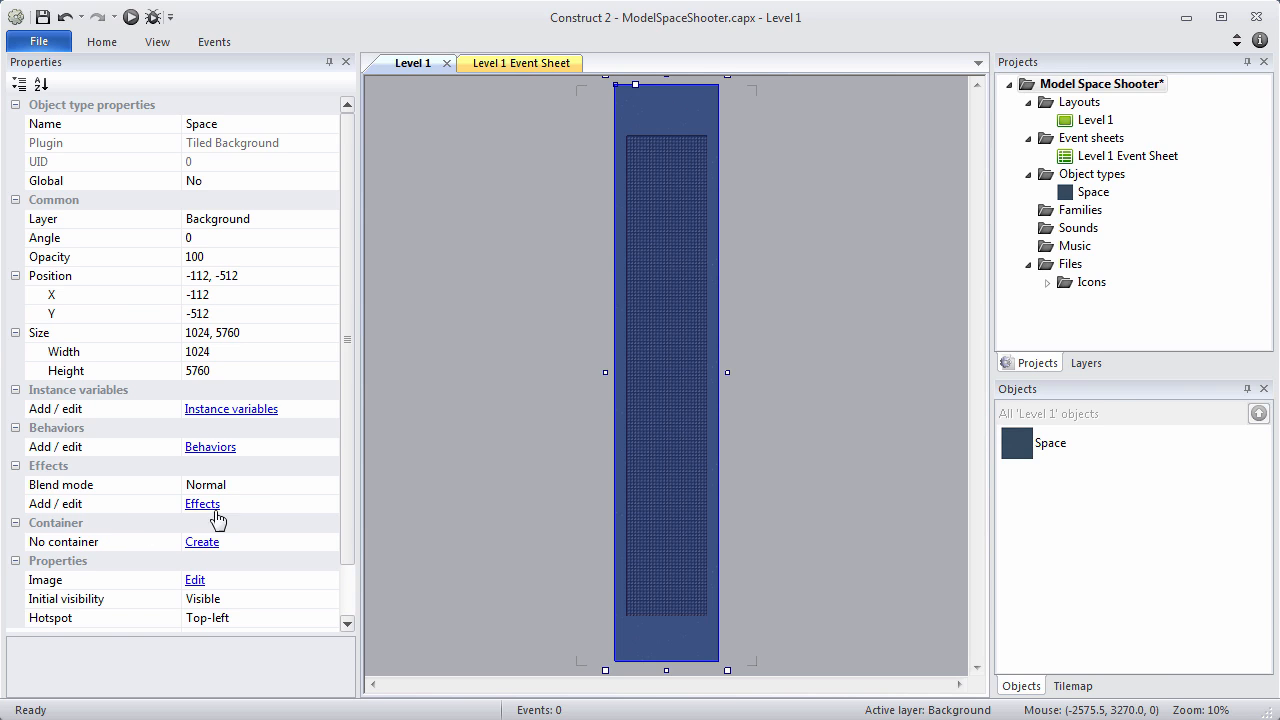
mouse_move(1127, 205)
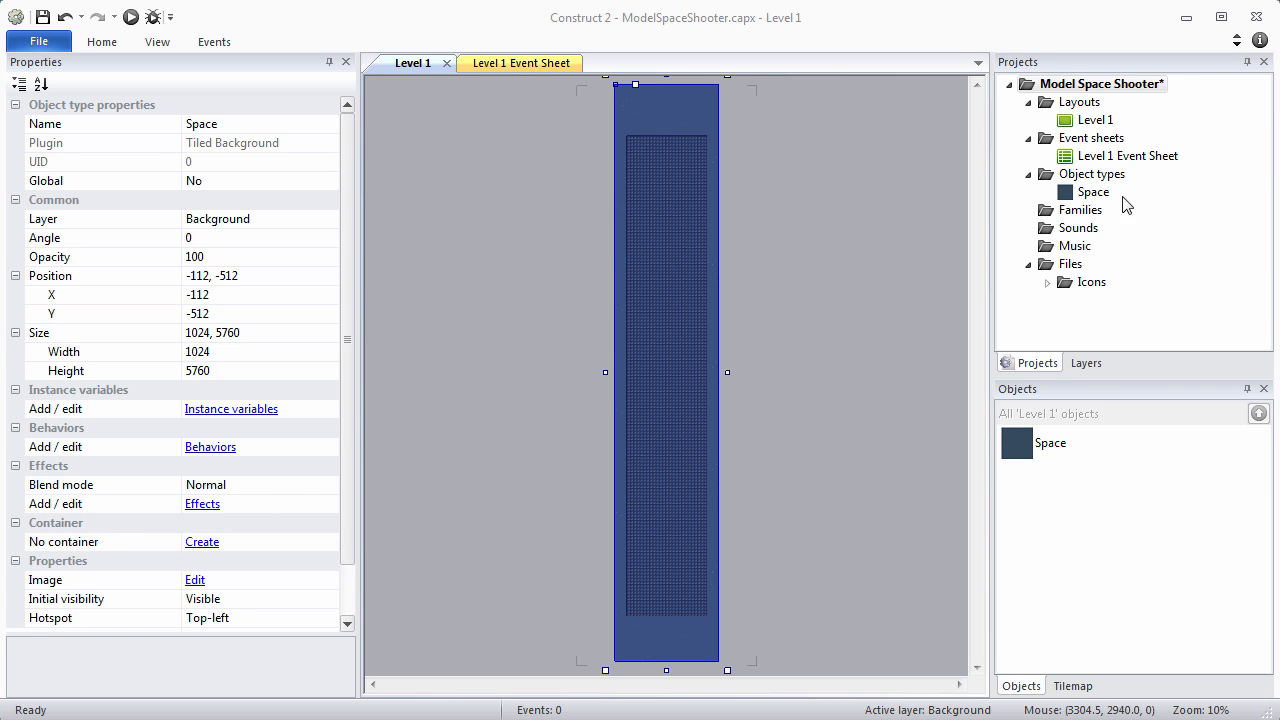
- Insert a new Sprite object type named PlanetBlue
right_click(1092, 173)
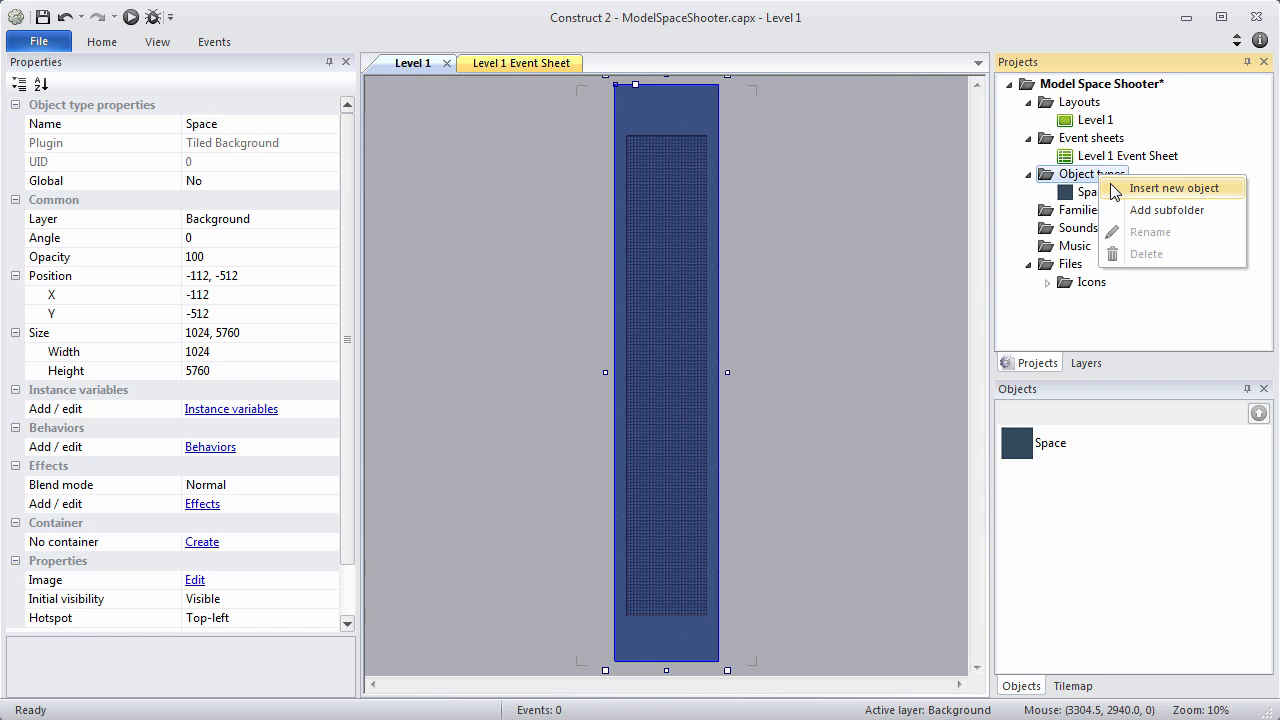
click(1174, 188)
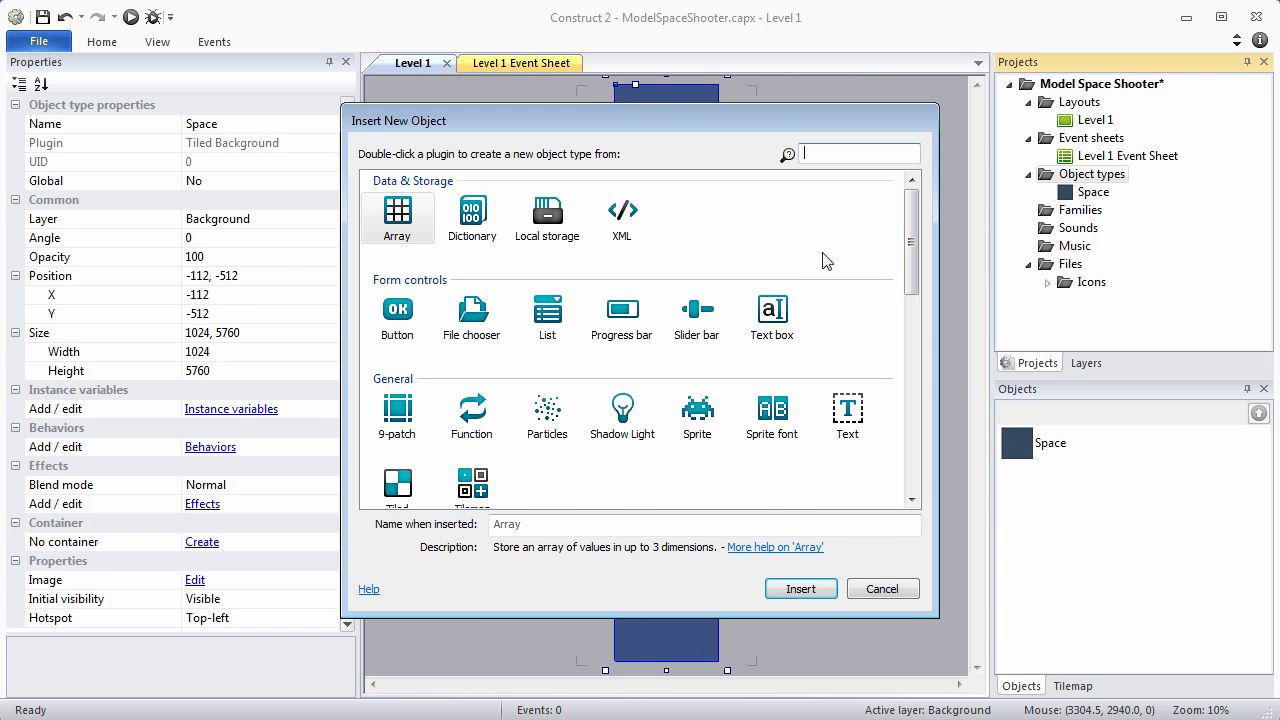
click(697, 415)
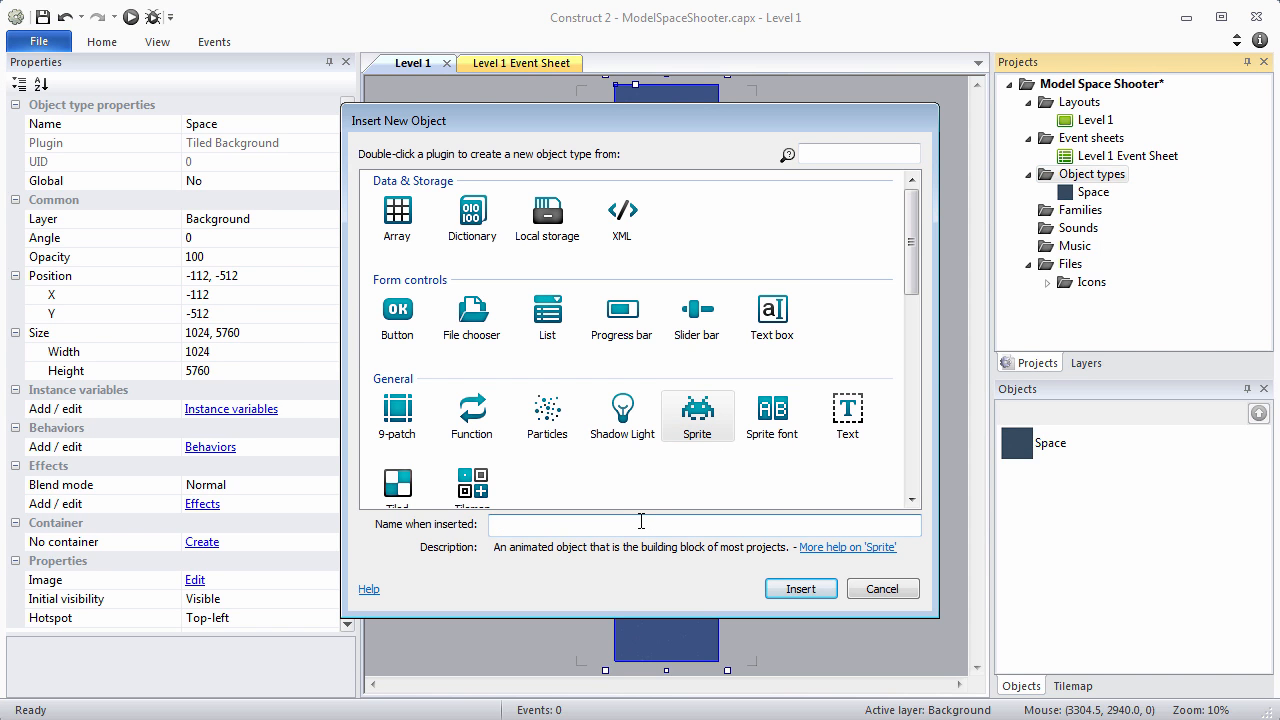
text(PlanetBlue)
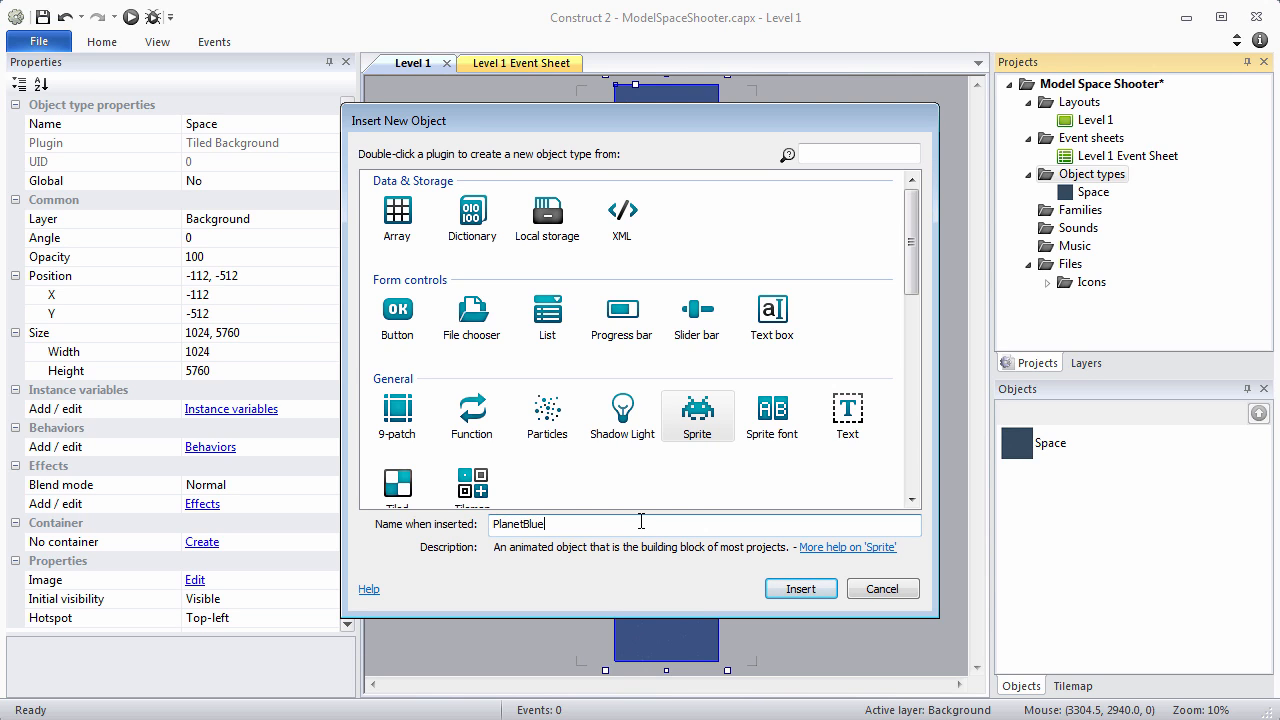
mouse_move(786, 522)
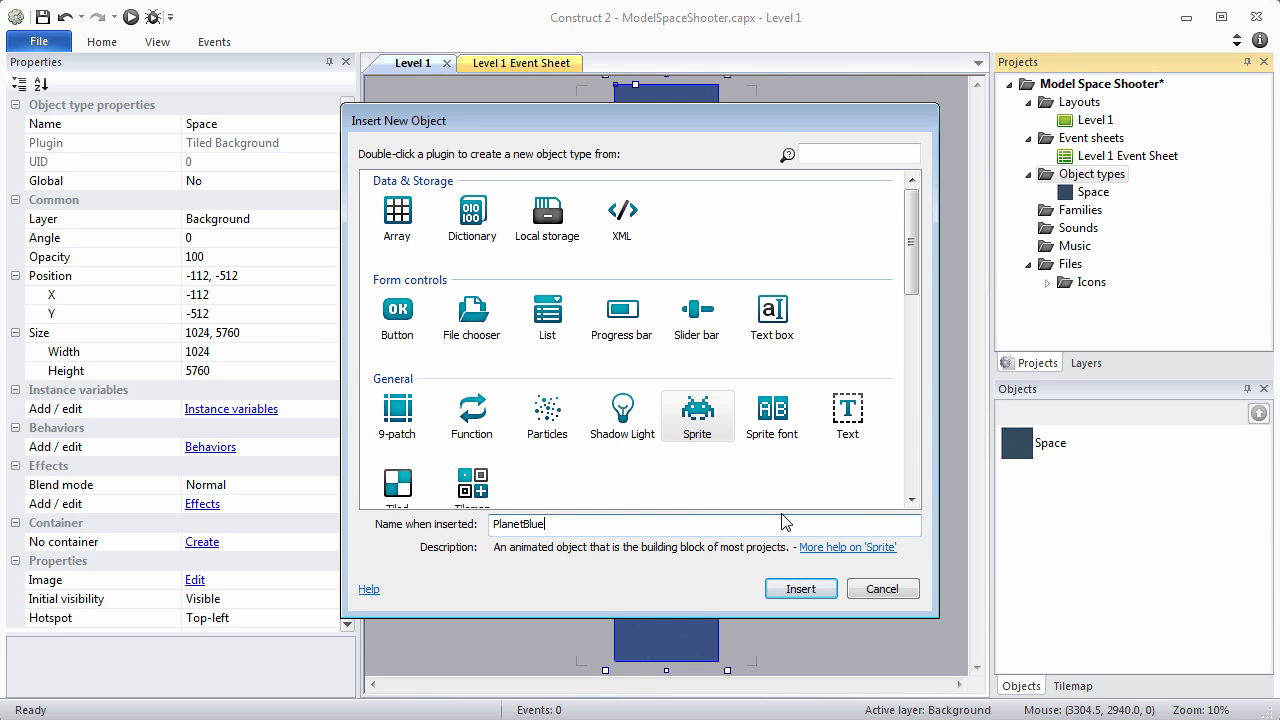
click(800, 588)
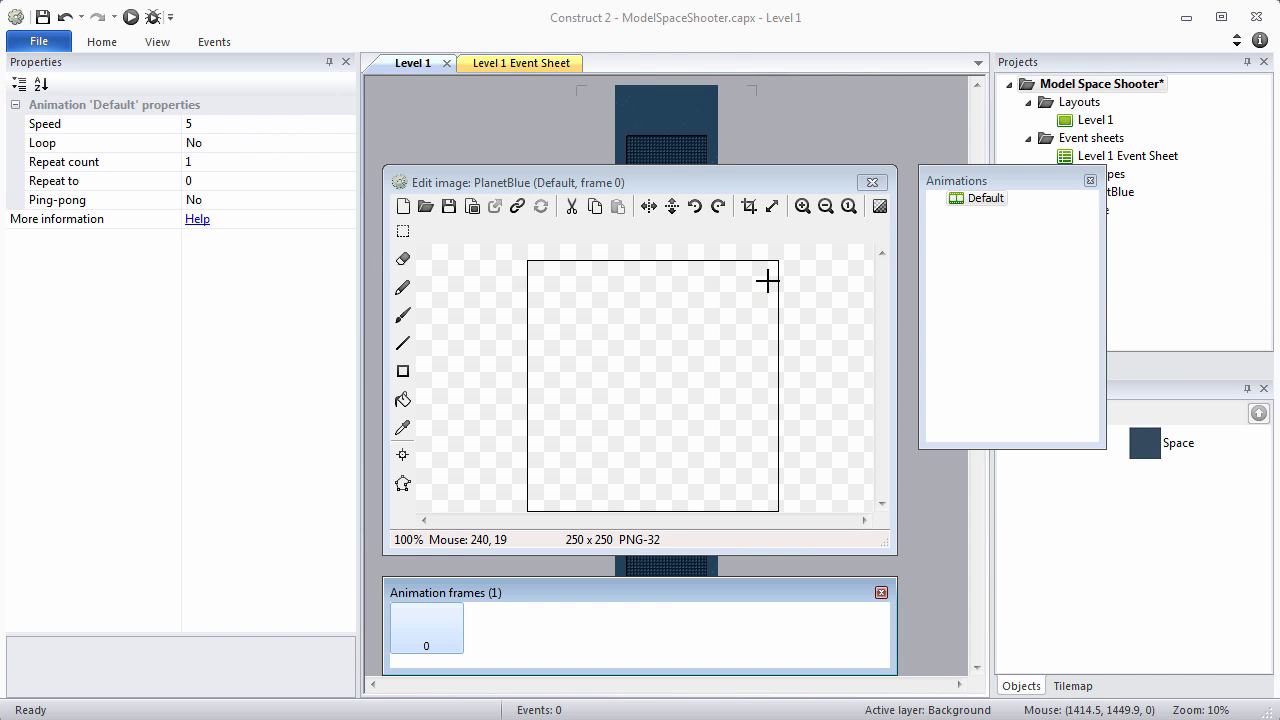
mouse_move(512, 305)
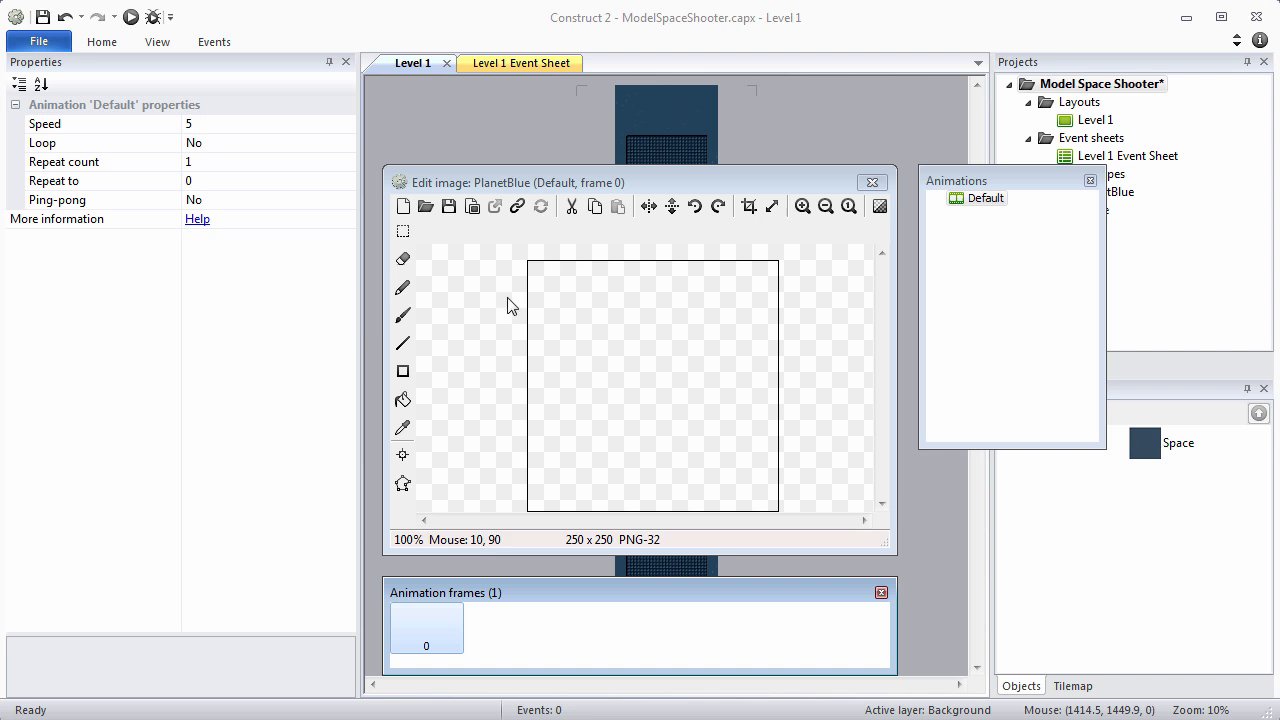
- Load planet-blue-140x141.png into the PlanetBlue sprite's image
click(425, 206)
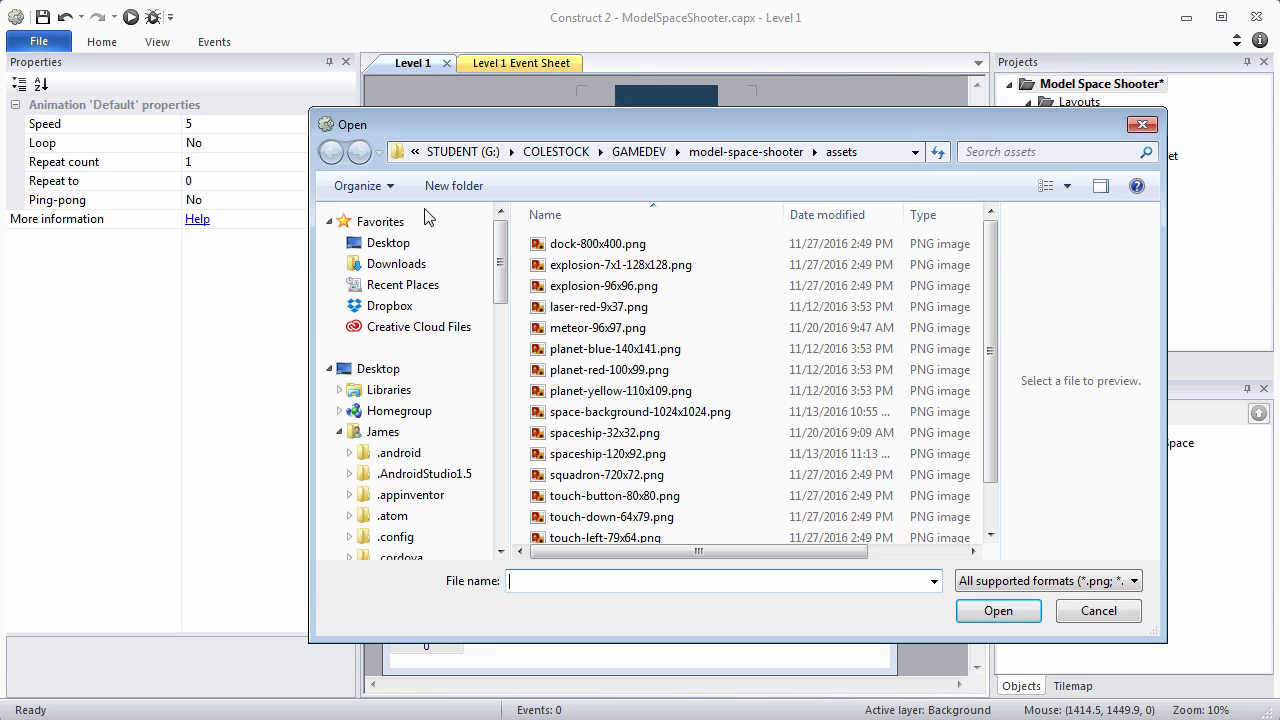
click(615, 348)
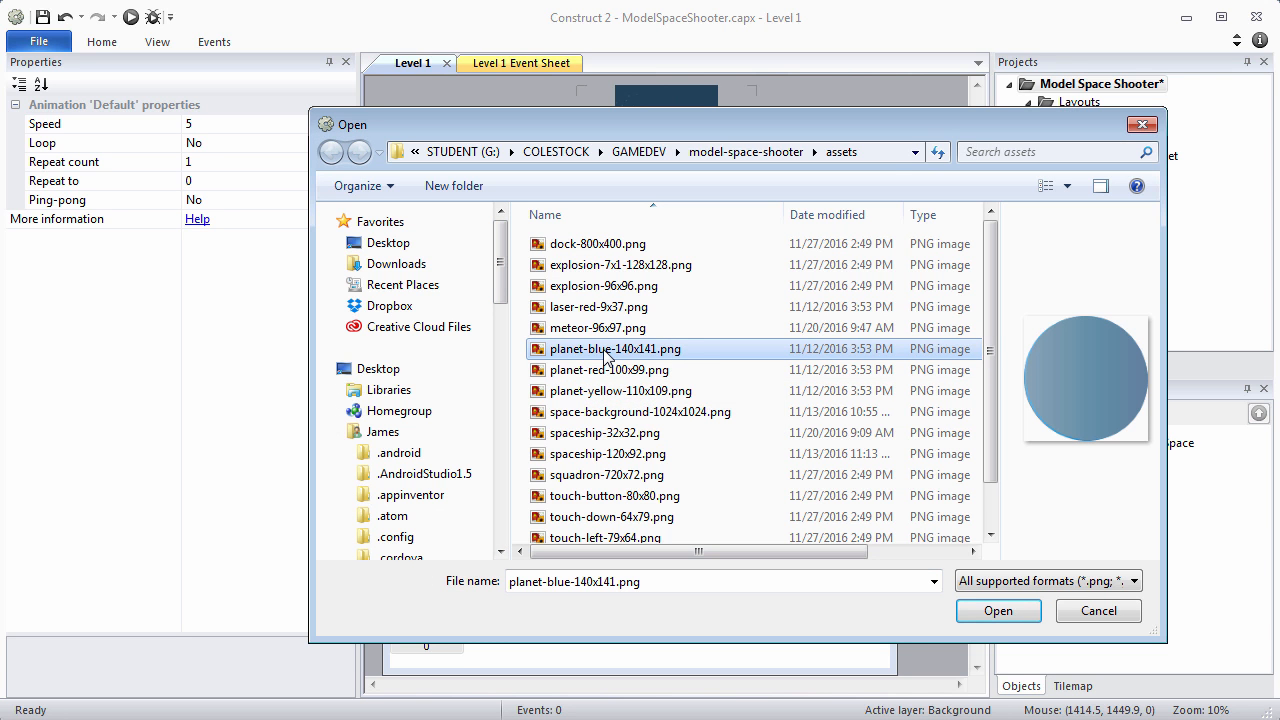
click(997, 610)
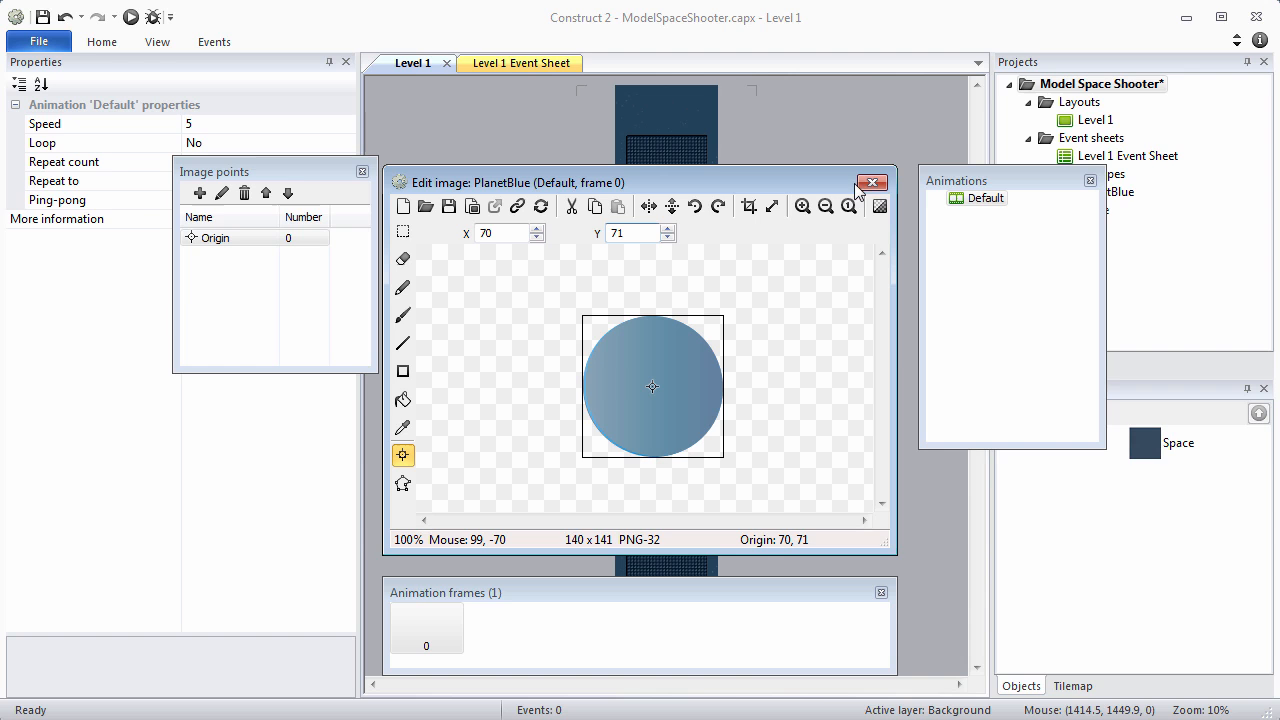
mouse_move(871, 183)
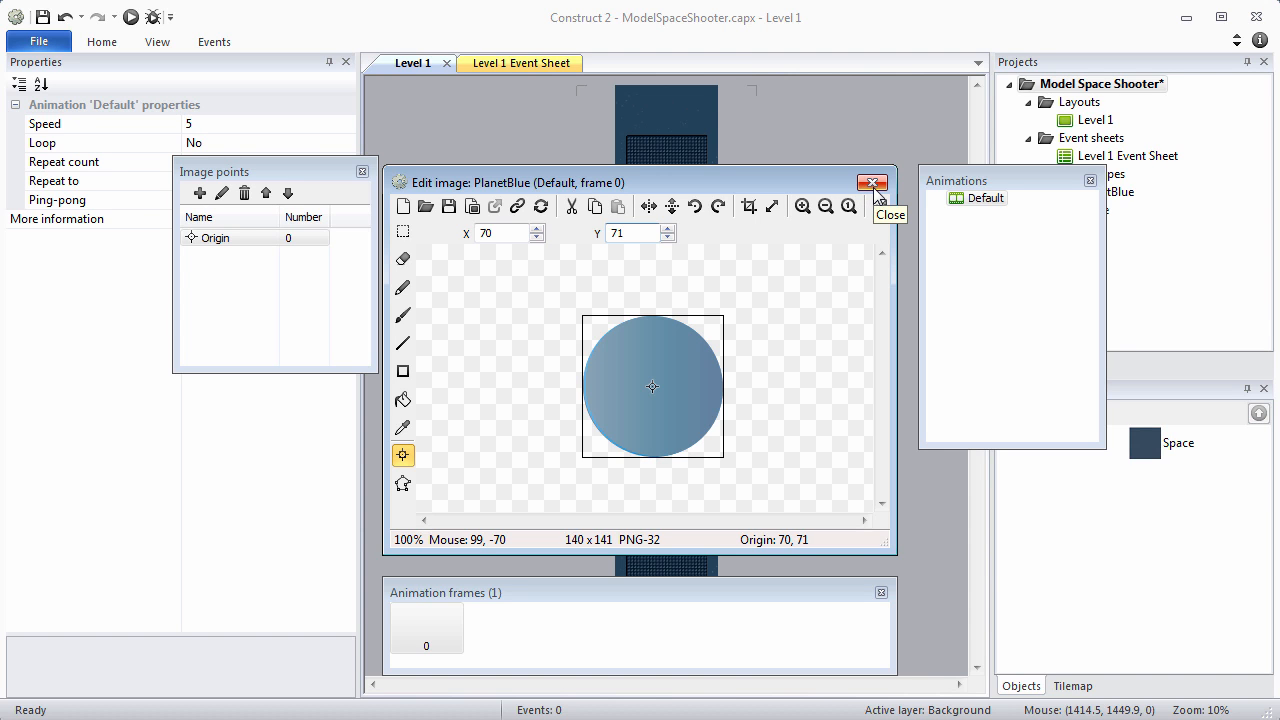
click(871, 182)
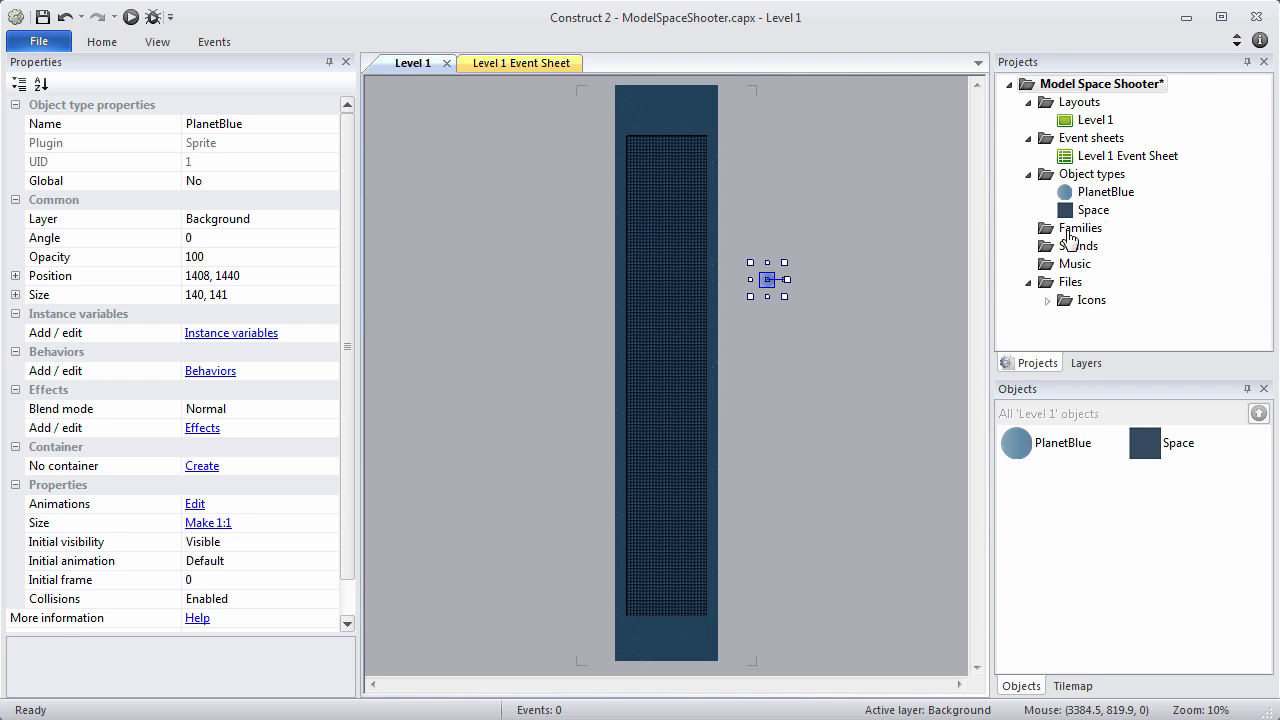
- Insert a new Sprite object type named PlanetYellow
right_click(1092, 174)
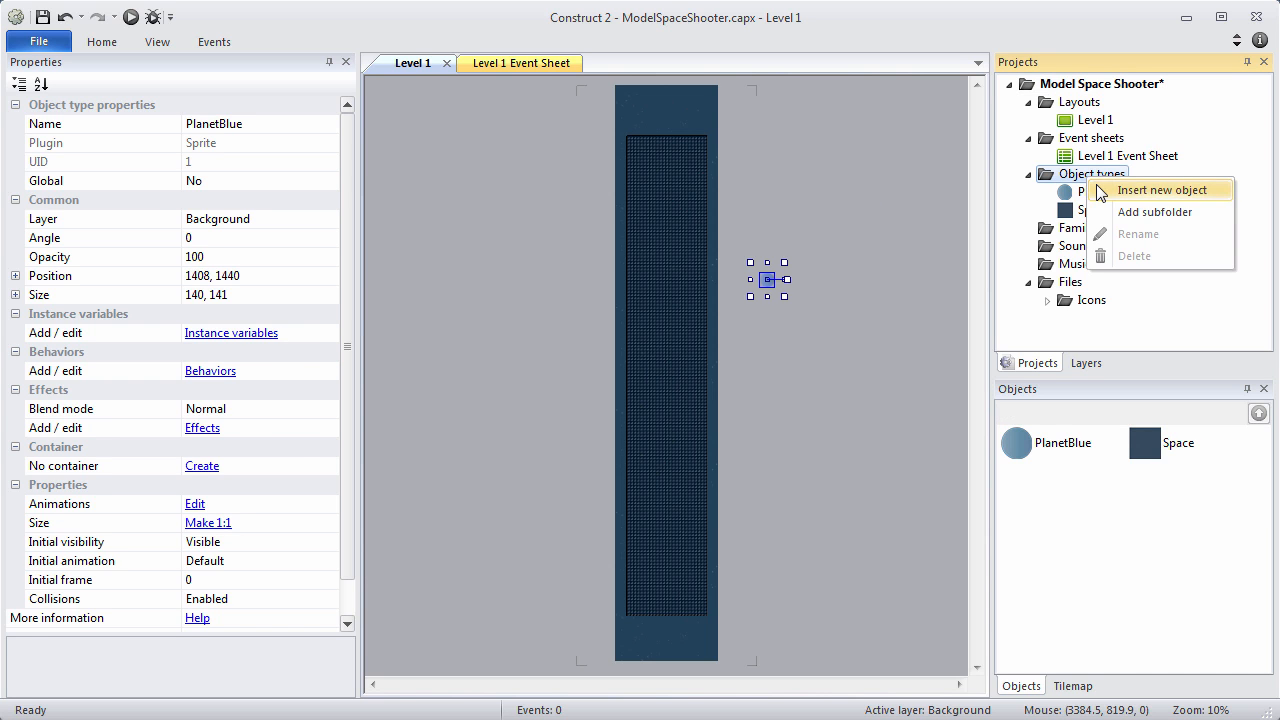
click(1162, 190)
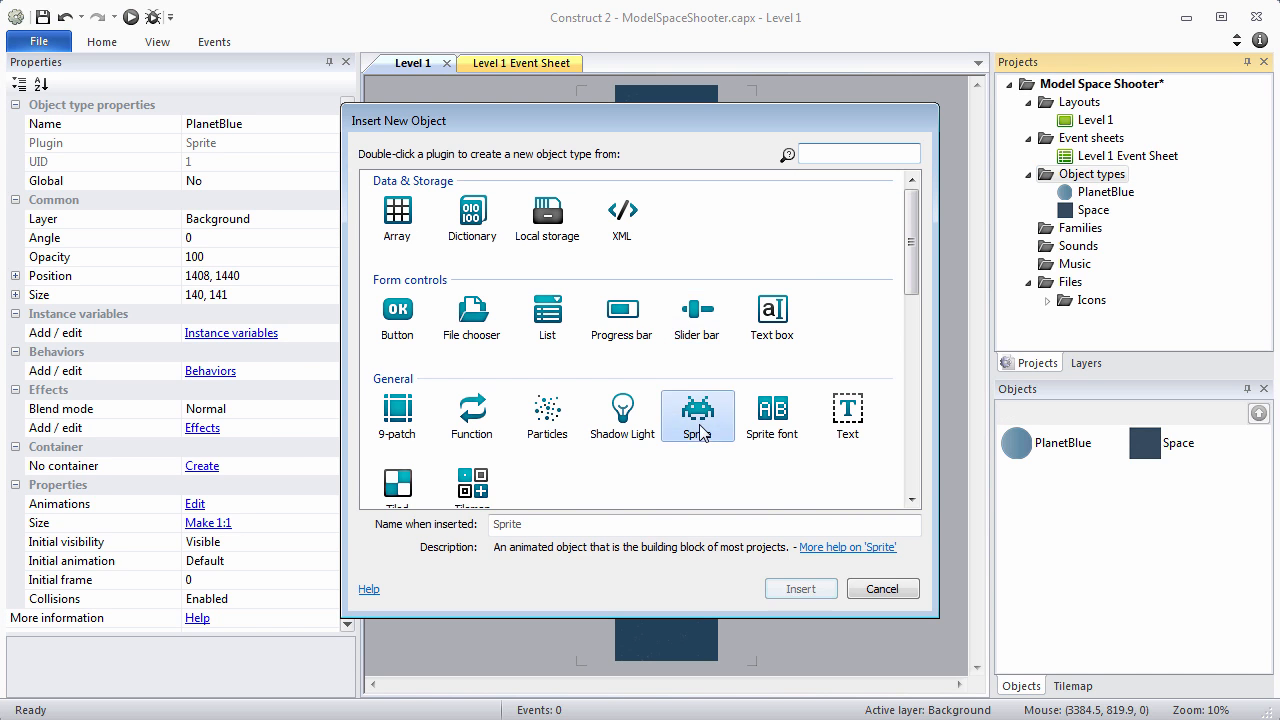
text(P)
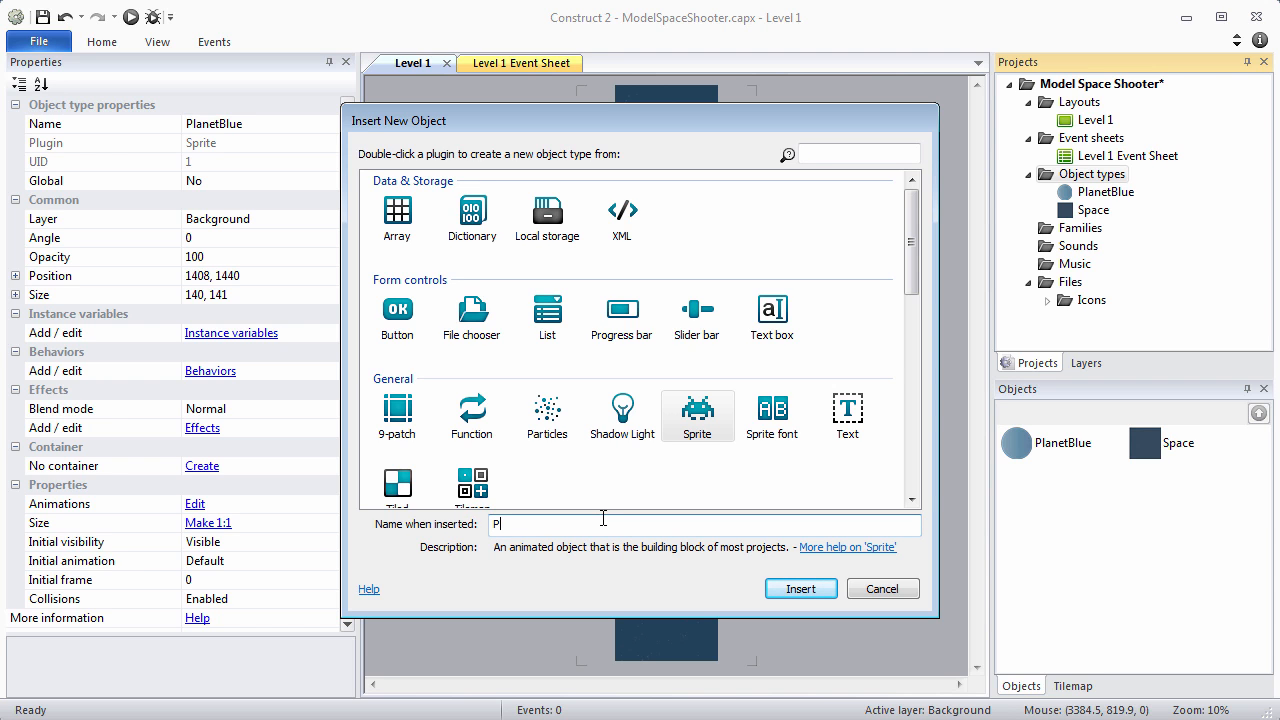
text(lanetYe)
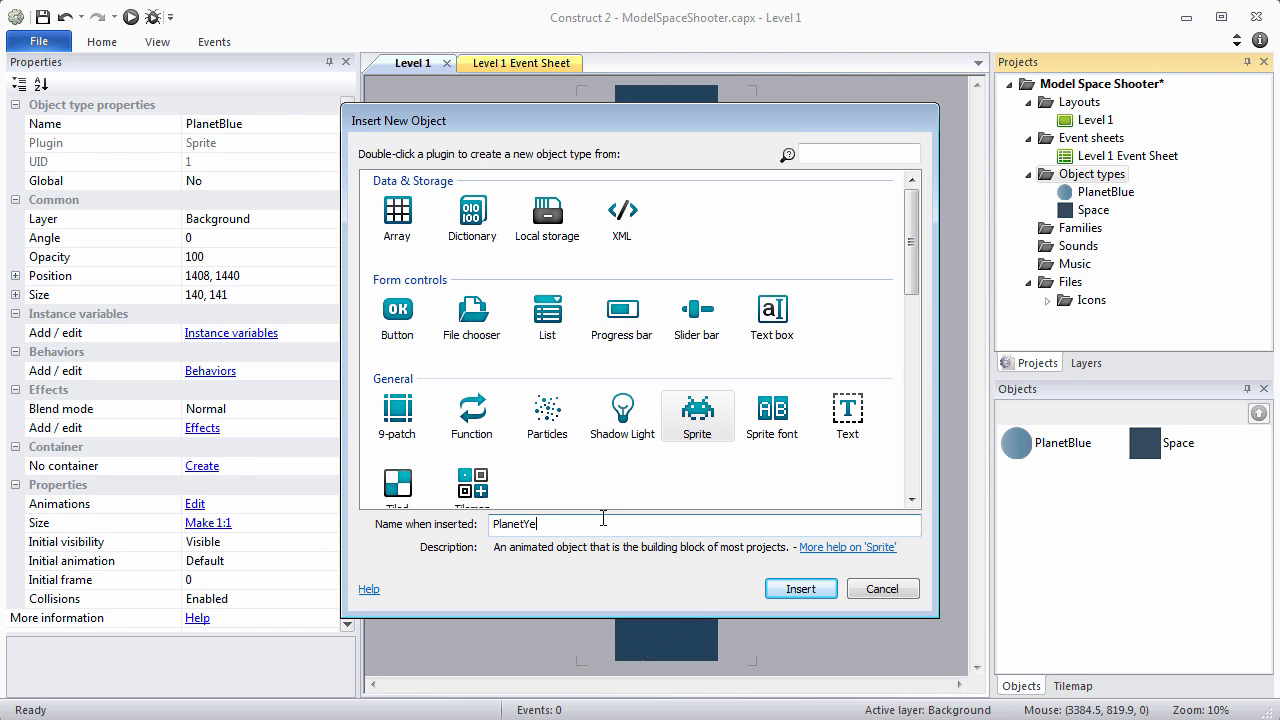
click(799, 588)
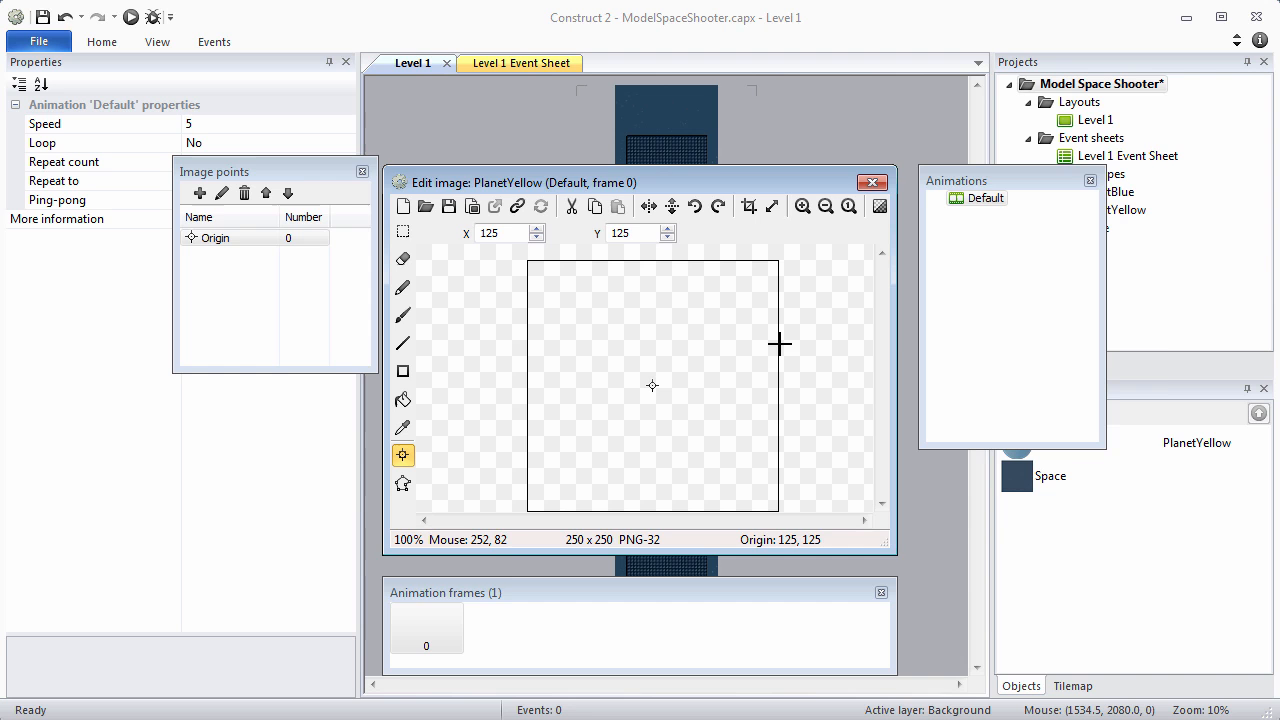
- Load the yellow planet image into PlanetYellow with its origin centred
click(425, 206)
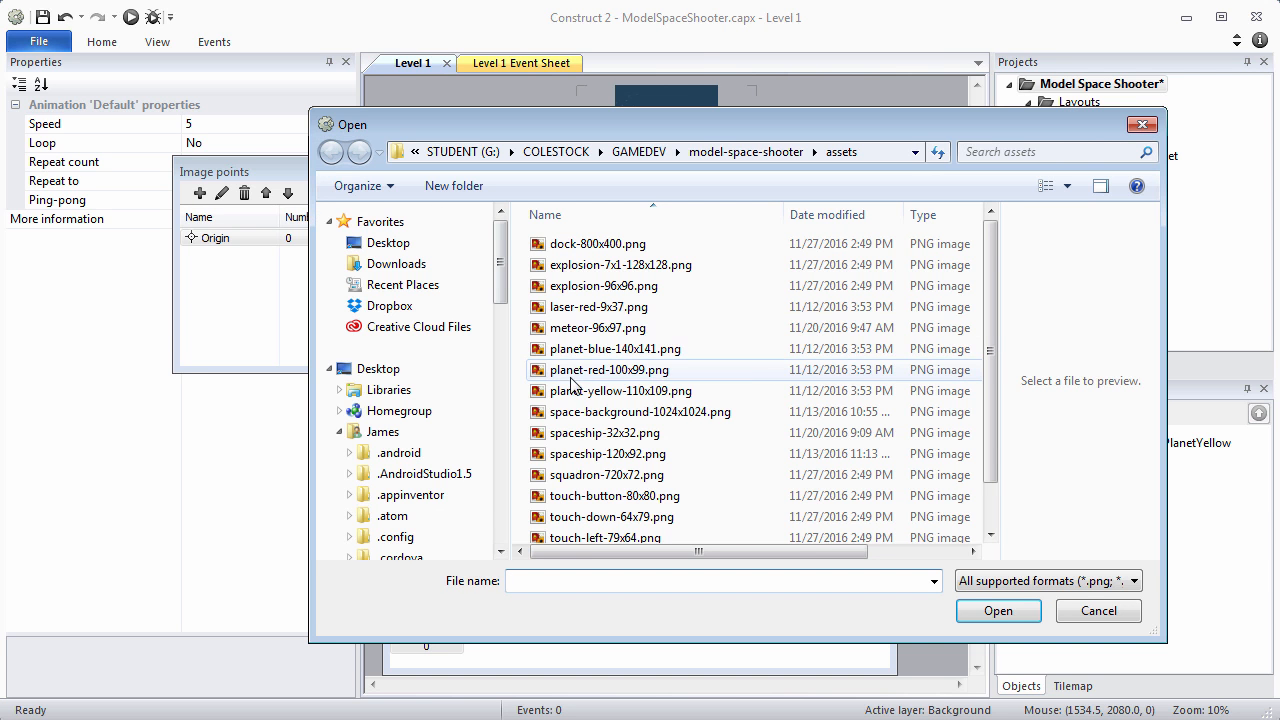
click(997, 610)
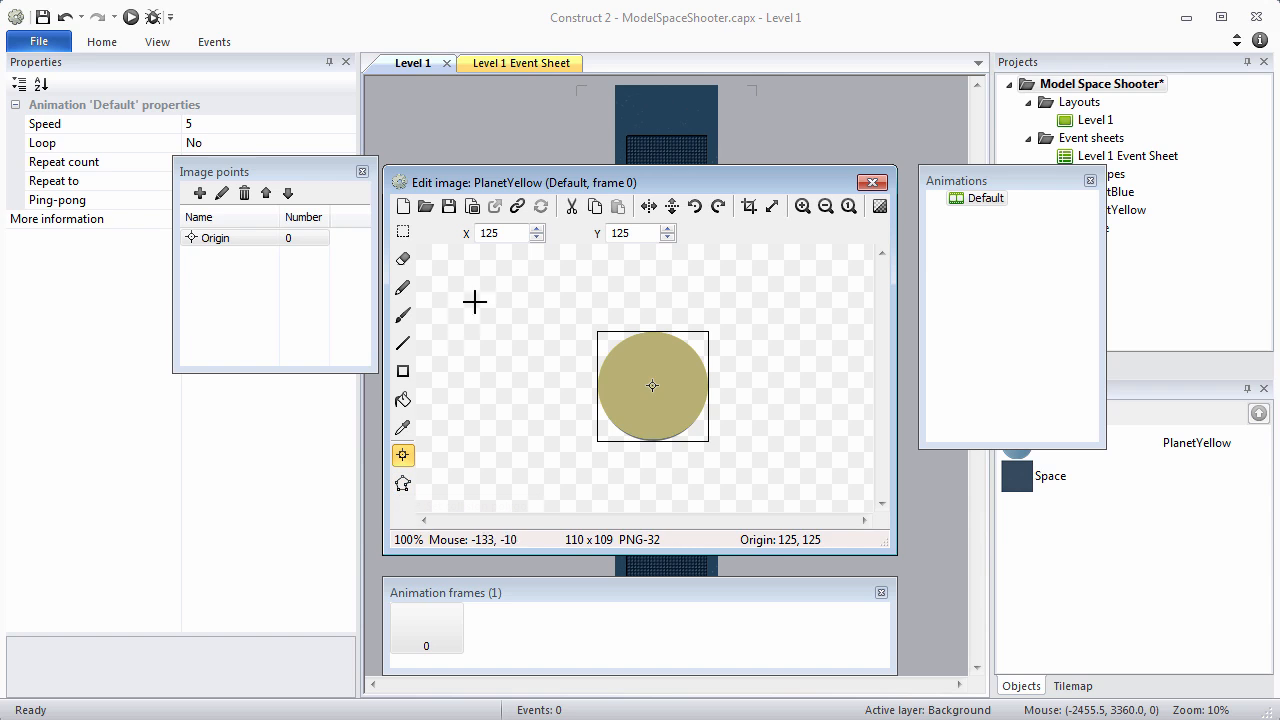
mouse_move(503, 249)
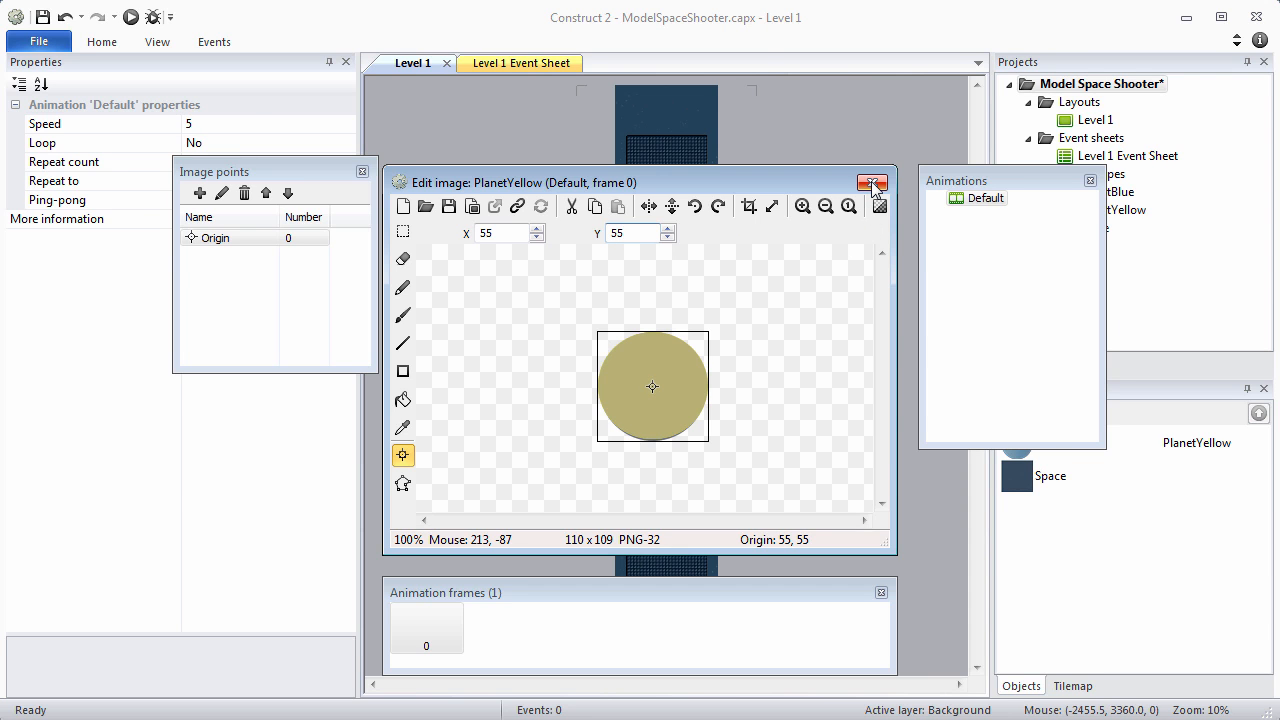
click(871, 182)
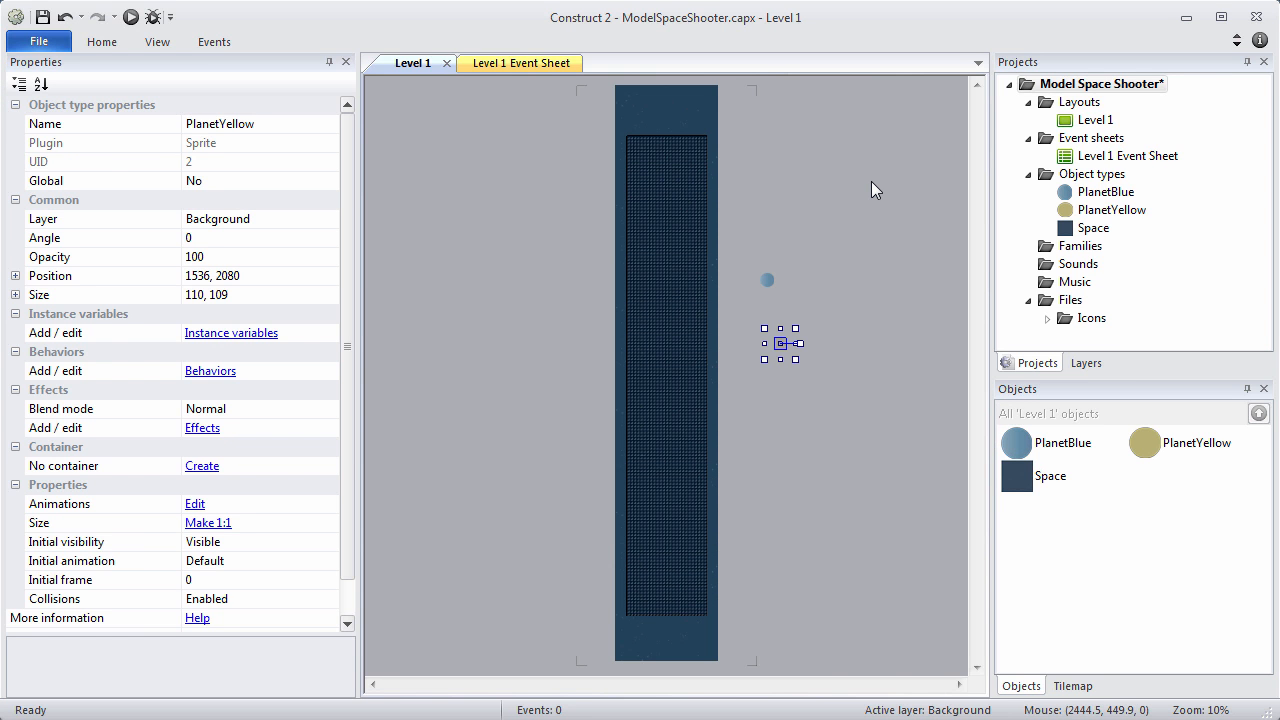
- Insert a new Sprite object type named PlanetRed
right_click(1092, 173)
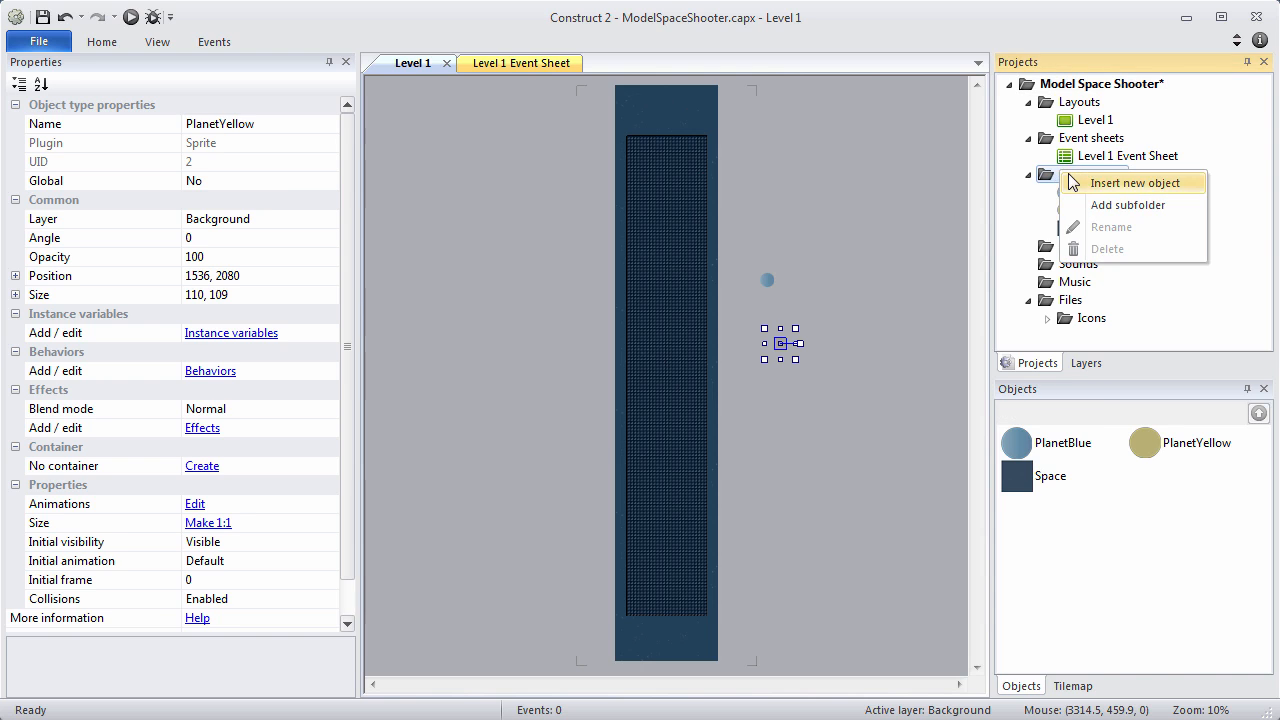
click(1133, 182)
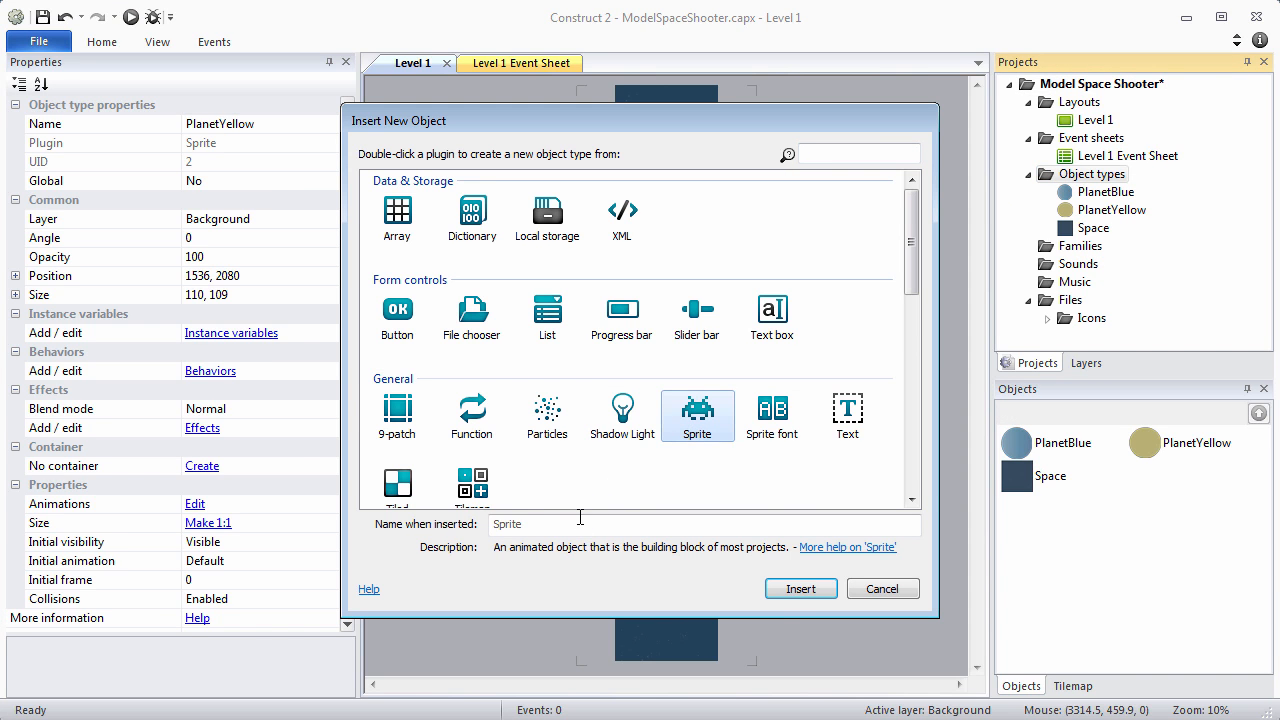
text(P)
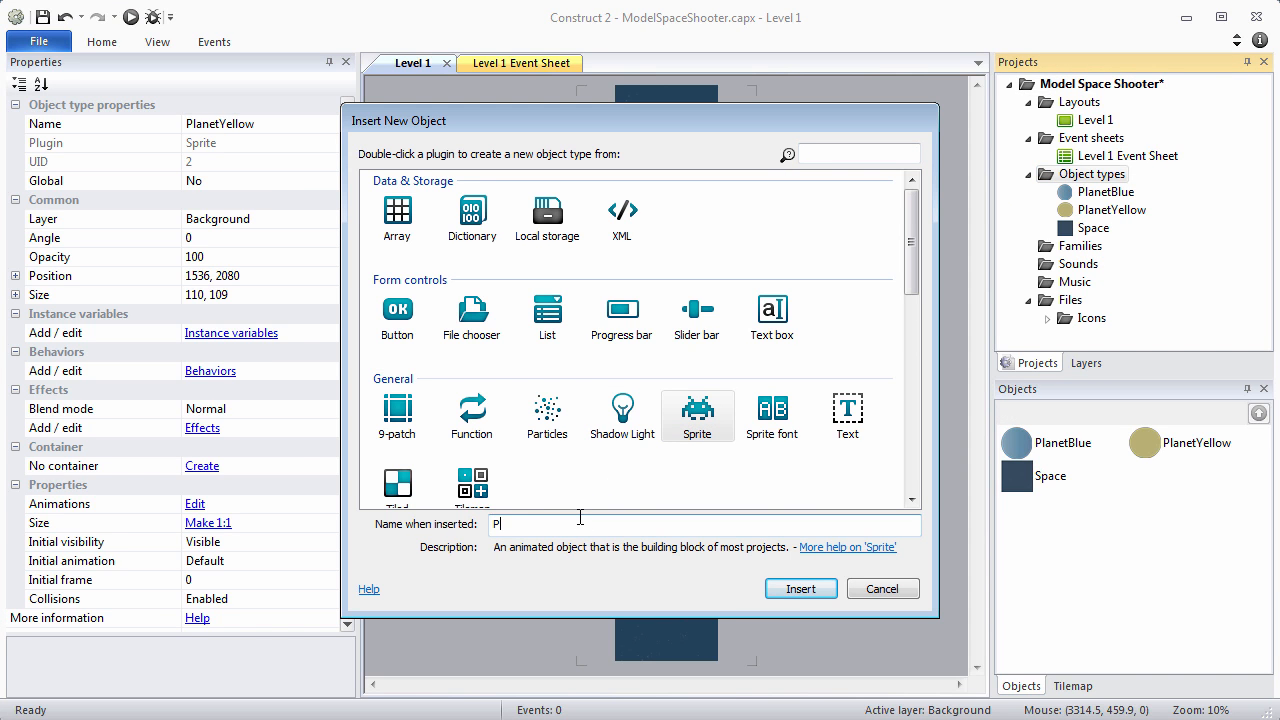
text(PlanetRed)
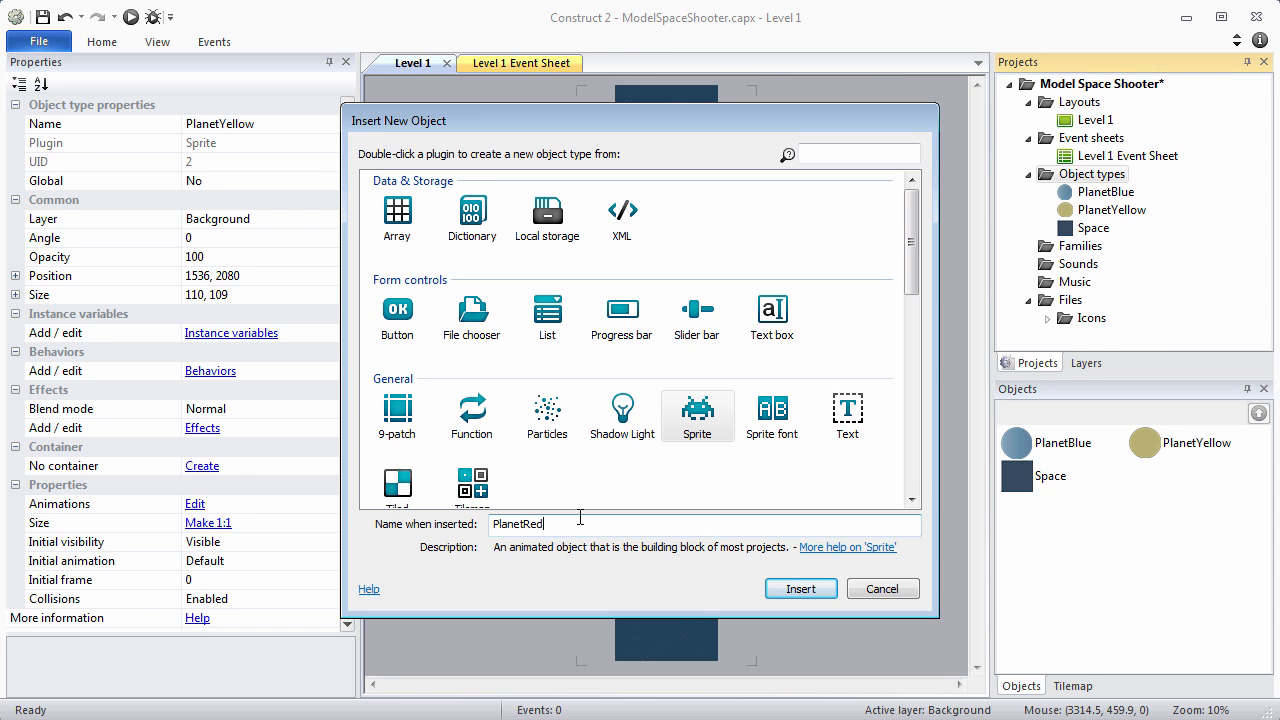
click(800, 588)
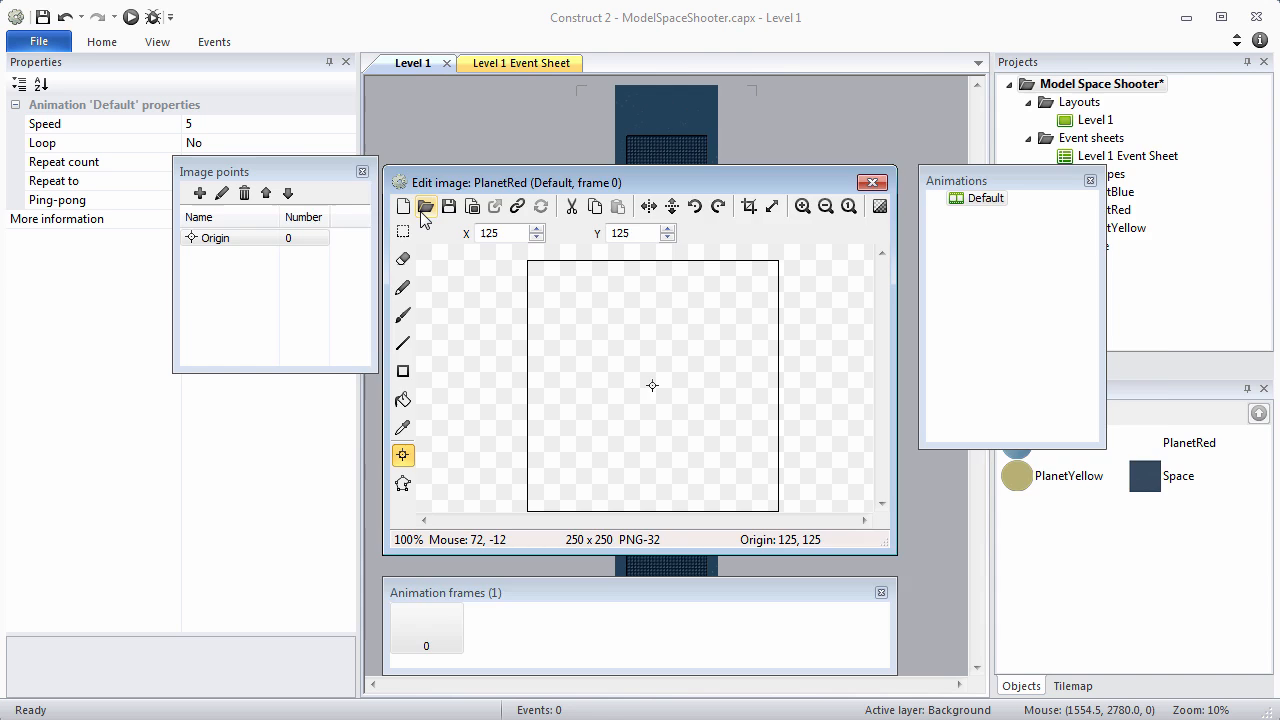
- Load planet-red-100x99.png into the PlanetRed sprite's image
click(426, 206)
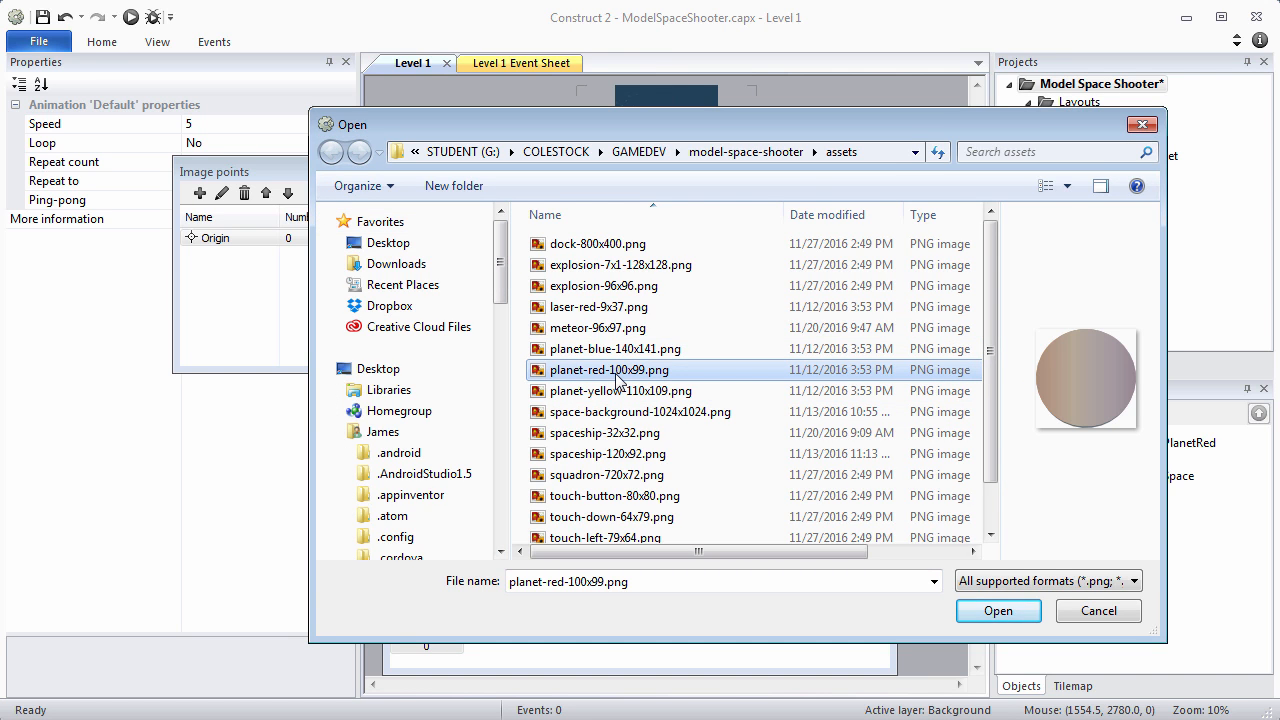
click(997, 610)
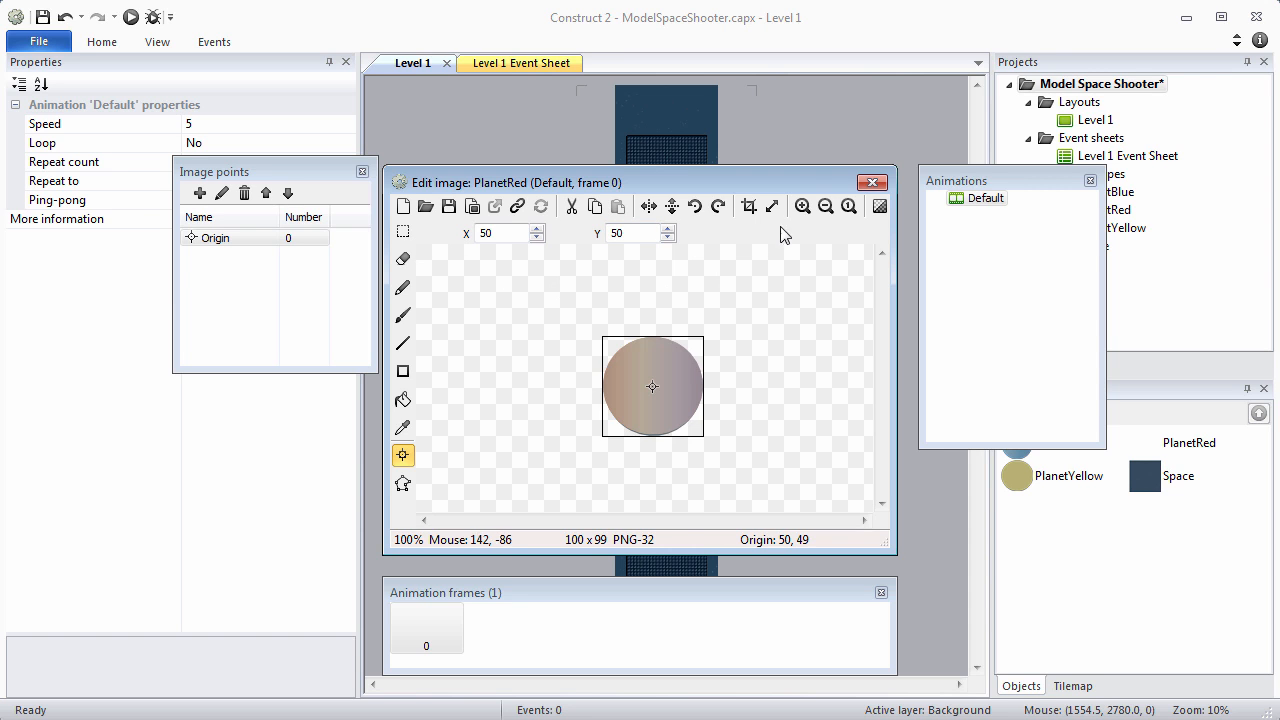
mouse_move(873, 183)
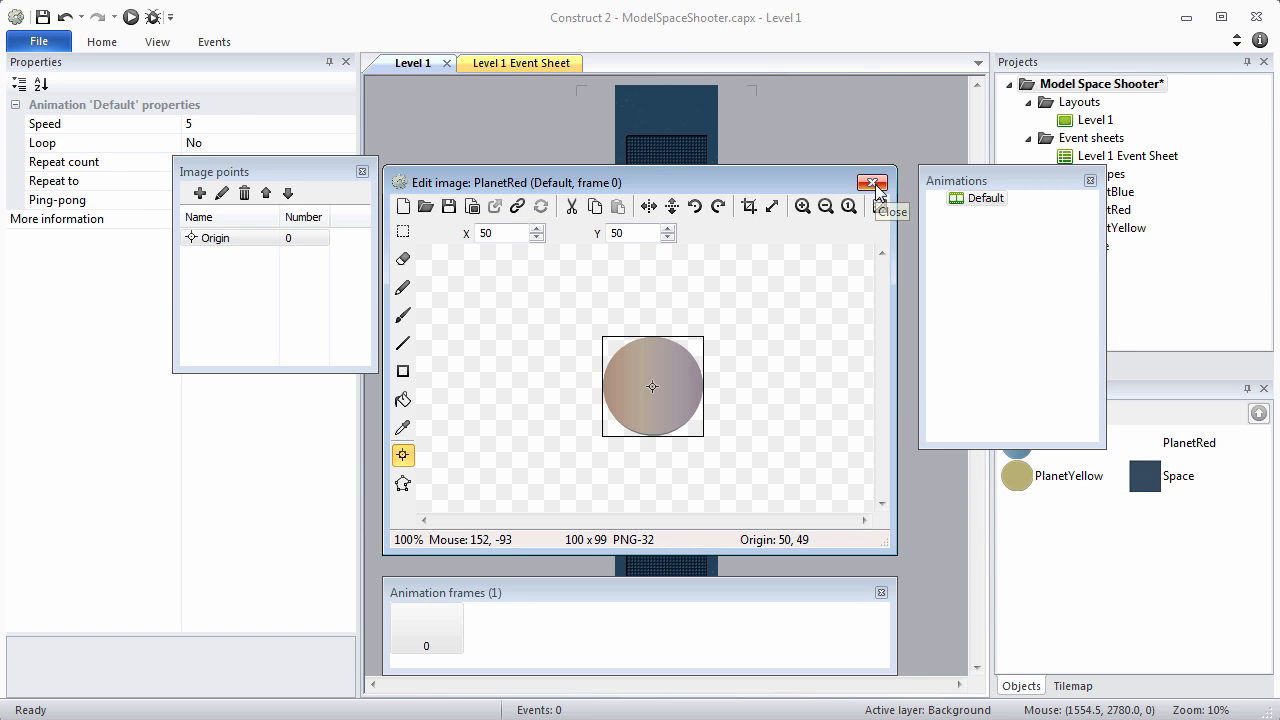
click(871, 183)
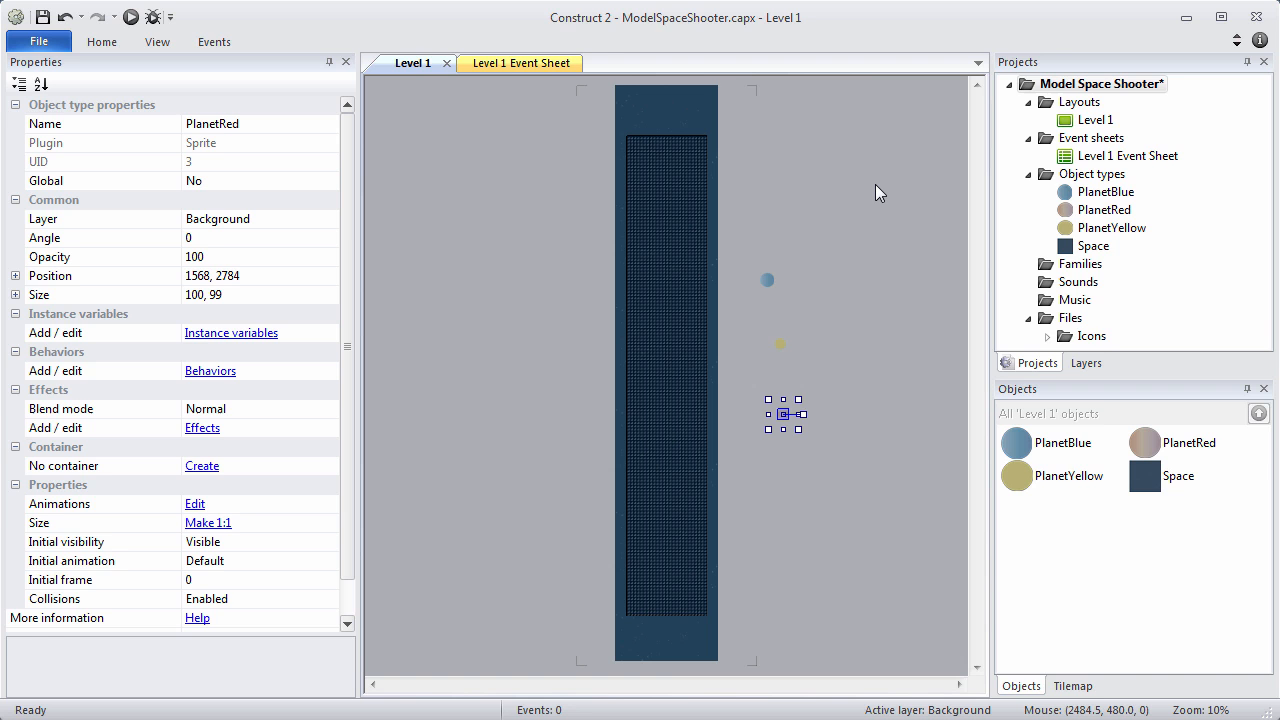
mouse_move(813, 243)
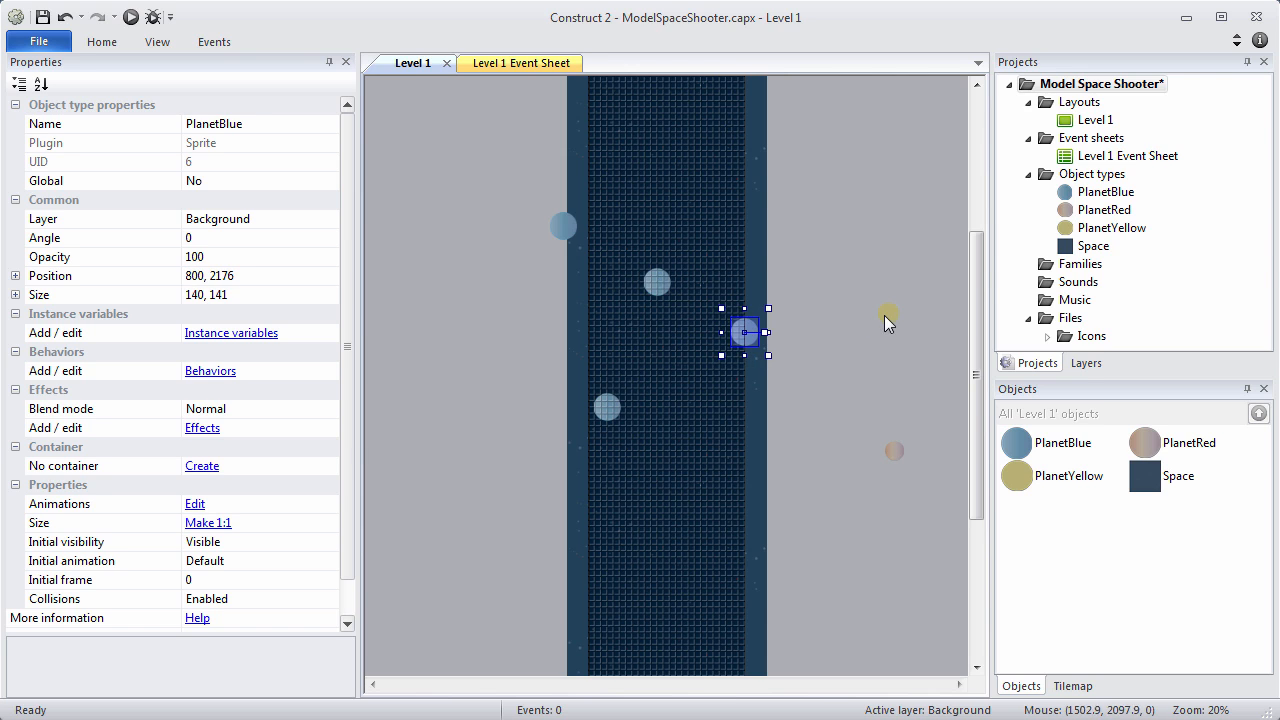
- Drag copies of the yellow and red planets to new spots across the starfield
click(668, 348)
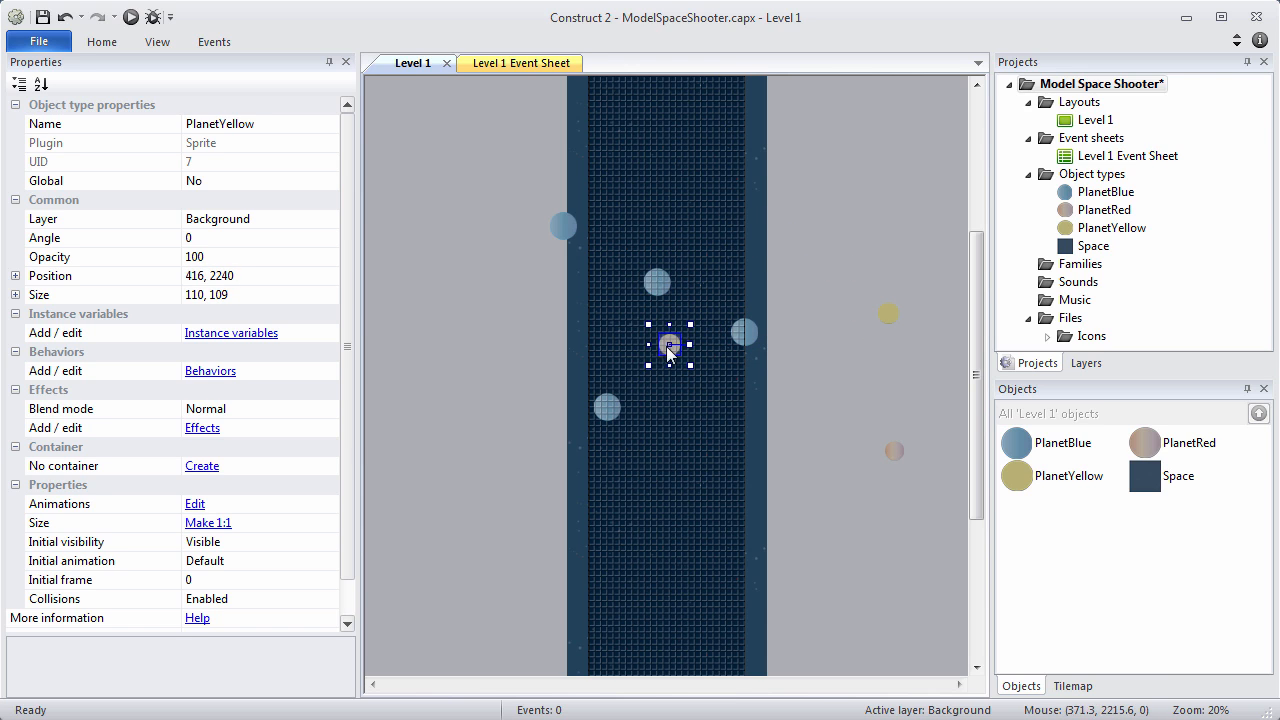
drag(670, 350, 713, 613)
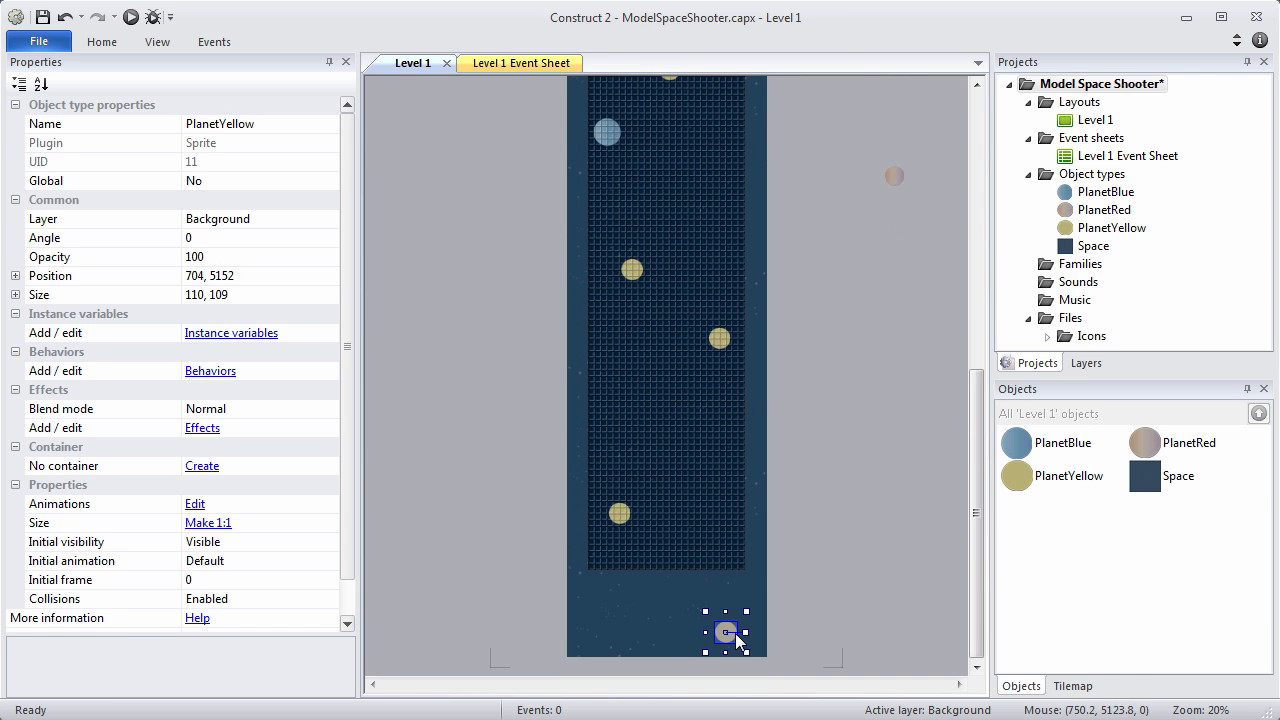
drag(726, 632, 601, 393)
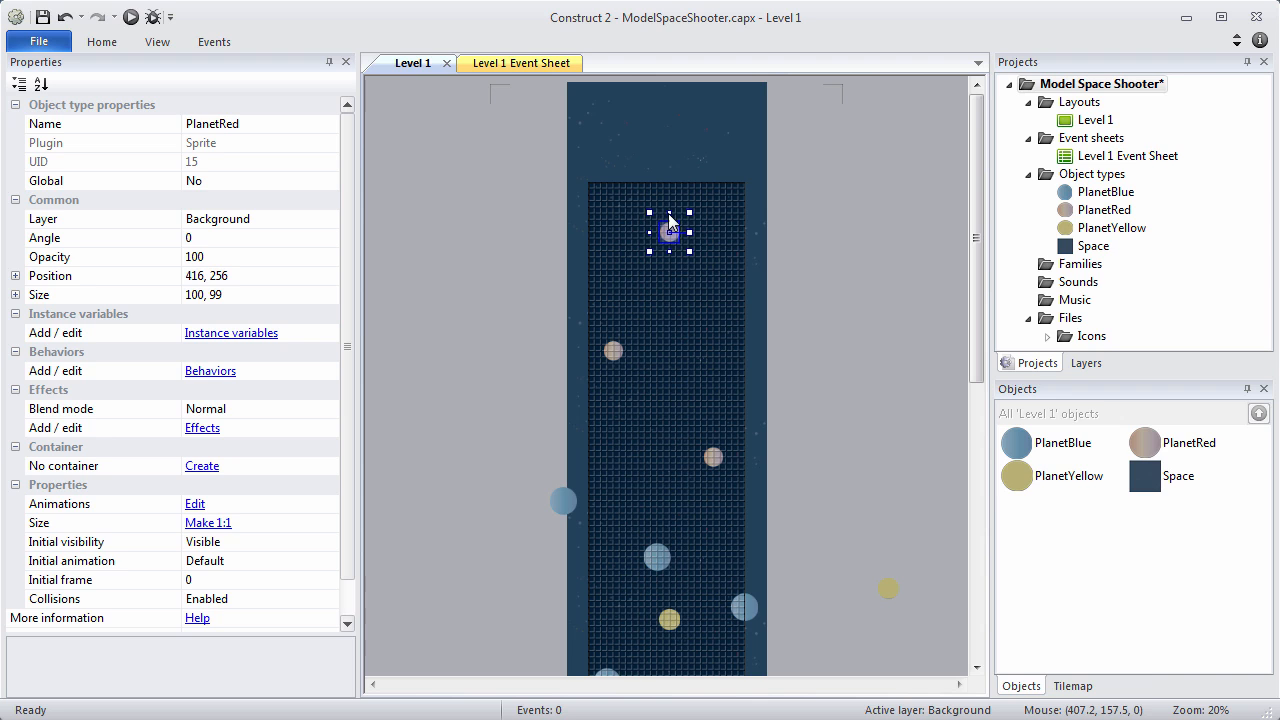
click(738, 382)
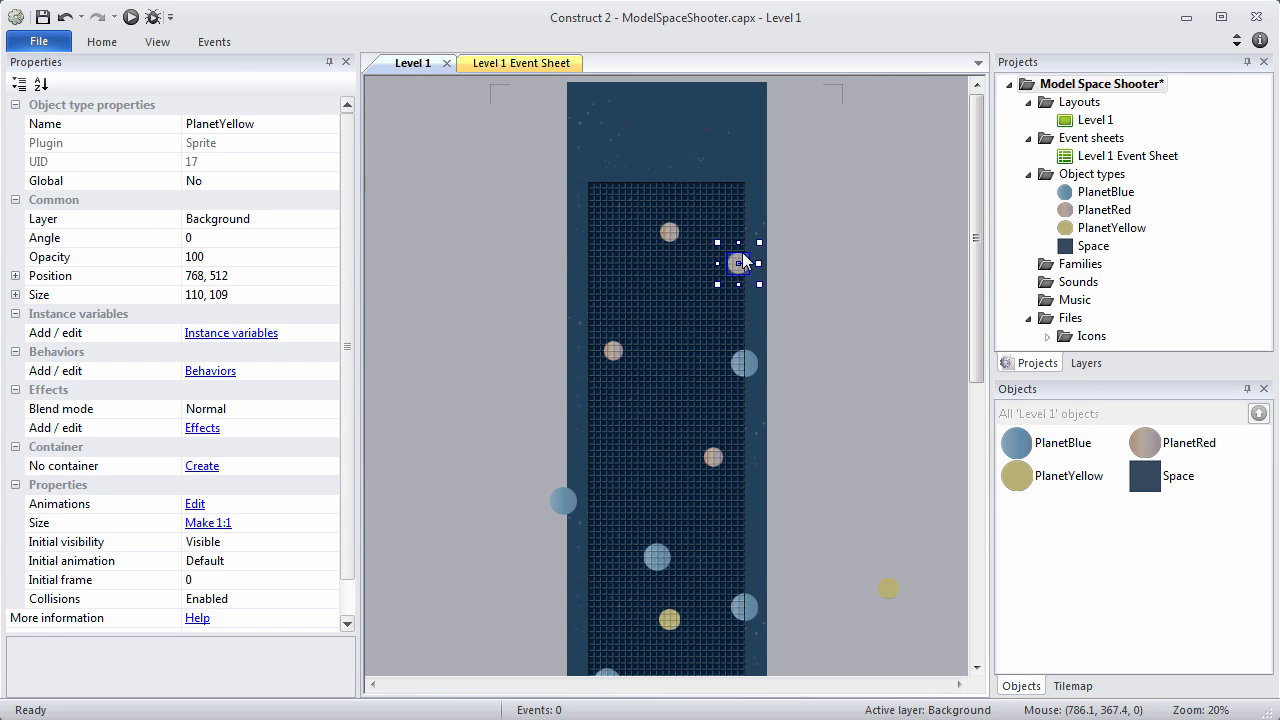
drag(738, 263, 675, 307)
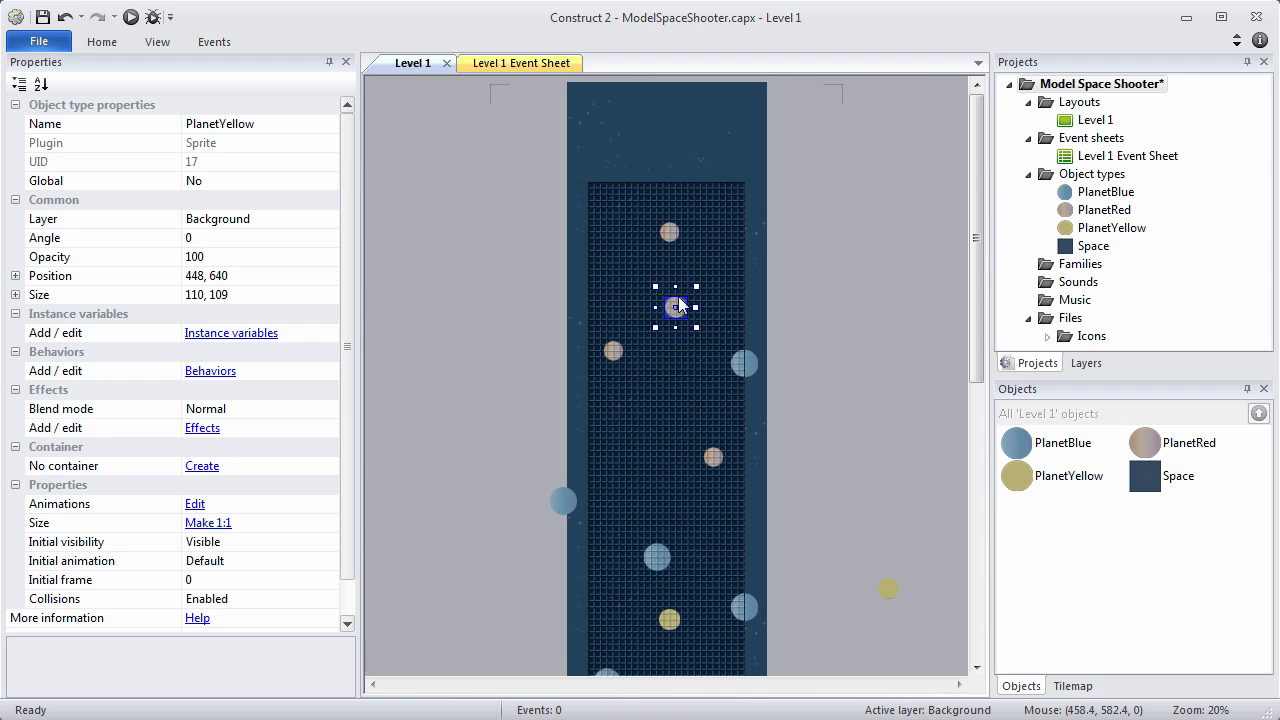
drag(677, 307, 682, 320)
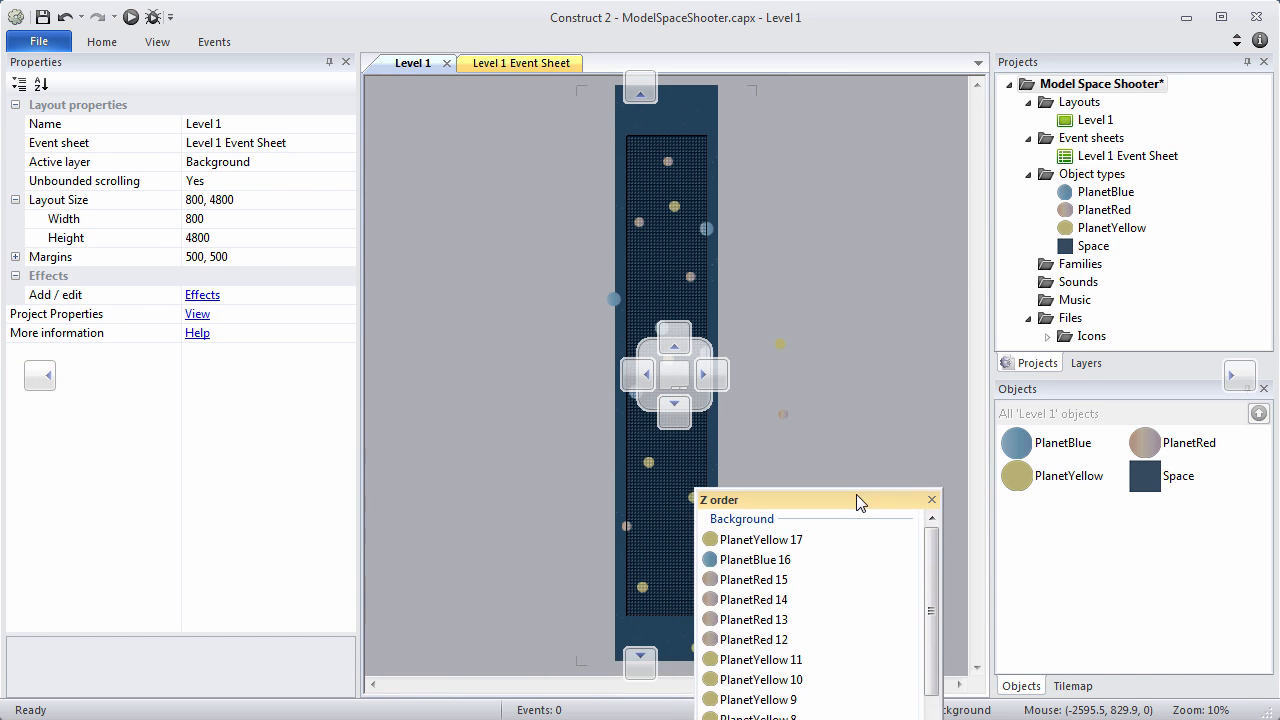
- Dock the Z order bar beside Projects and Layers and scroll the Background layer's object order
click(1133, 363)
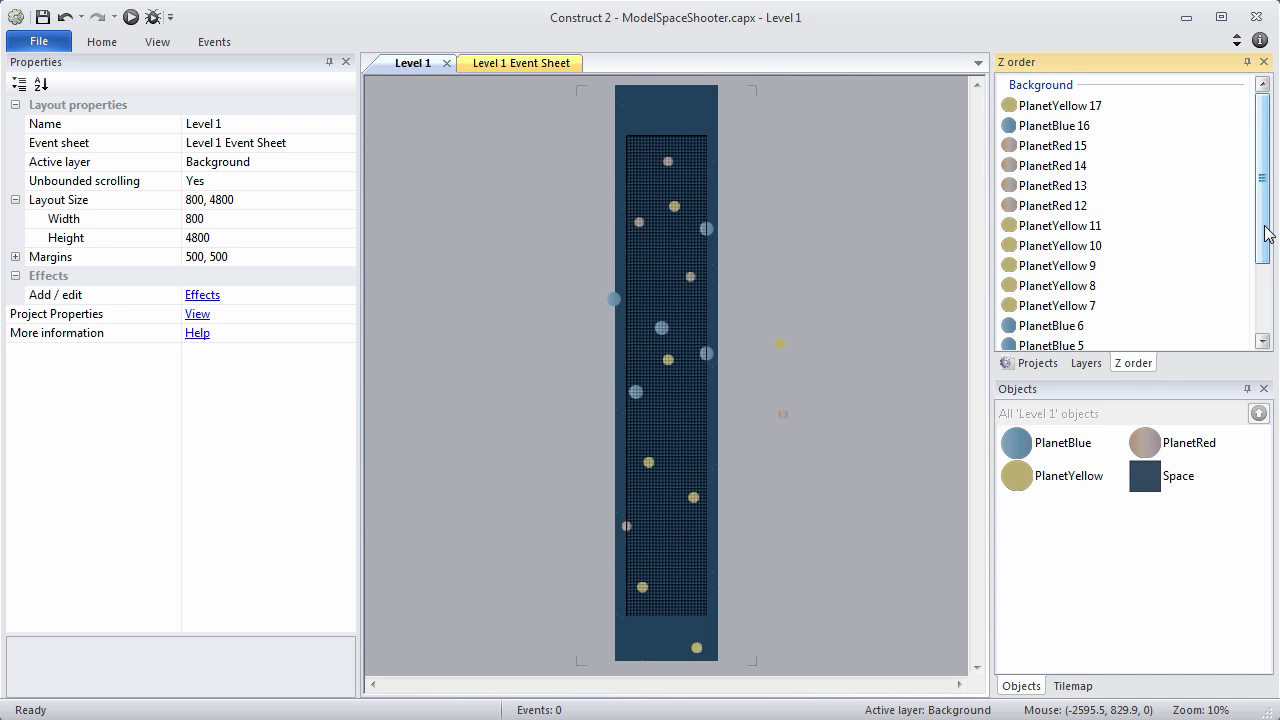
scroll(down, 3)
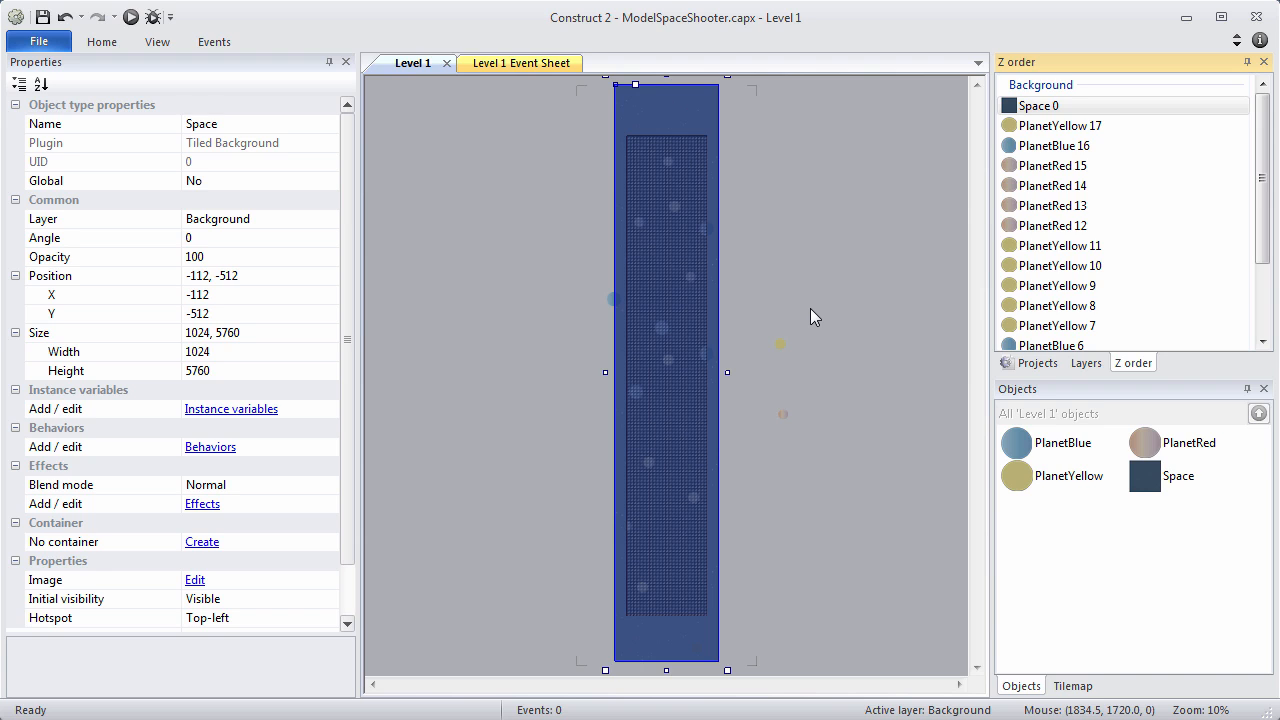
- Lock the Background layer in the Layers list, then preview Level 1 in the browser
click(1086, 362)
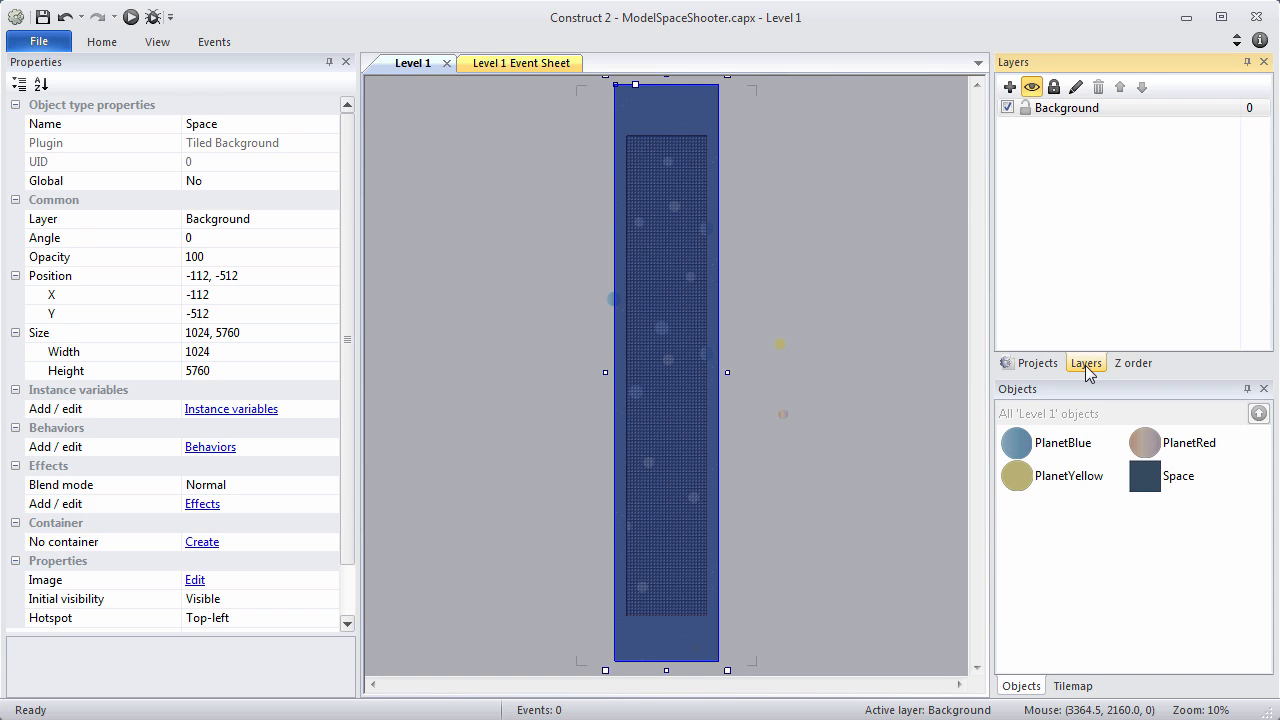
click(1053, 86)
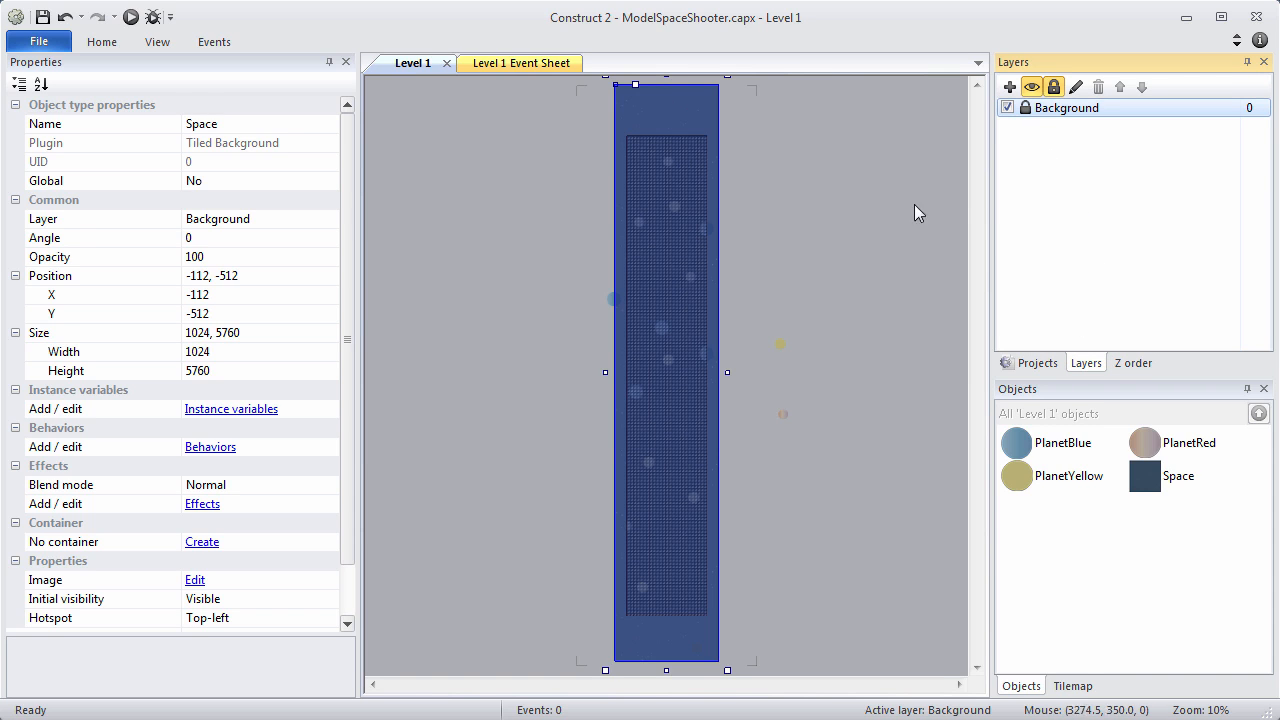
mouse_move(881, 263)
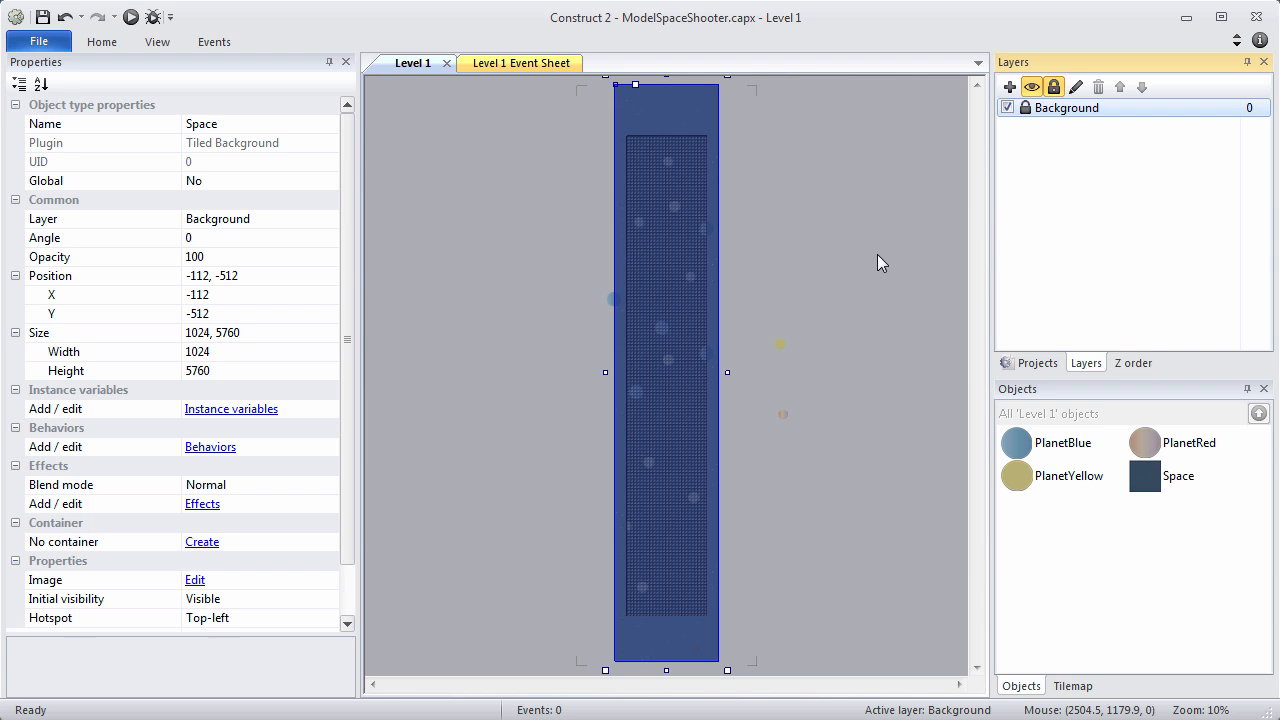
mouse_move(262, 173)
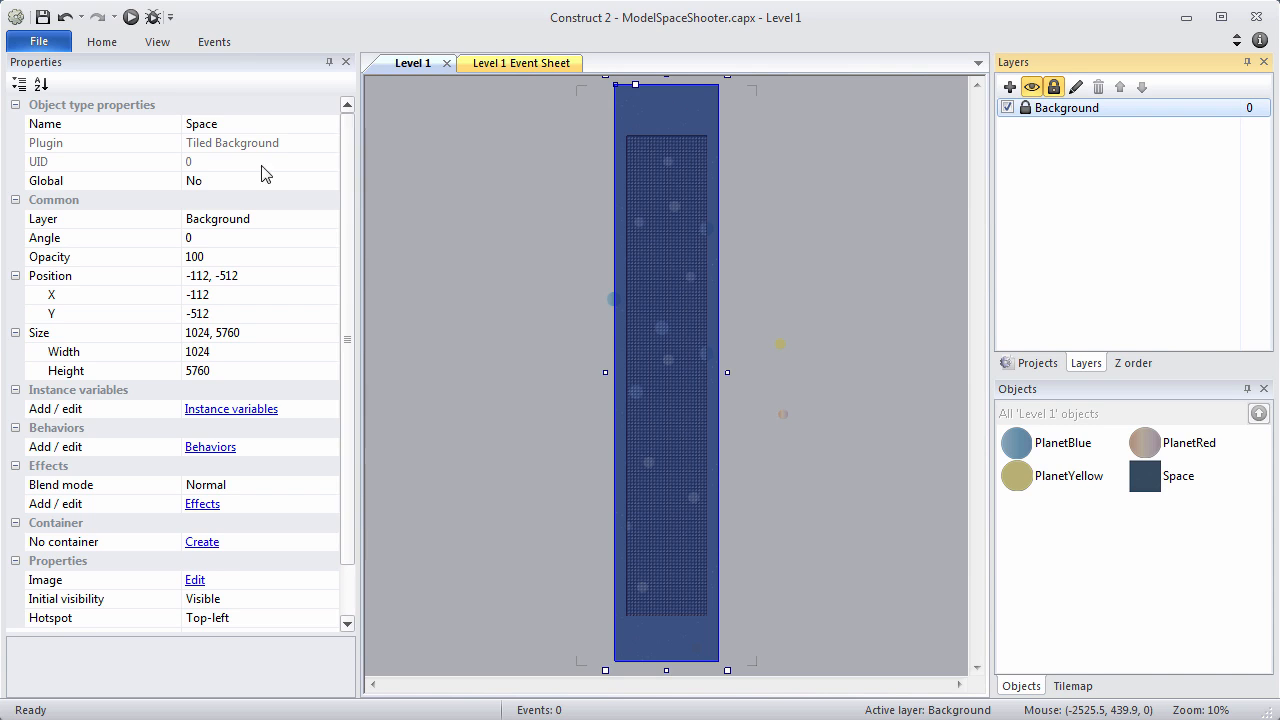
mouse_move(132, 17)
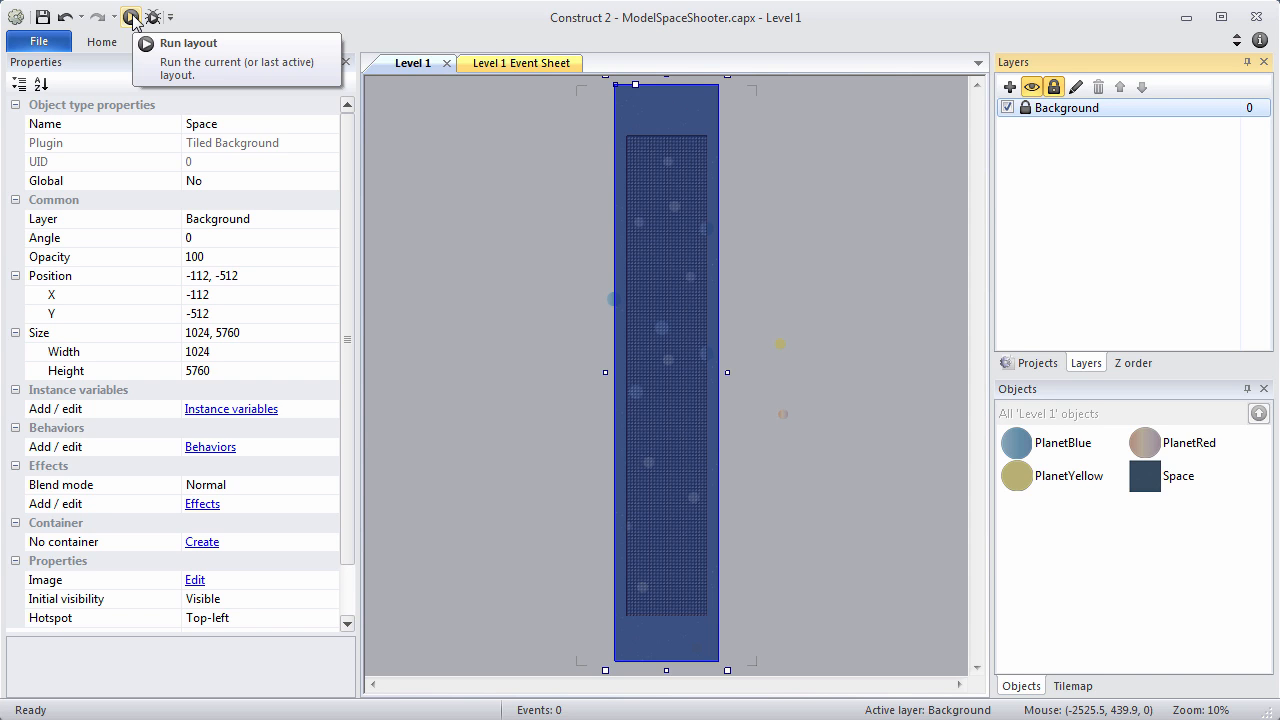
click(101, 41)
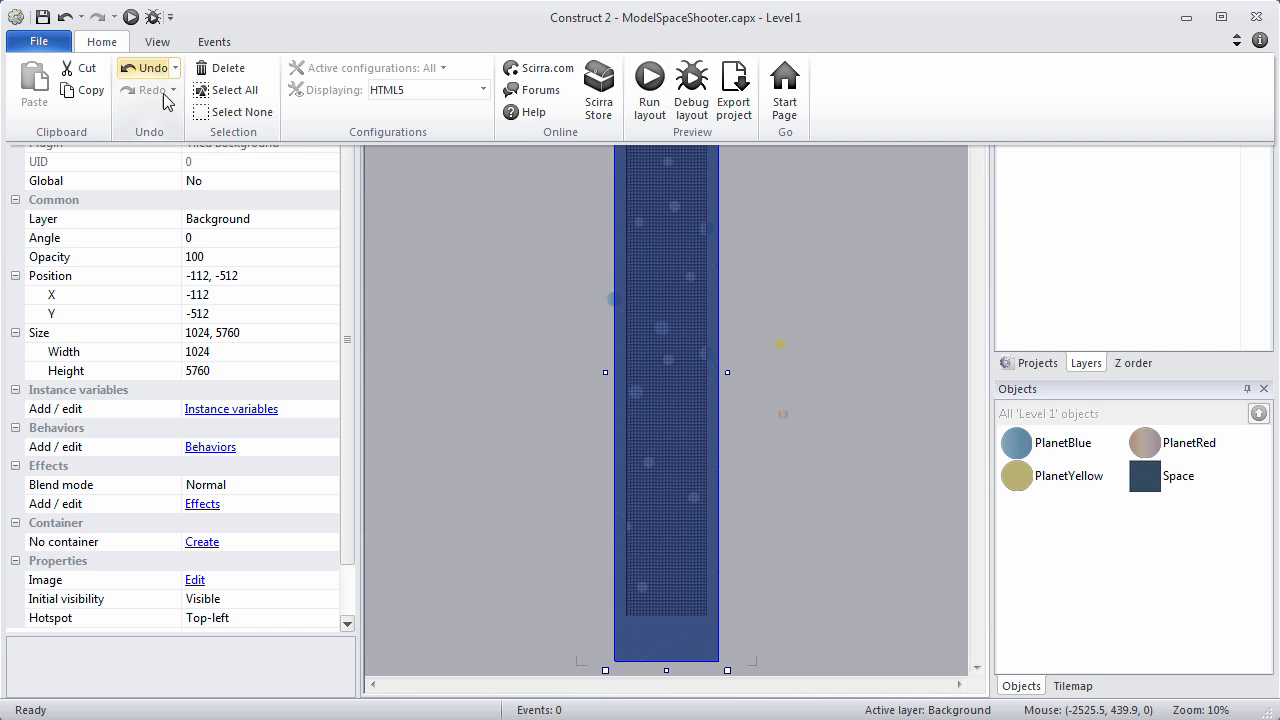
click(649, 85)
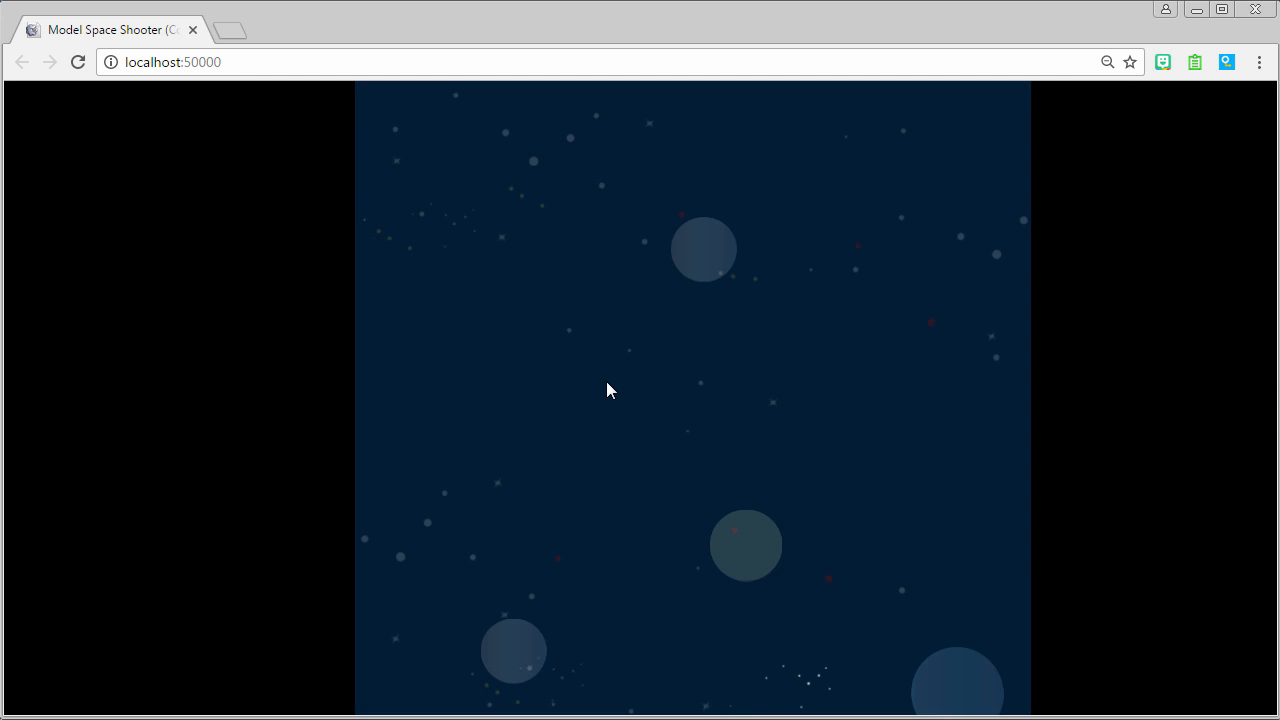